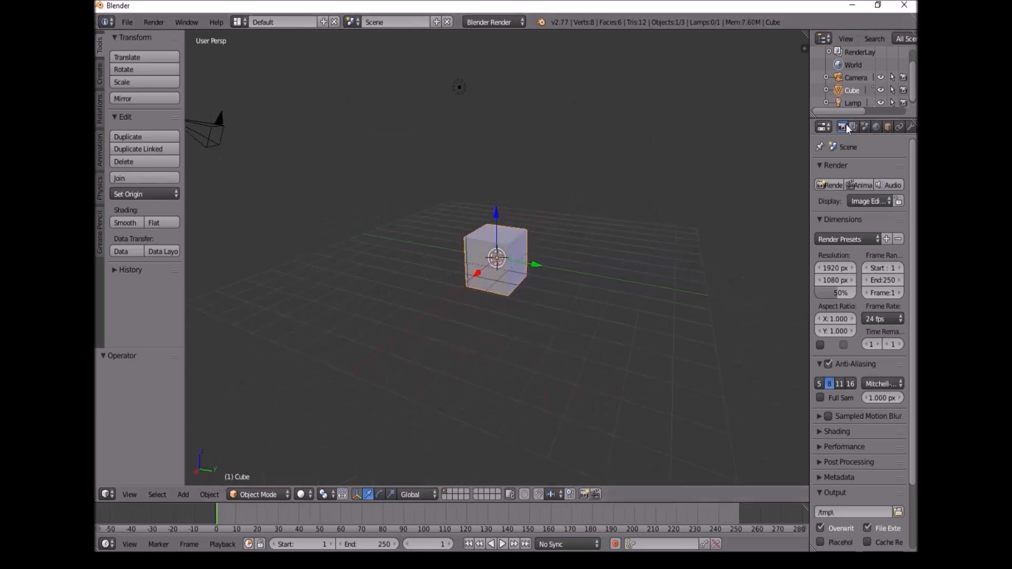
# - Set the scene unit scale to 0.01 and delete the default cube, camera and lamp
pyautogui.click(865, 127)
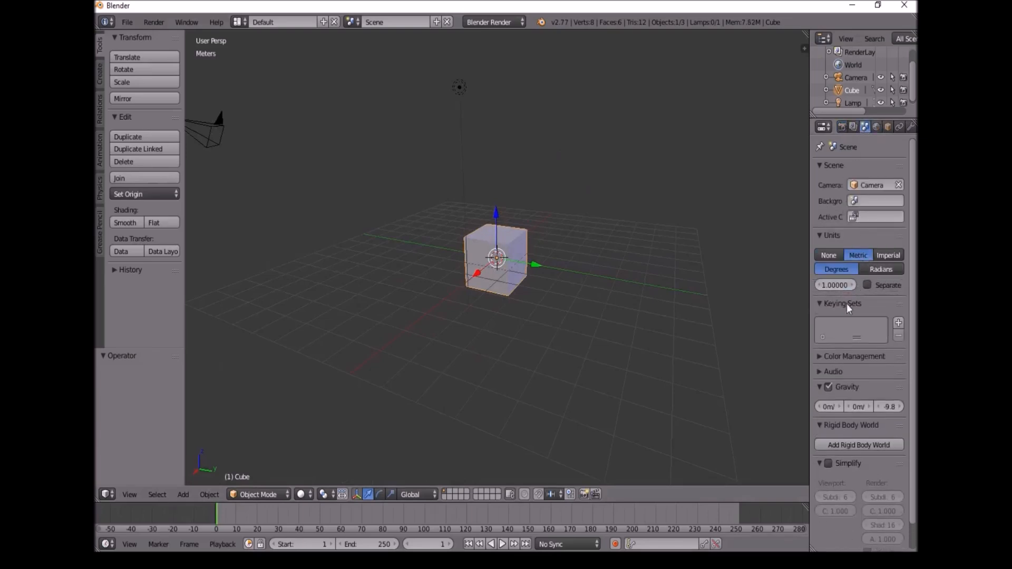
pyautogui.click(836, 285)
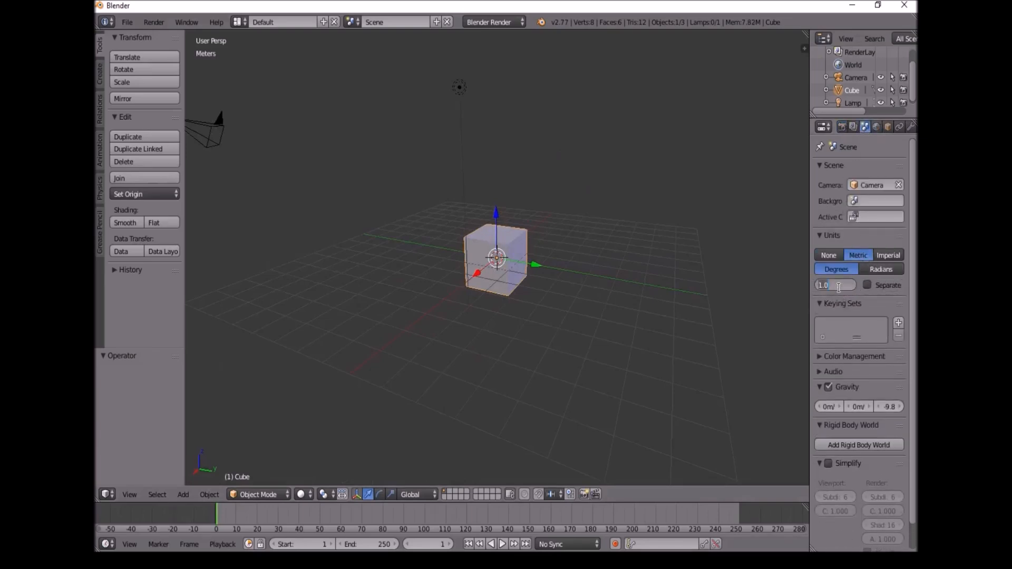
pyautogui.write('0.01000')
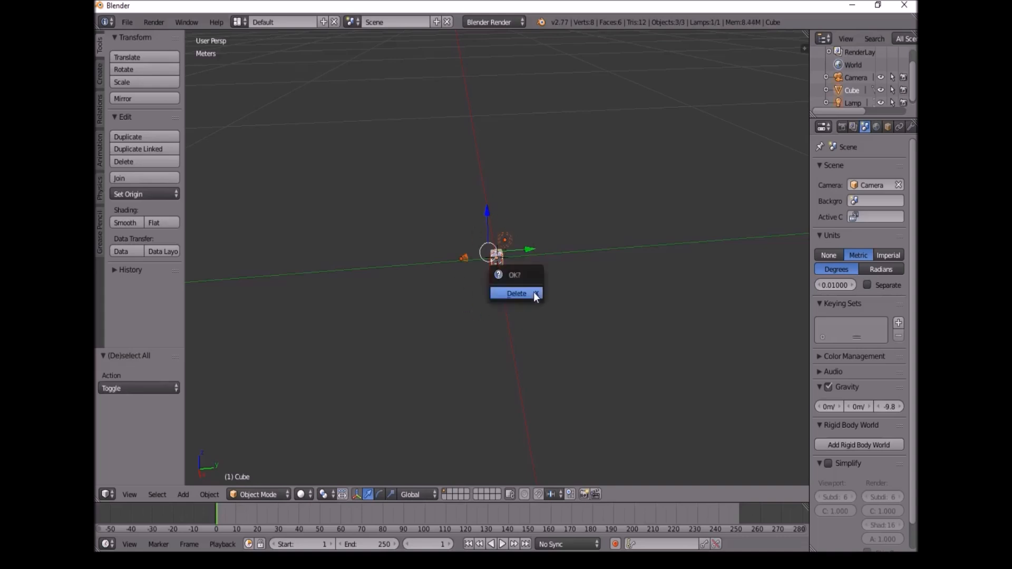
pyautogui.click(515, 293)
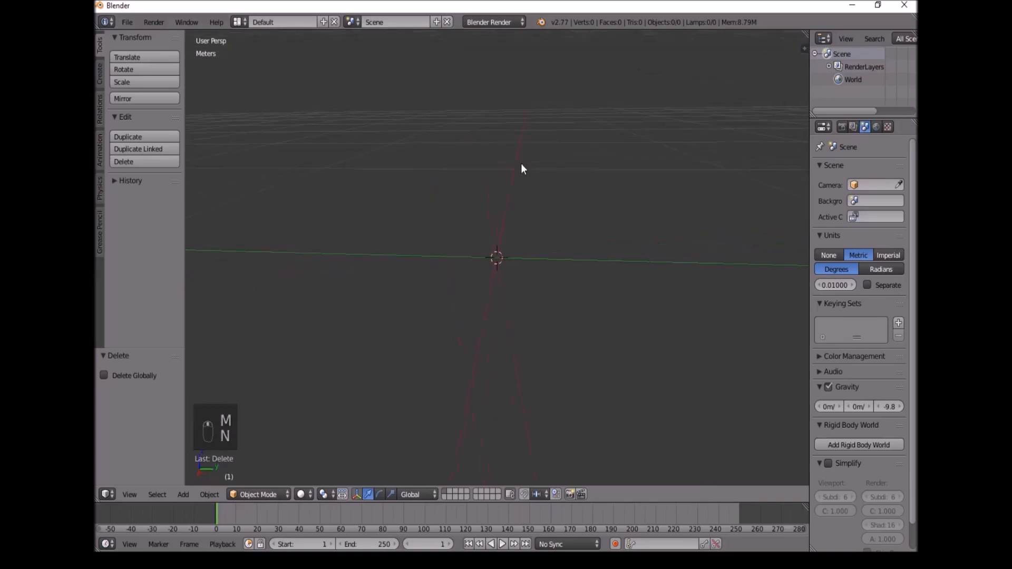
# - Add a plane, rotate it upright, squash it into a thin strip, and set its origin at the bottom edge
pyautogui.press('shift+a')
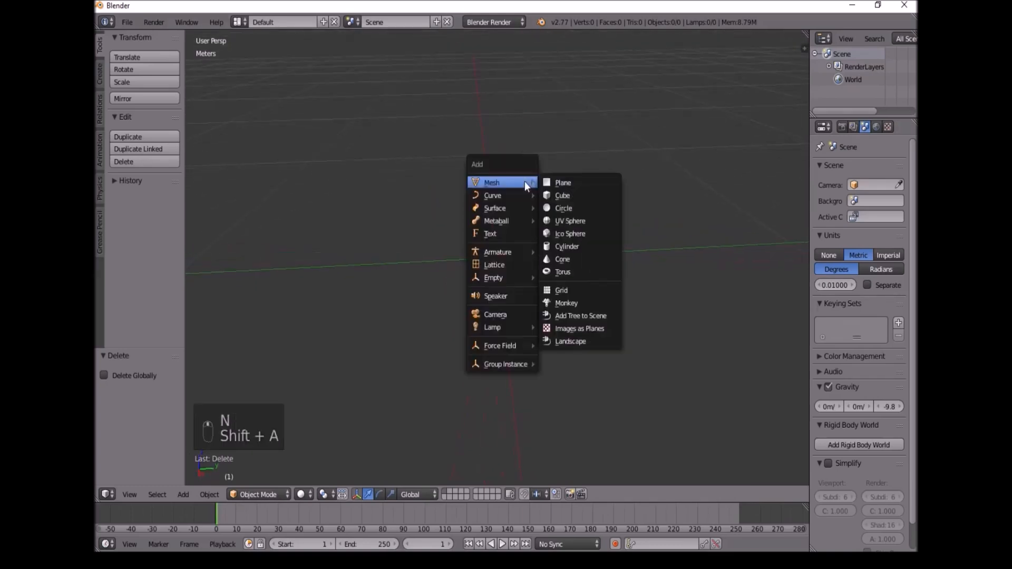
pyautogui.click(563, 182)
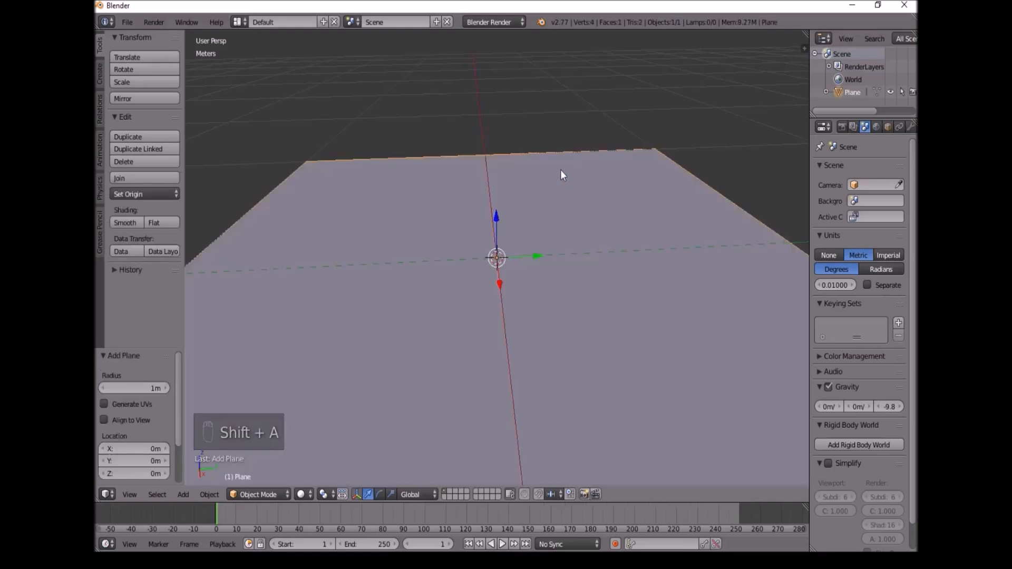
pyautogui.press('r')
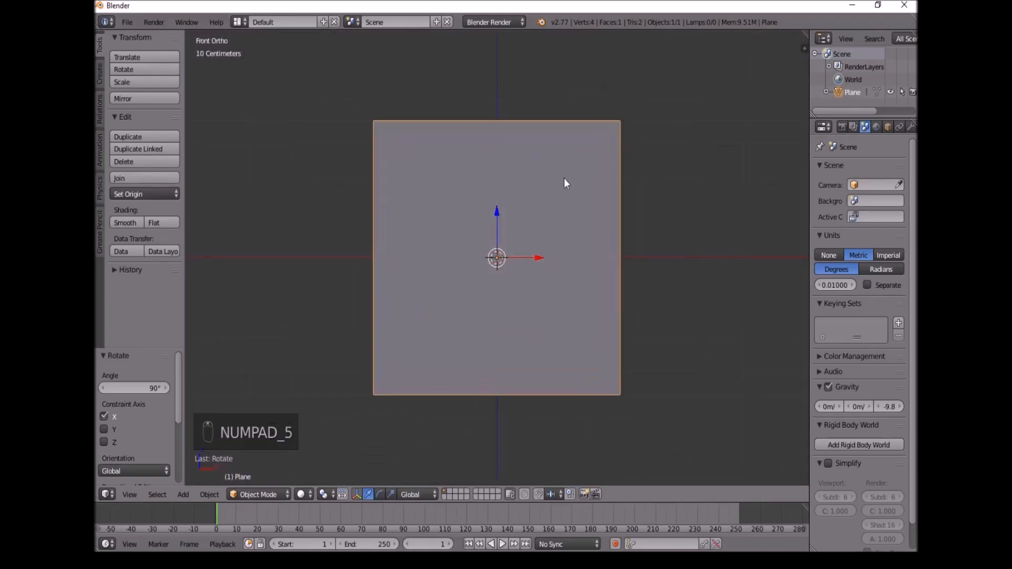
pyautogui.press('s')
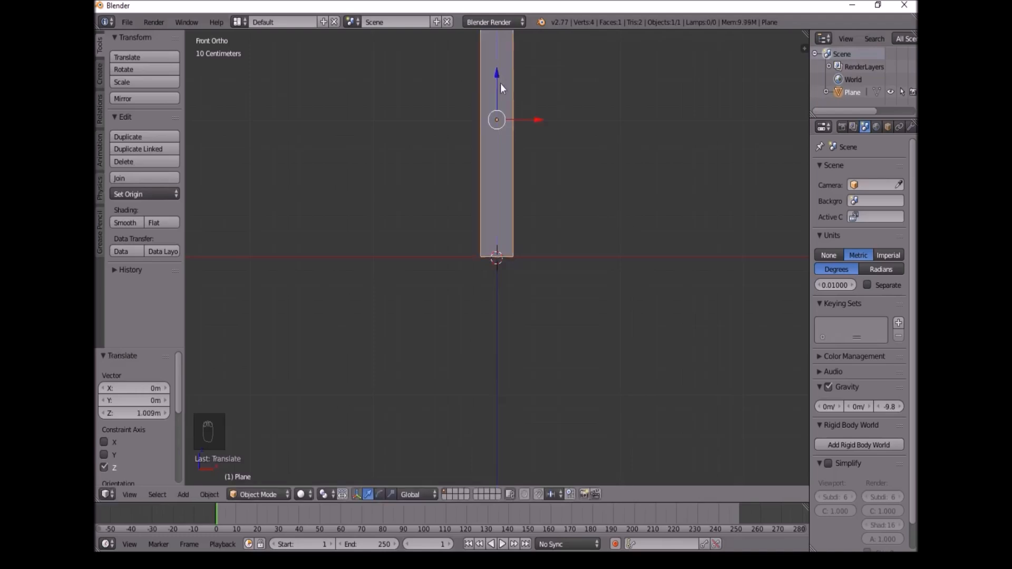
pyautogui.moveTo(515, 126)
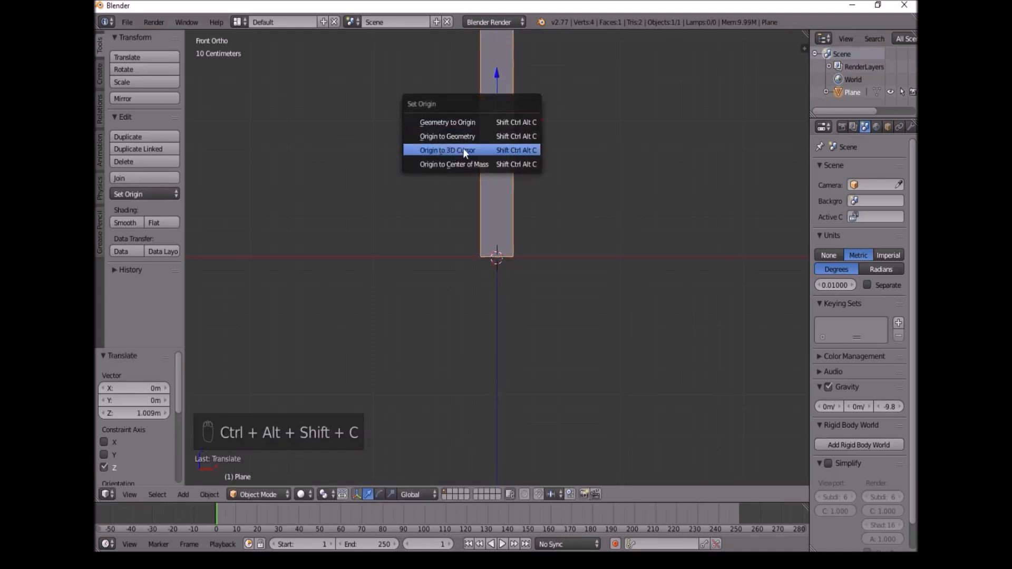
pyautogui.click(446, 150)
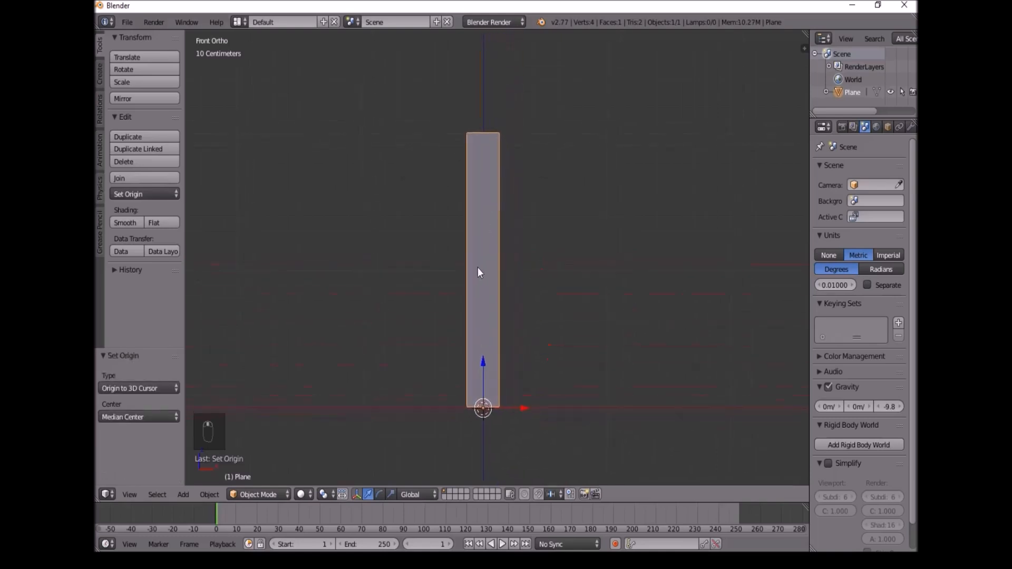
# - Extrude the strip's top edge into a slanted pointed tip, then return to Object Mode
pyautogui.press('Tab')
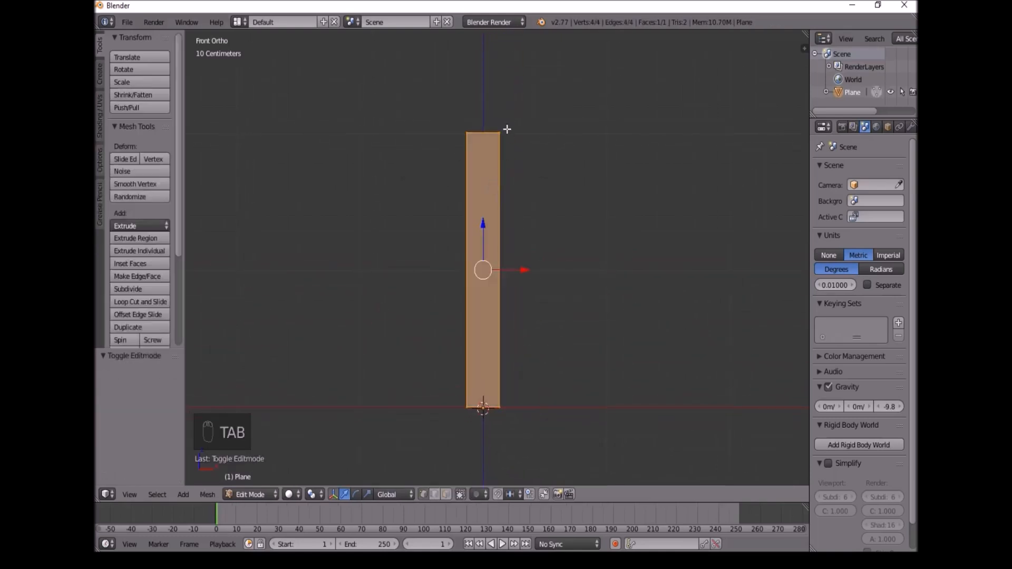
pyautogui.press('a')
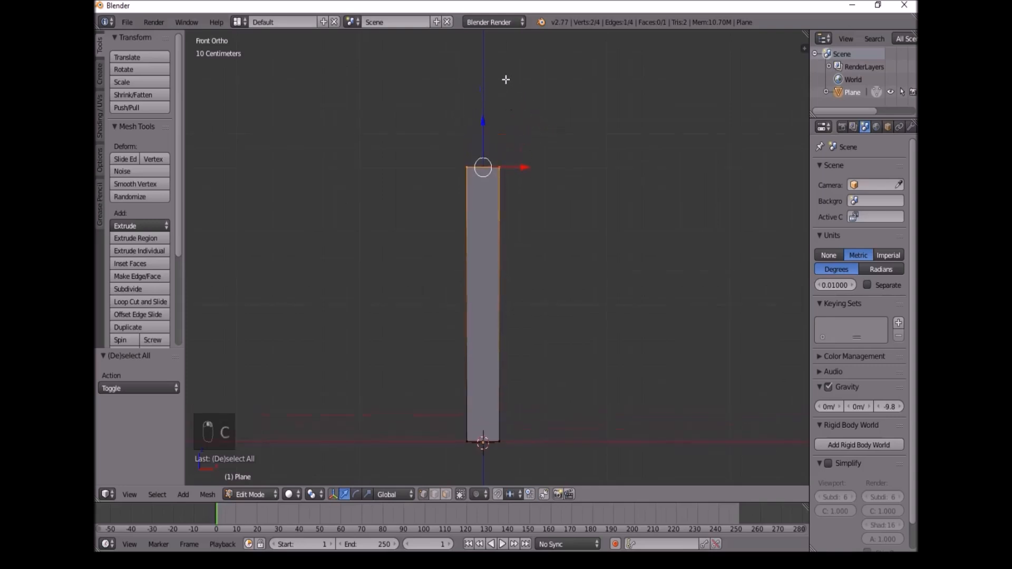
pyautogui.press('e')
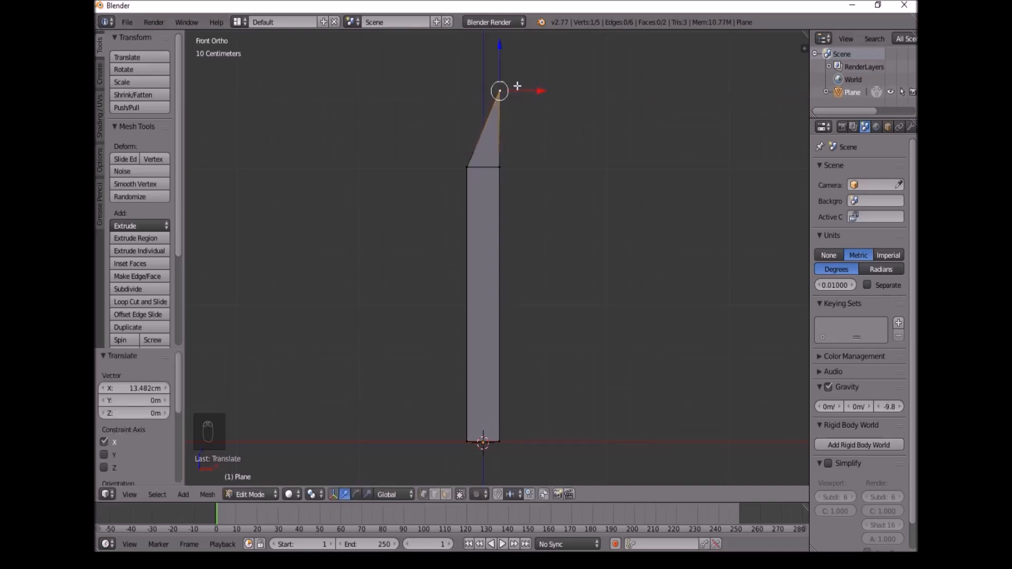
pyautogui.press('Tab')
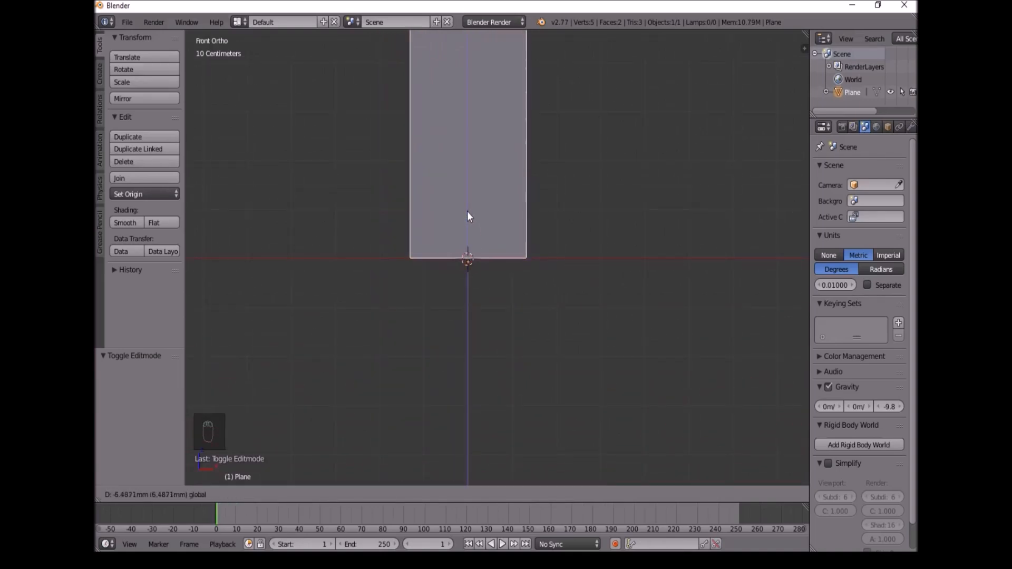
pyautogui.click(127, 194)
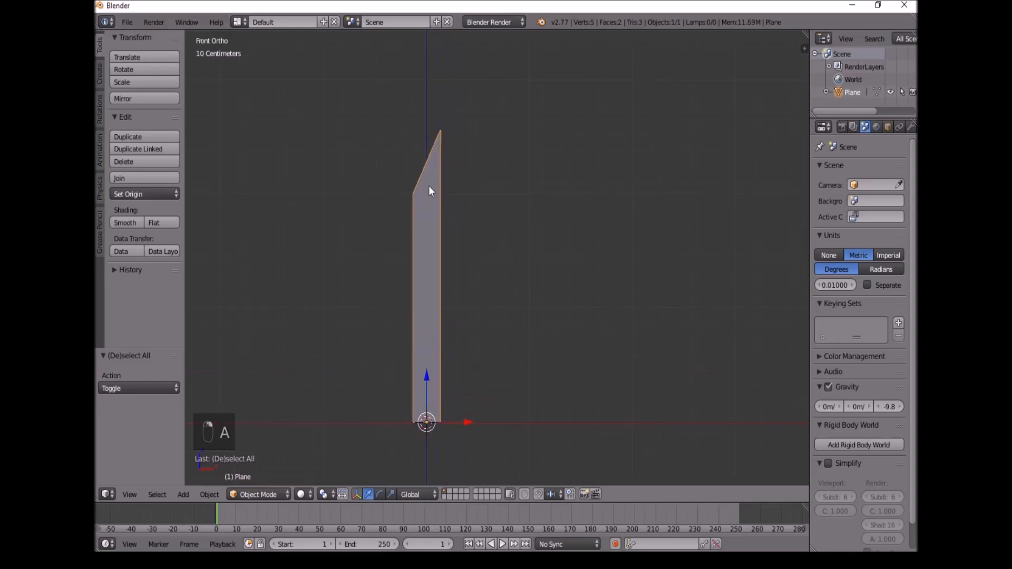
pyautogui.press('Tab')
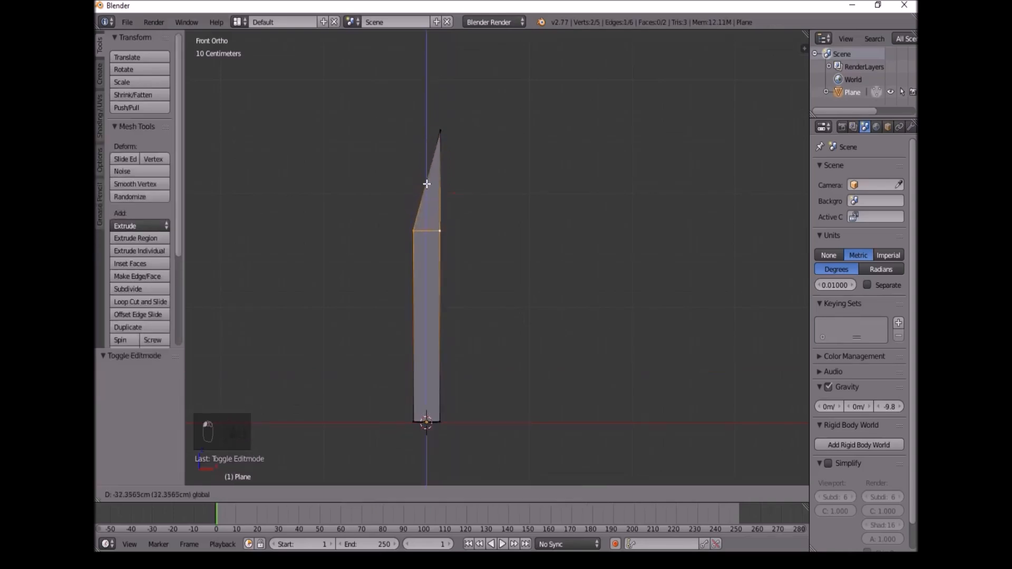
pyautogui.press('Tab')
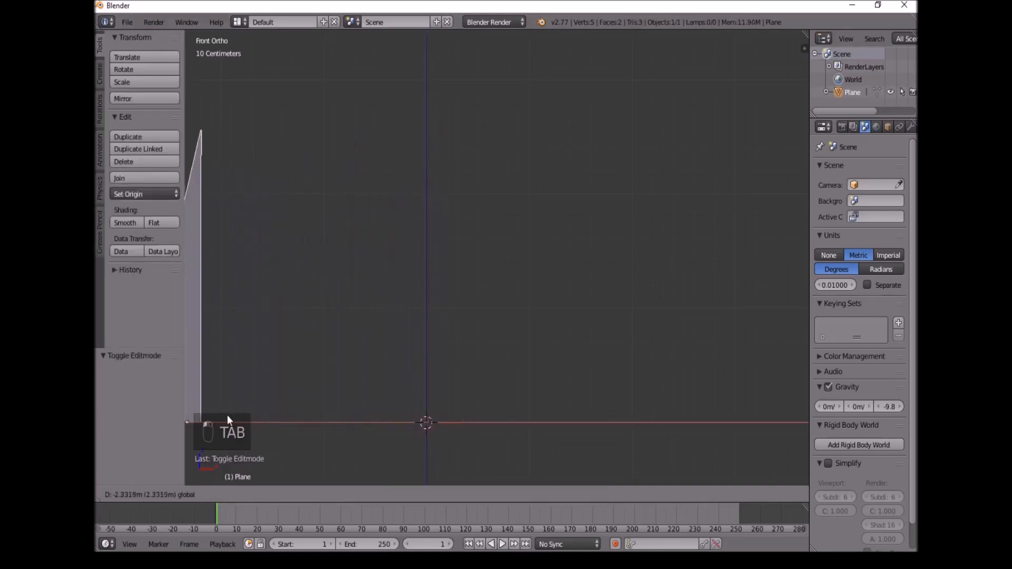
# - Add an emitter plane with a 'Grass' particle system and rename the blade object 'Grass'
pyautogui.press('shift+a')
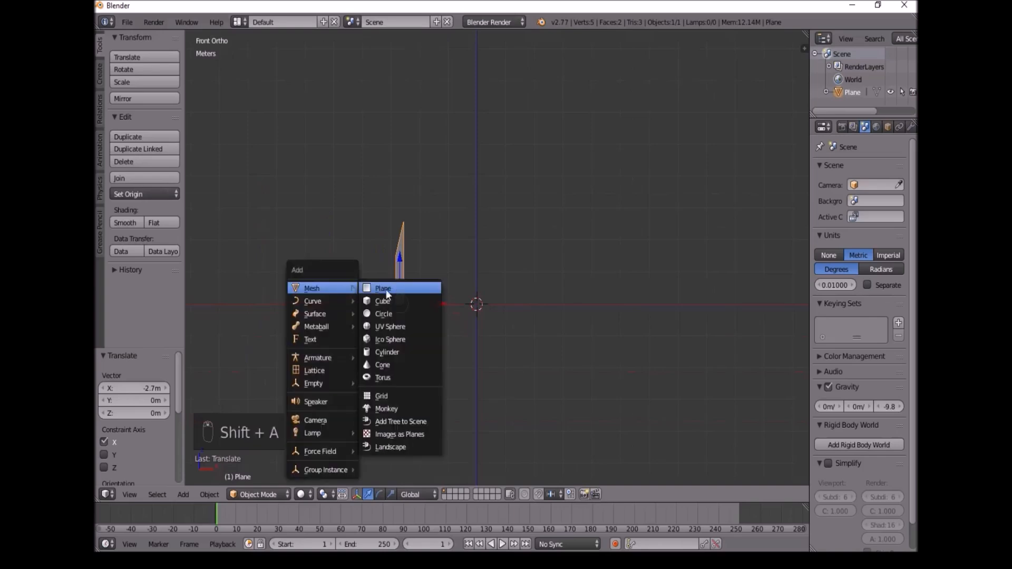
pyautogui.click(382, 288)
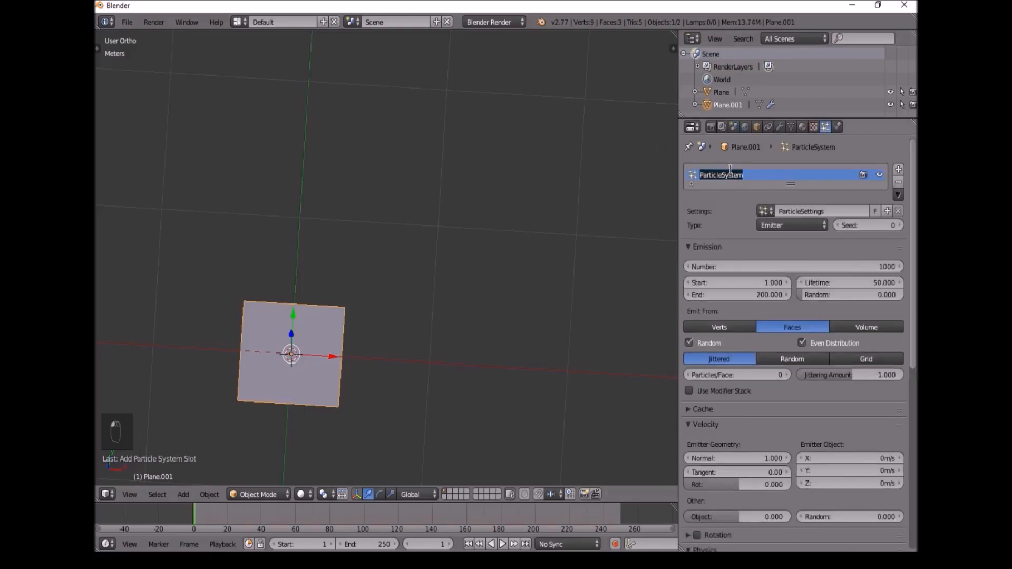
pyautogui.write('Grass')
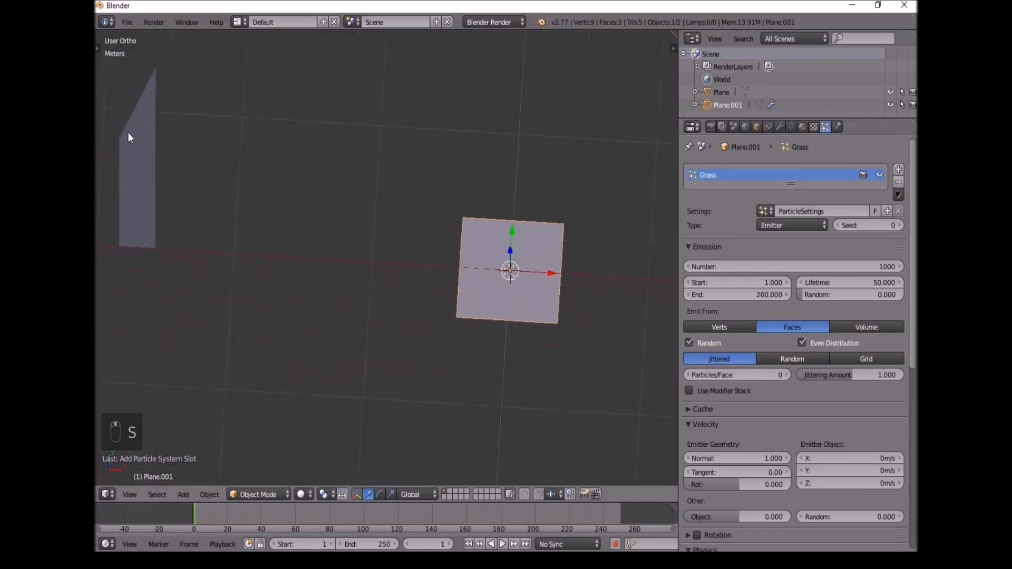
pyautogui.click(722, 92)
pyautogui.write('Grass')
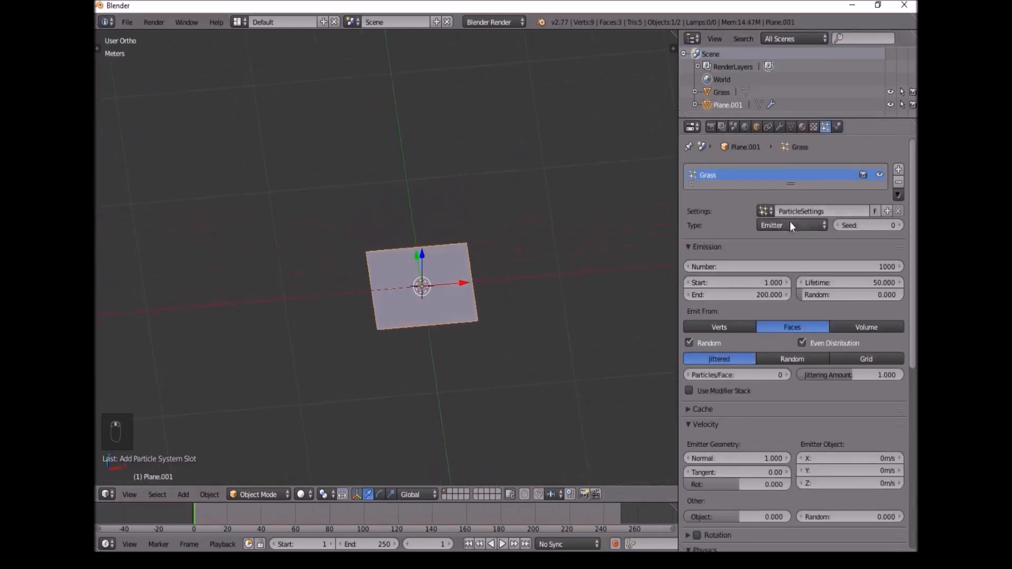
# - Emit 25 hair particles rendered as the Grass blade, with random rotation and random size
pyautogui.click(791, 225)
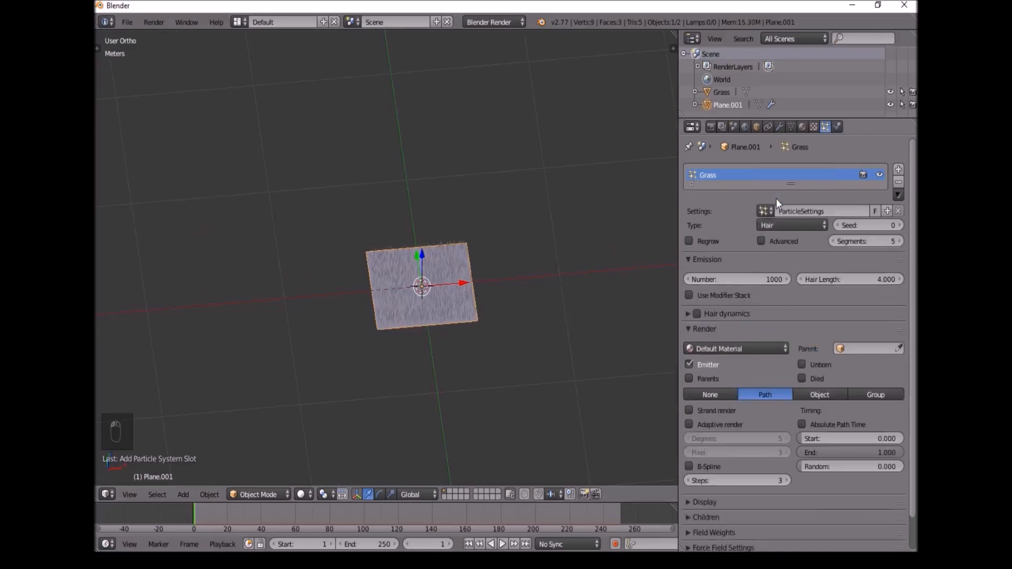
pyautogui.click(736, 279)
pyautogui.write('25')
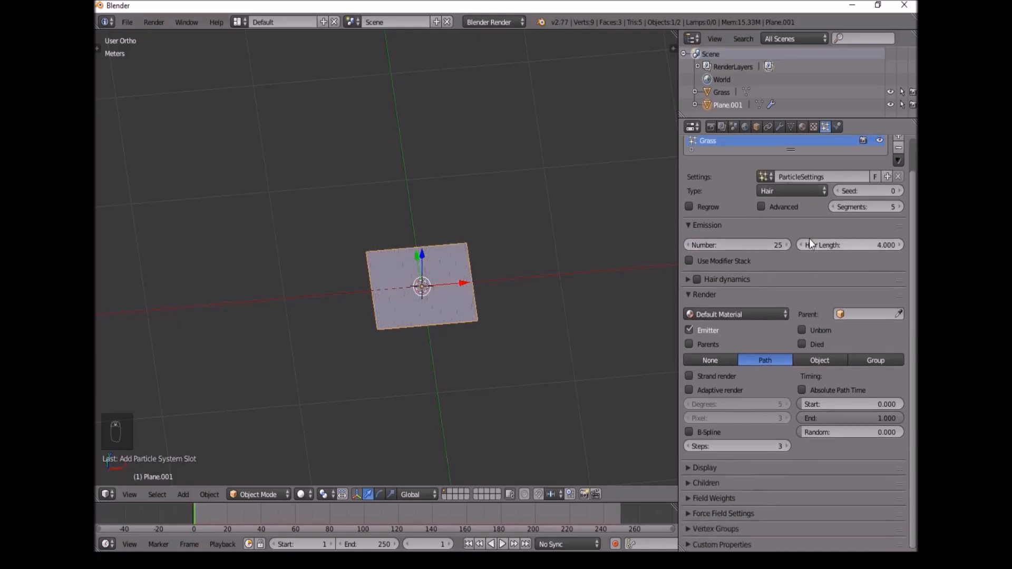
pyautogui.click(819, 360)
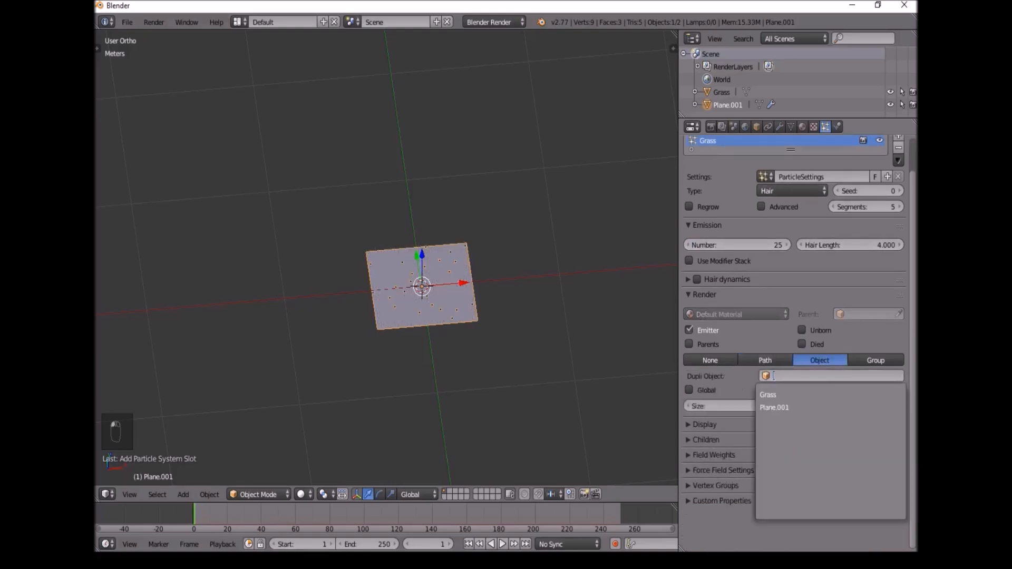
pyautogui.click(767, 394)
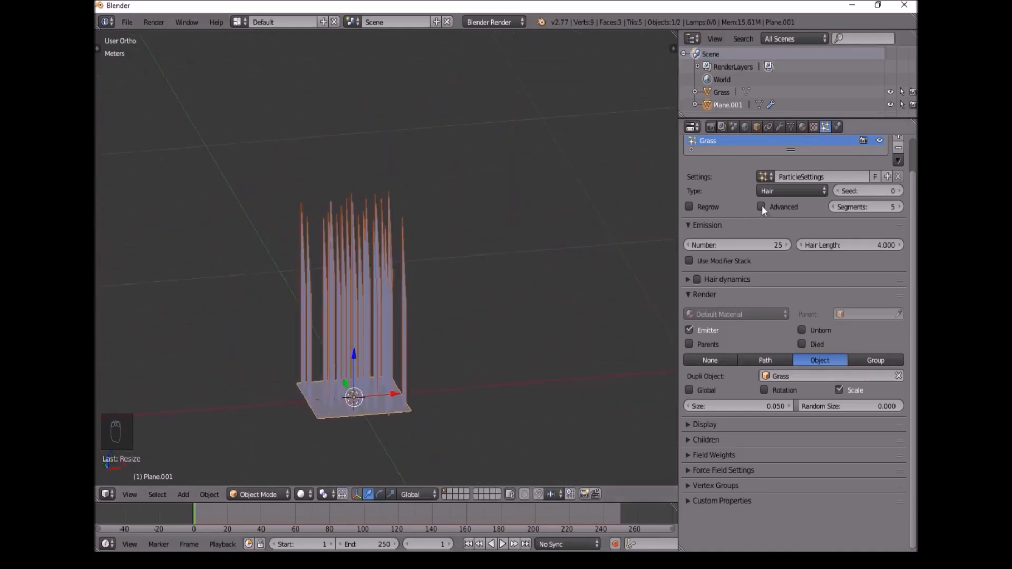
pyautogui.click(761, 207)
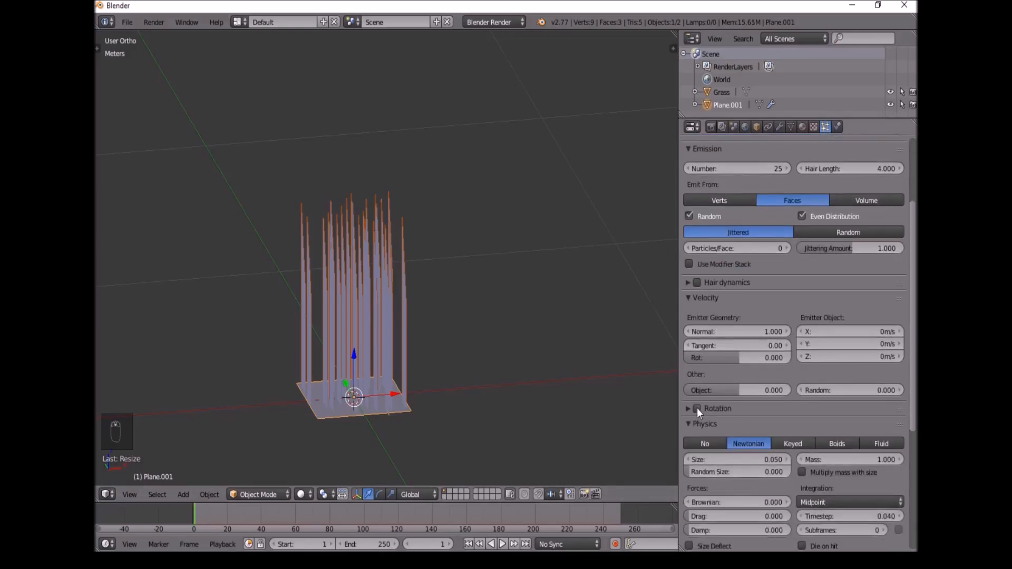
pyautogui.click(696, 408)
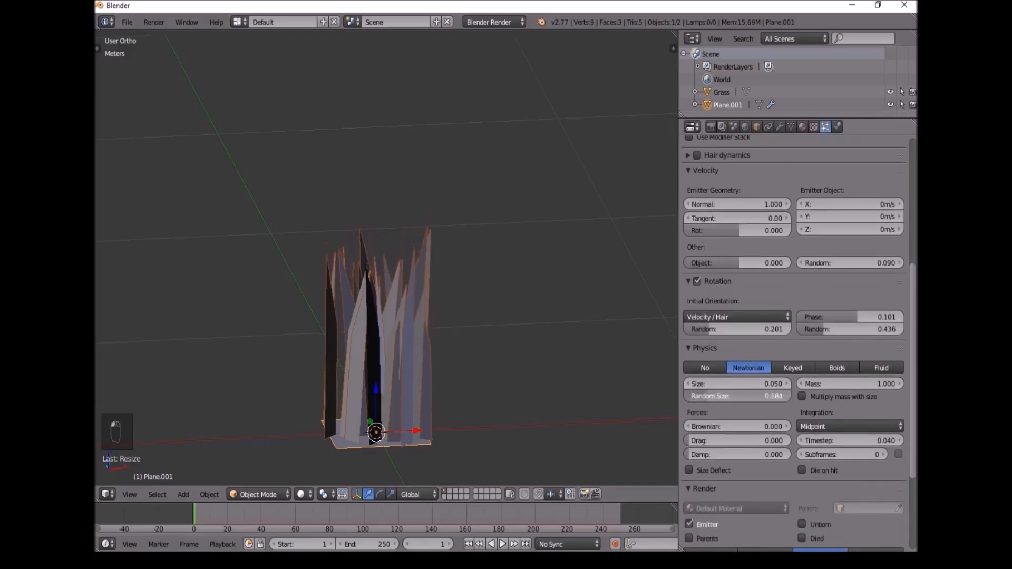
pyautogui.moveTo(736, 396); pyautogui.dragTo(748, 396)
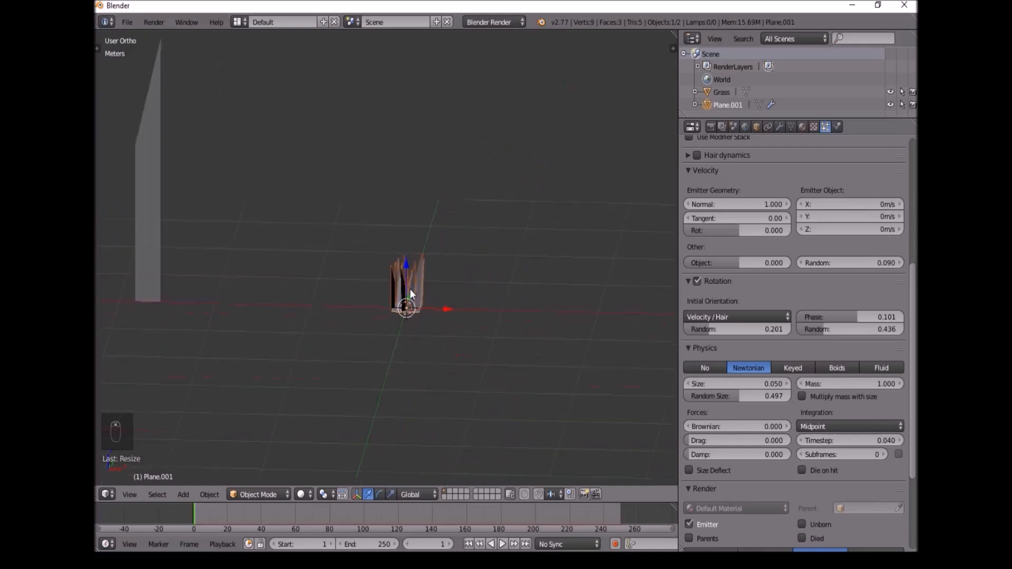
# - Save the scene as 'Grass 2 stylized.blend' in the Grass folder
pyautogui.click(721, 91)
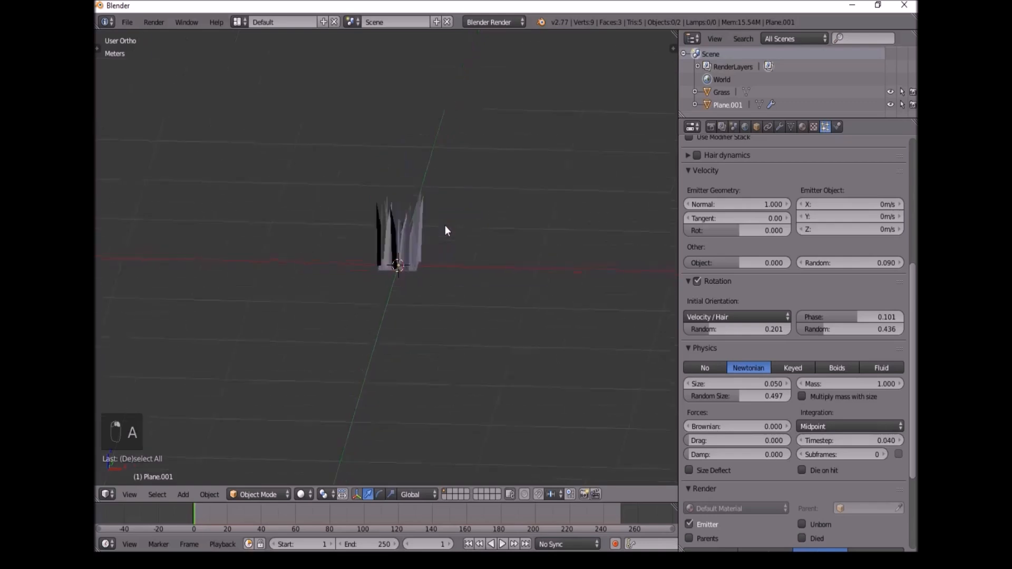
pyautogui.click(127, 23)
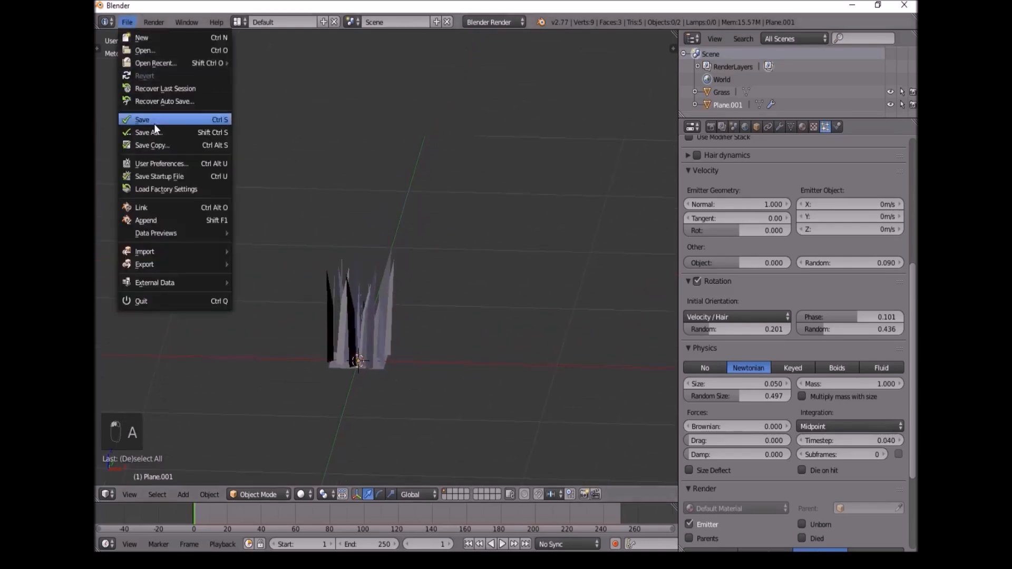
pyautogui.click(142, 119)
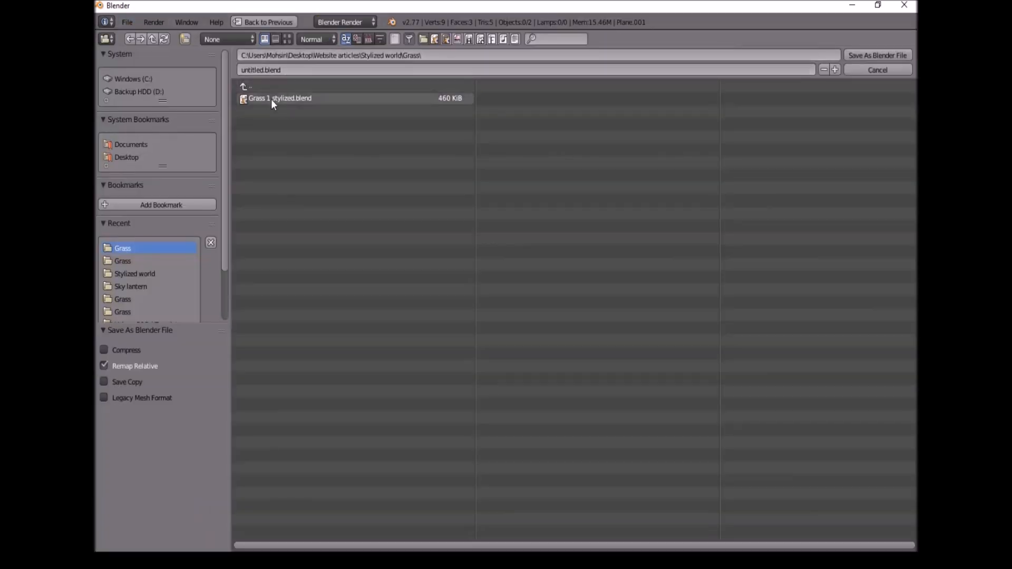
pyautogui.click(280, 98)
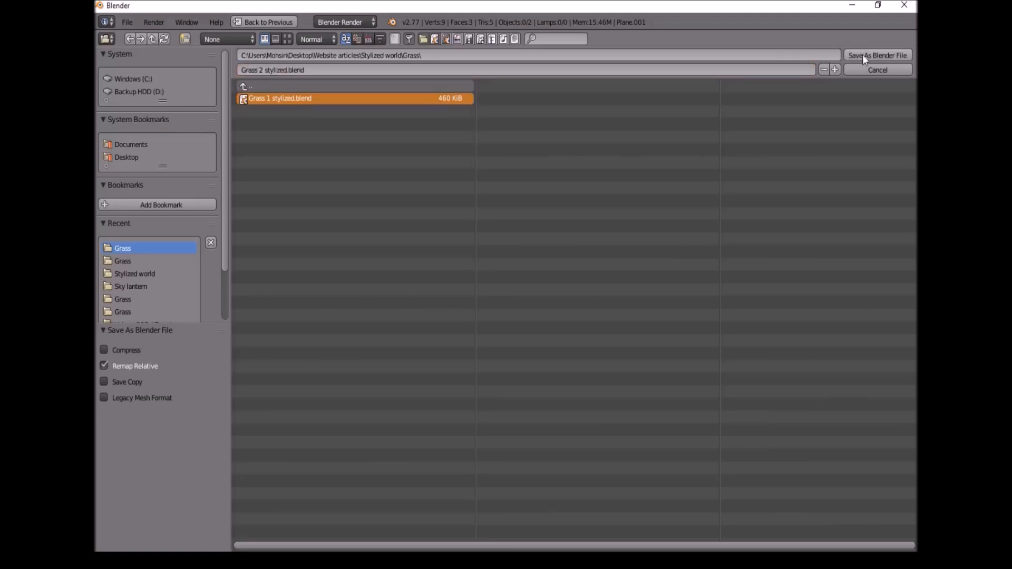
pyautogui.click(877, 55)
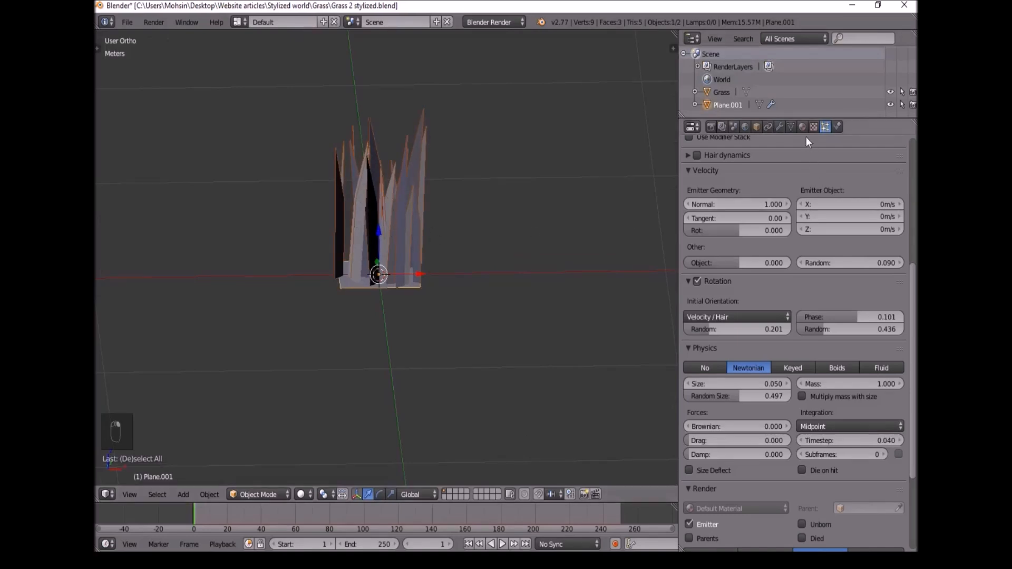
# - Make the blades real, delete the emitter, and join them into one mesh with origin at the base
pyautogui.click(779, 126)
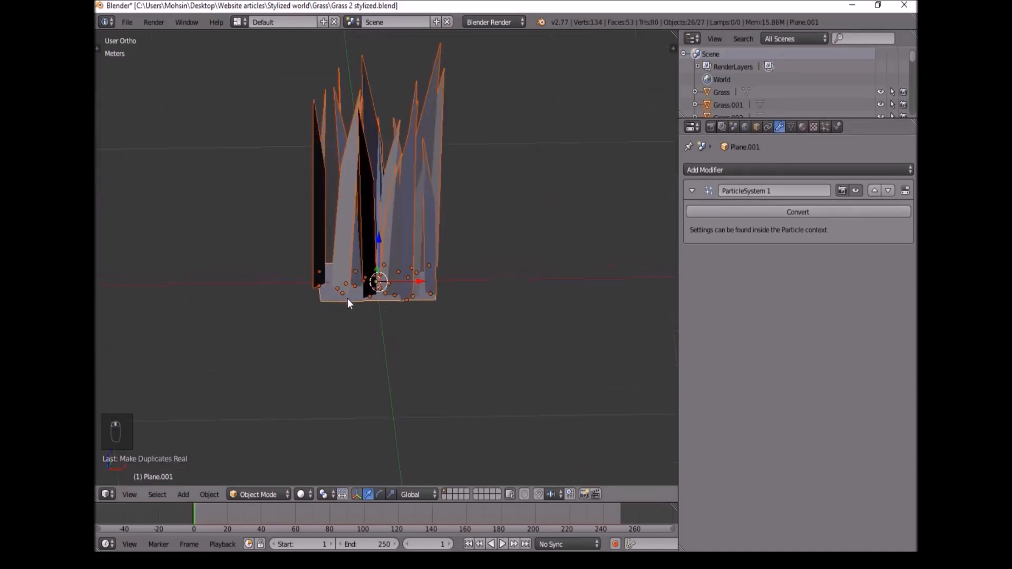
pyautogui.press('Delete')
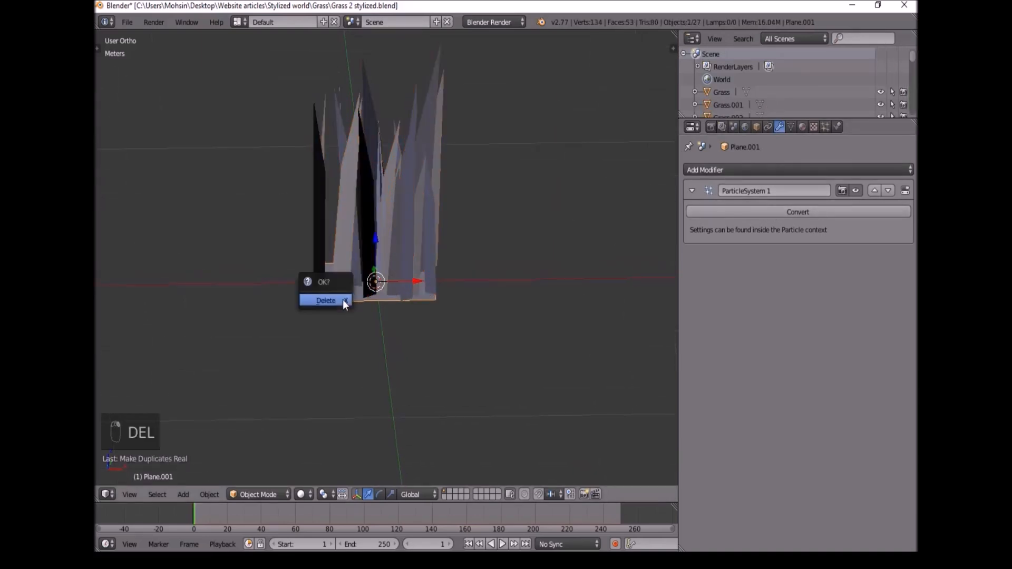
pyautogui.click(325, 300)
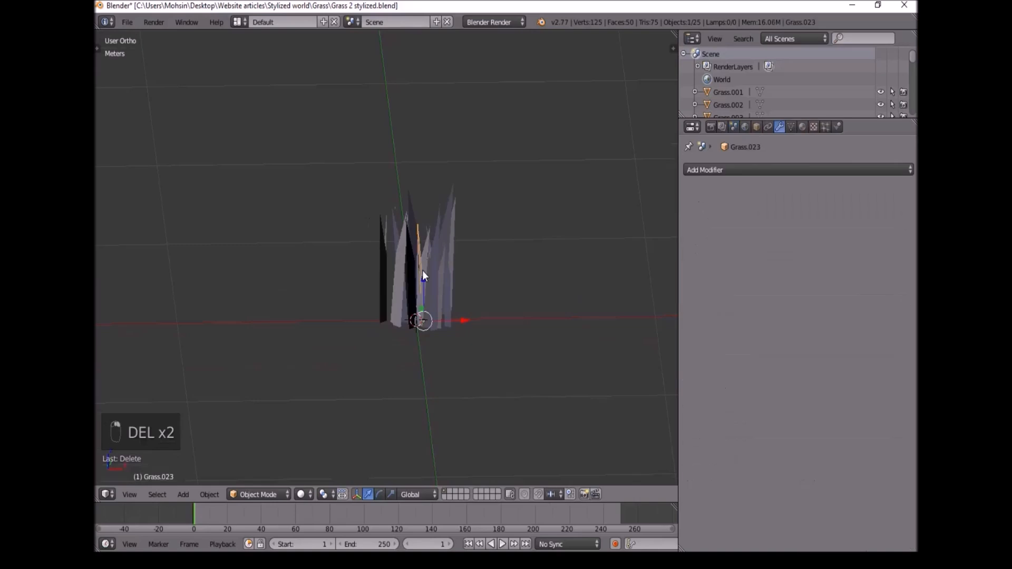
pyautogui.press('a')
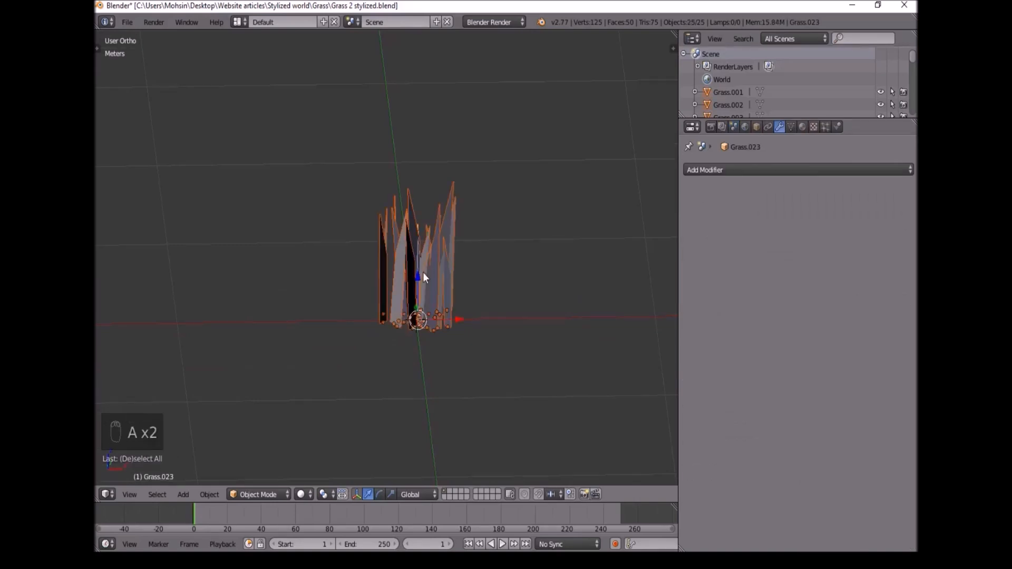
pyautogui.press('ctrl+j')
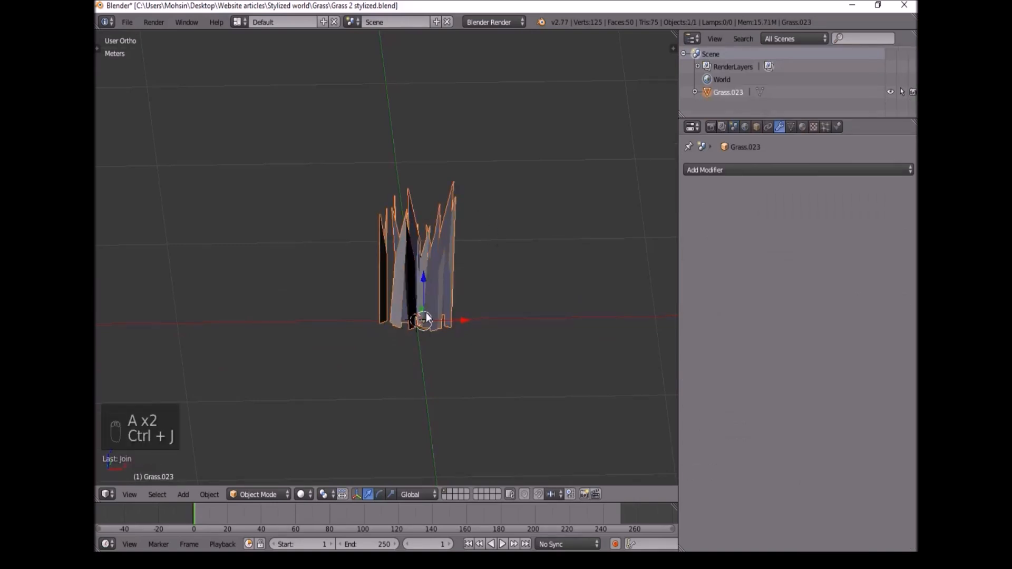
pyautogui.press('ctrl+alt+shift+c')
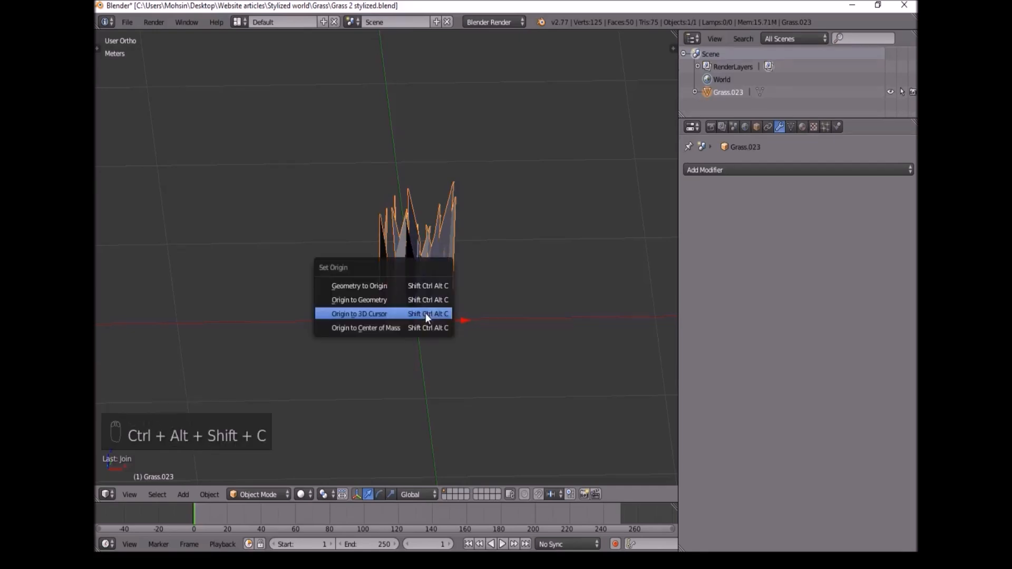
pyautogui.click(359, 313)
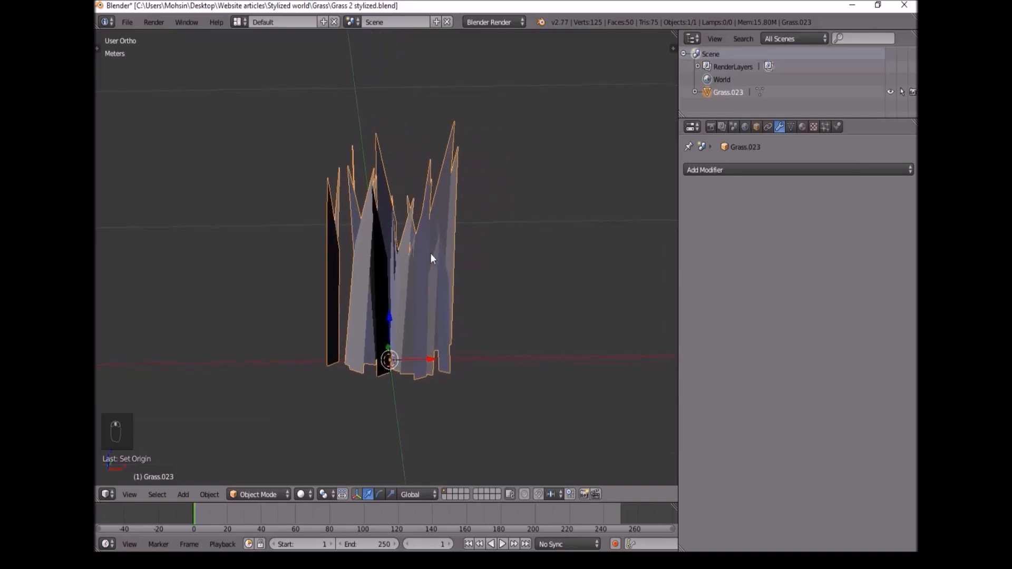
# - Export the joined clump as 'Grass 2 stylized.fbx'
pyautogui.click(127, 22)
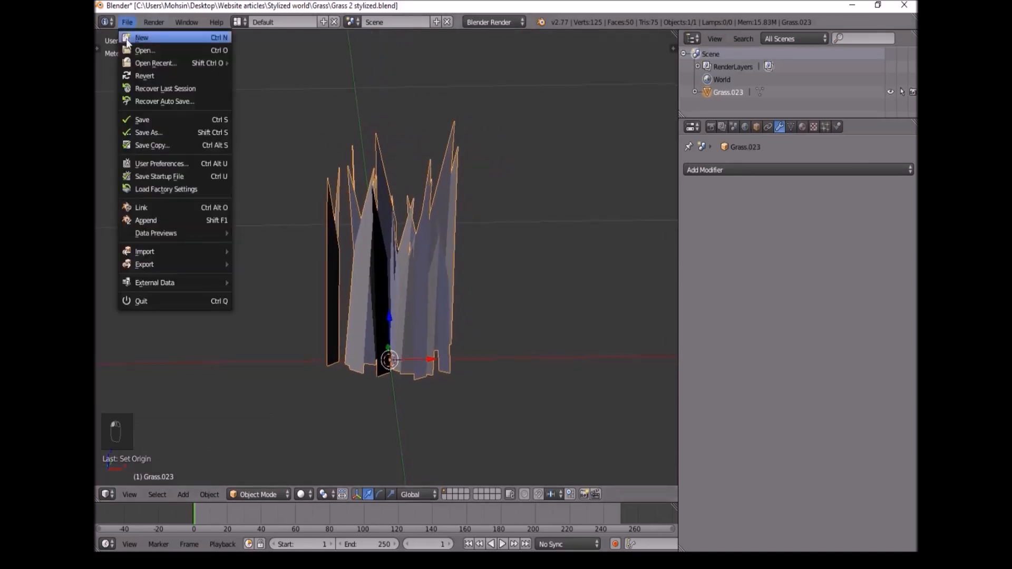
pyautogui.click(144, 264)
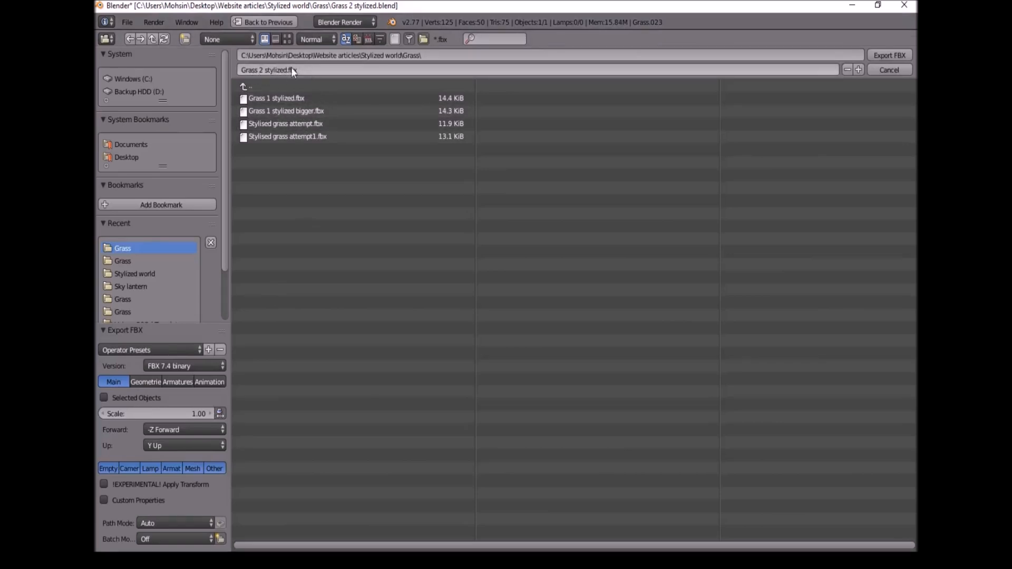
pyautogui.click(889, 55)
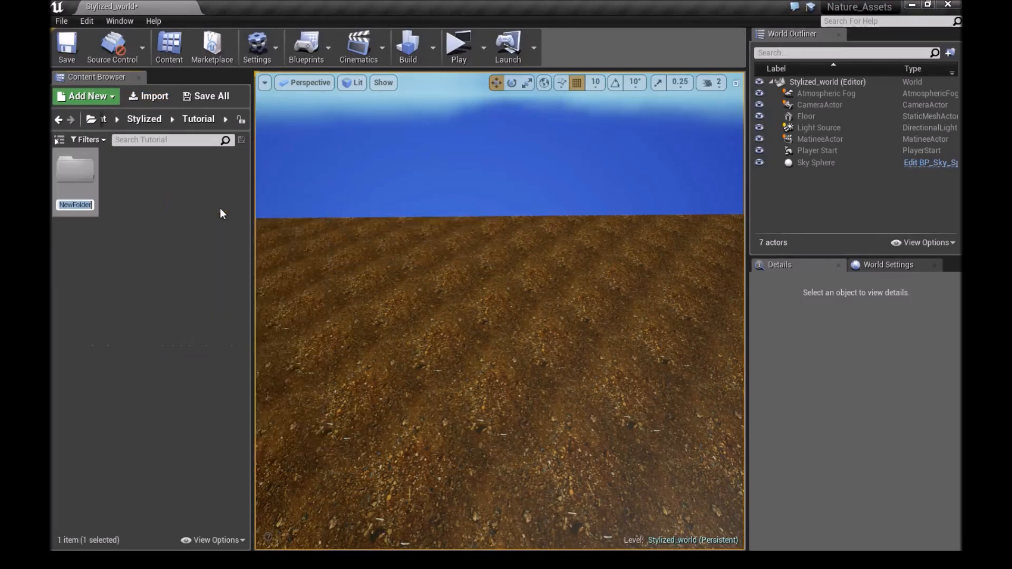
# - Create a Stylized_grass folder and import 'Grass 2 stylized.fbx' into it
pyautogui.write('Syt')
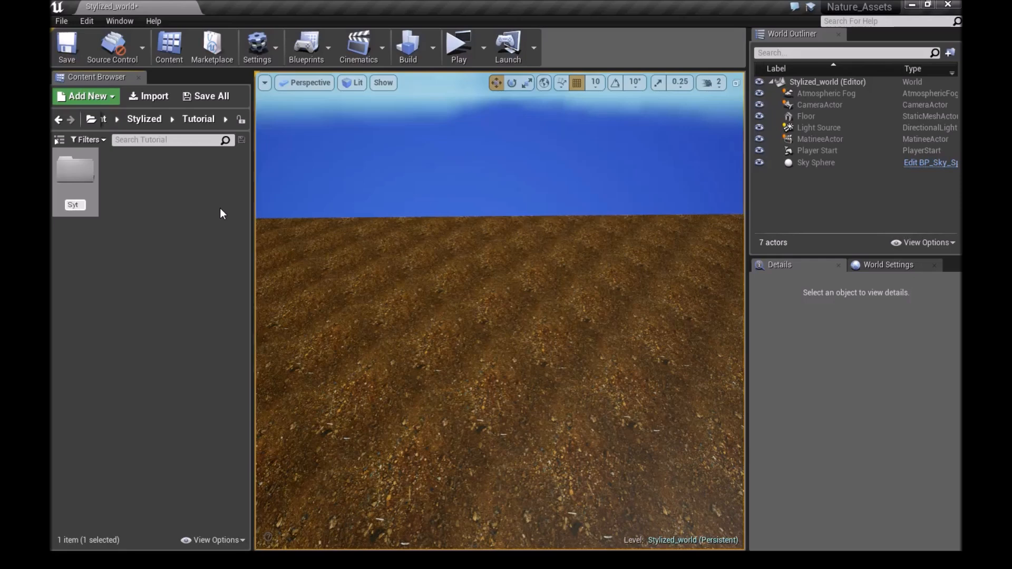
pyautogui.write('ylized gra')
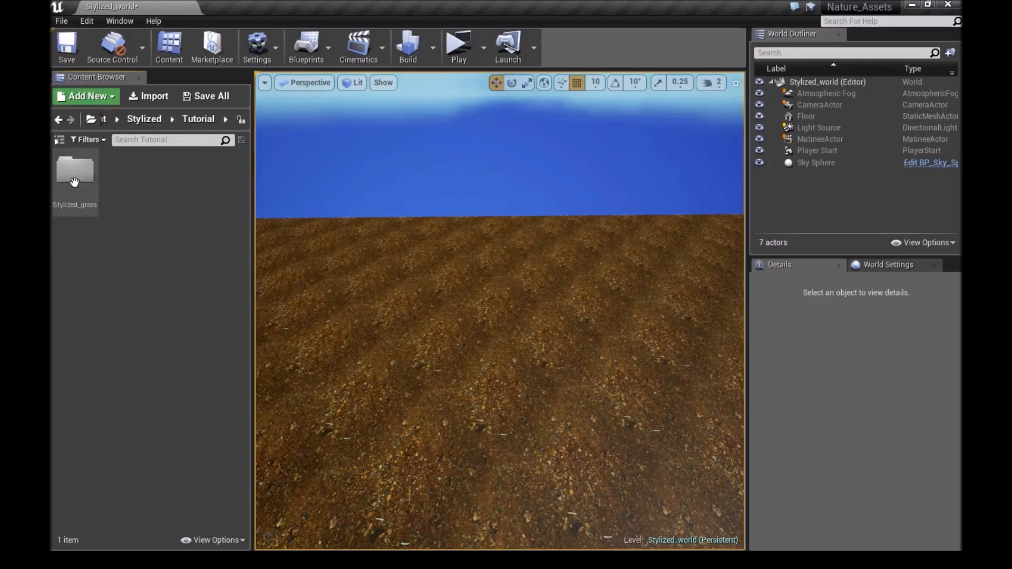
pyautogui.click(147, 96)
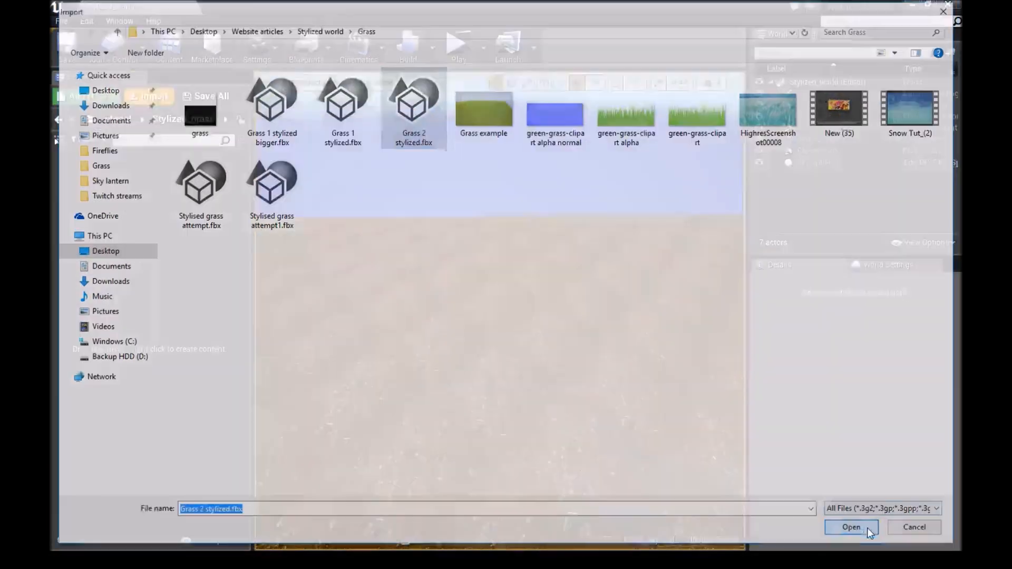
pyautogui.click(851, 527)
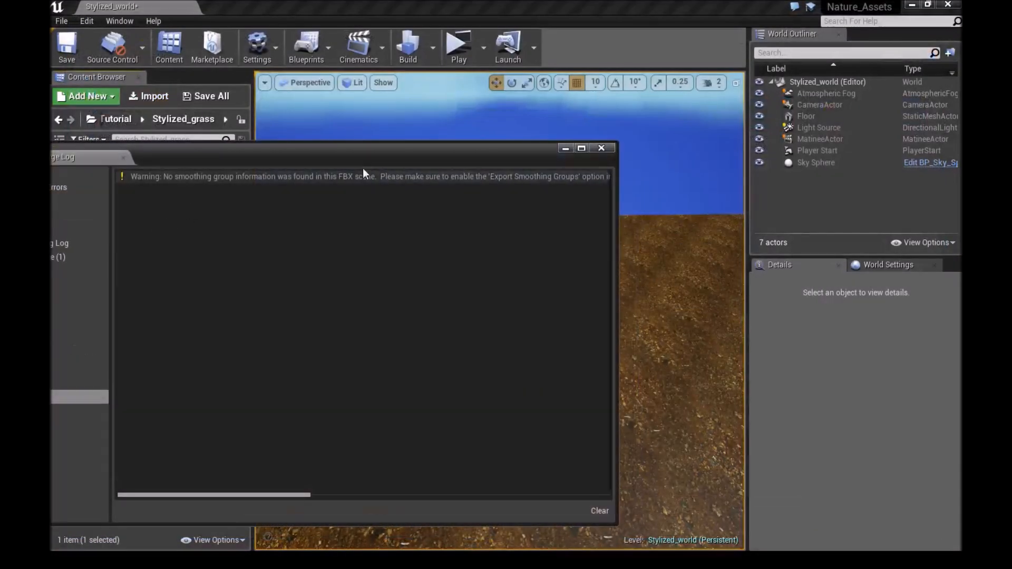
# - Dismiss the import warning log and create a material named M_stylizedgrass
pyautogui.click(600, 148)
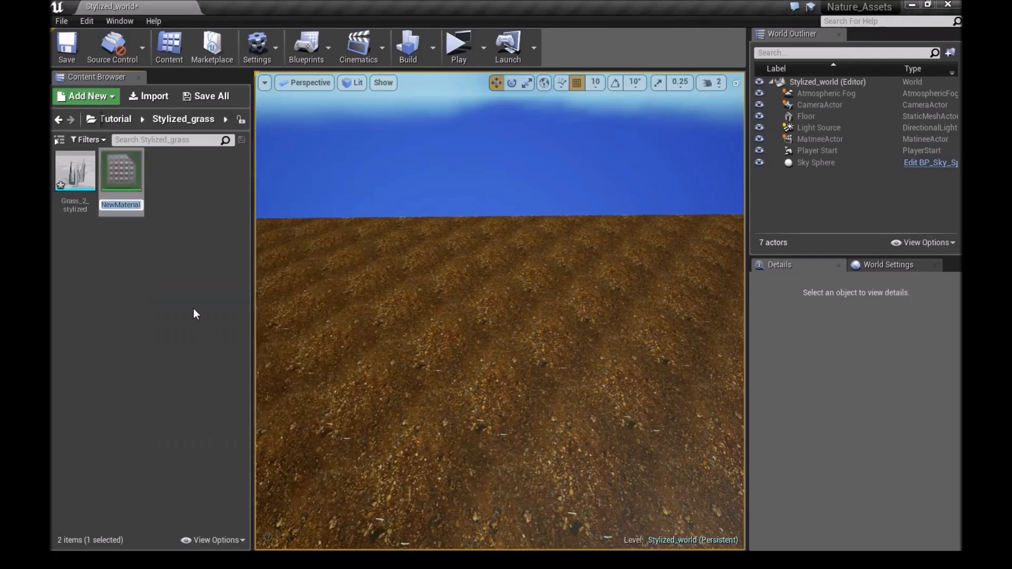
pyautogui.write('M_stylizedgrass')
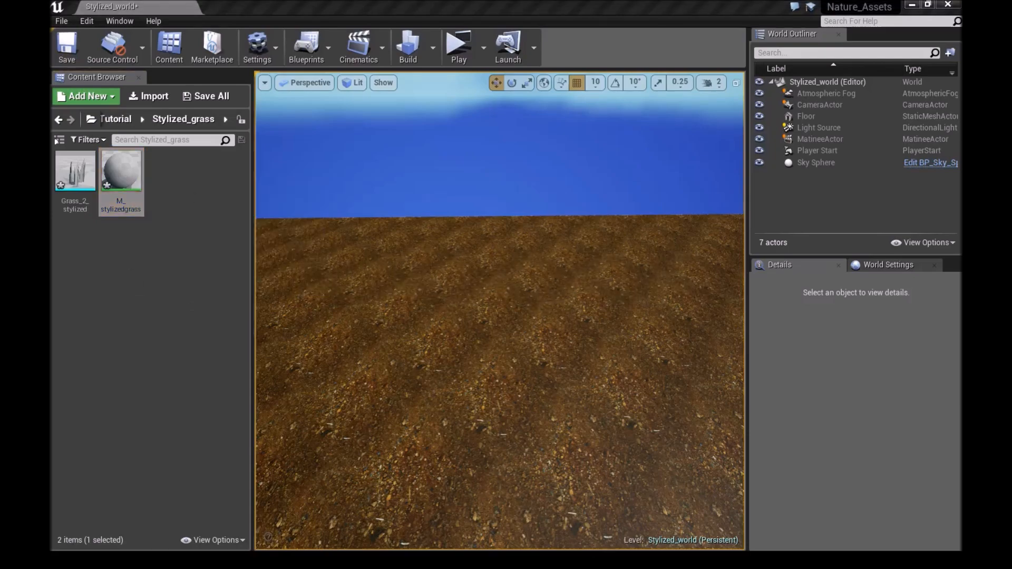
# - In M_stylizedgrass, wire a colour vector parameter into Emissive Color and add a Panner (Speed X 0.5)
pyautogui.doubleClick(121, 170)
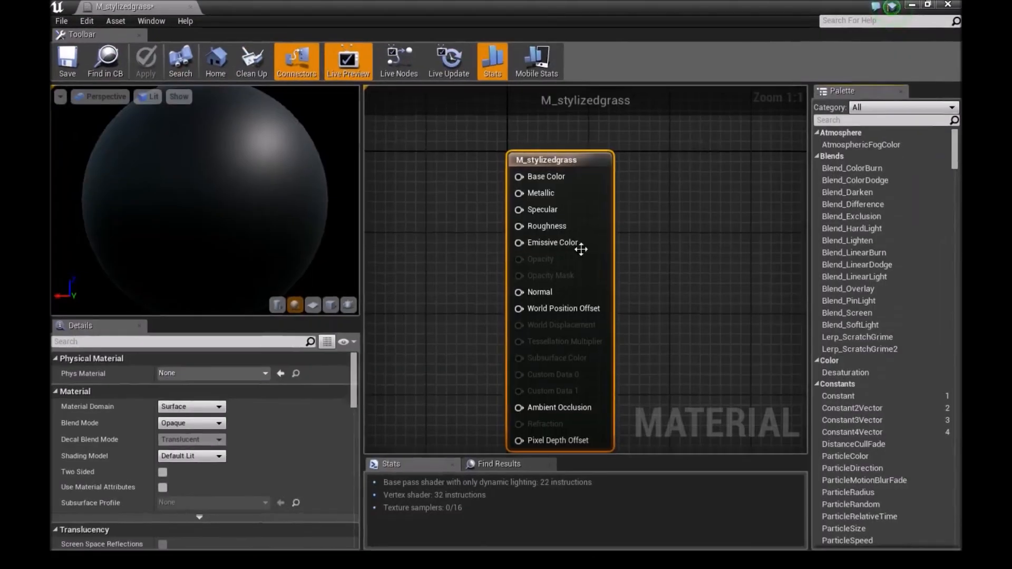
pyautogui.moveTo(543, 210)
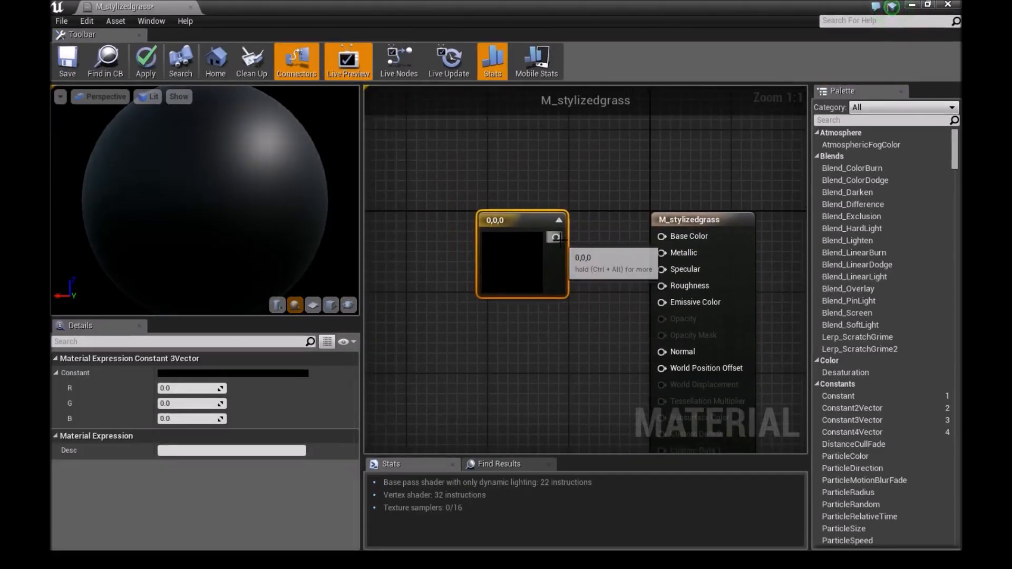
pyautogui.moveTo(556, 237); pyautogui.dragTo(659, 302)
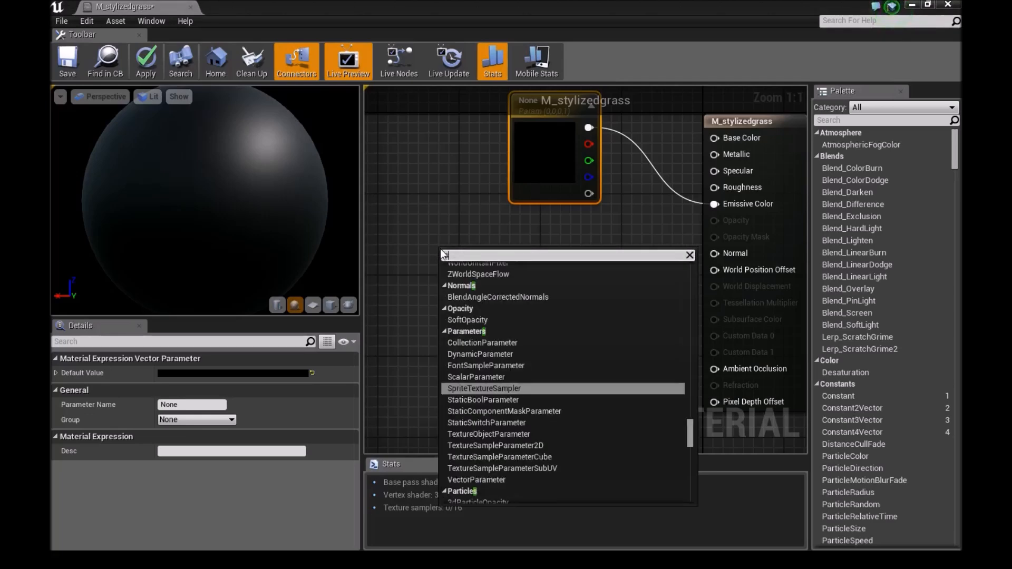
pyautogui.click(453, 273)
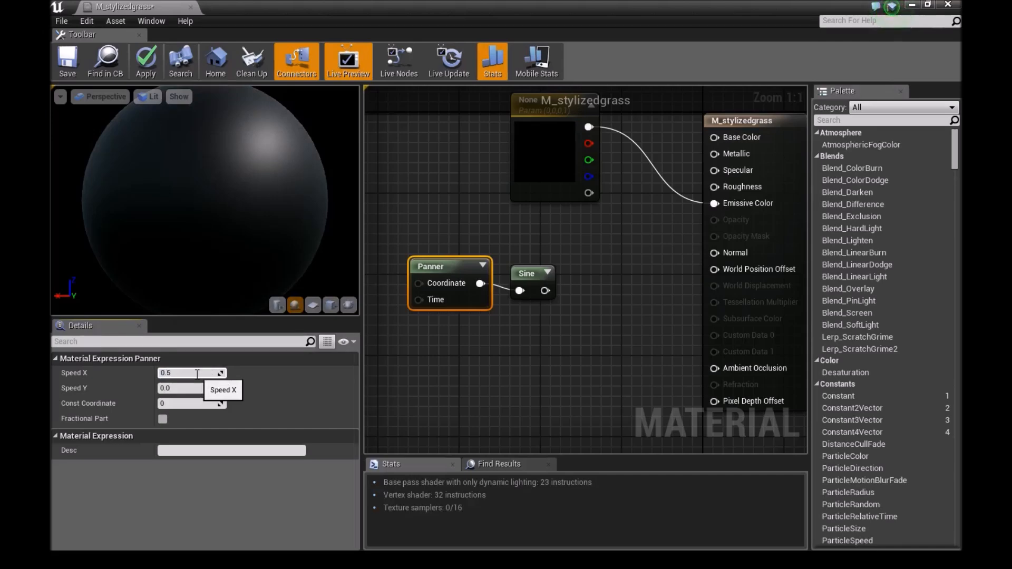
pyautogui.write('0.5')
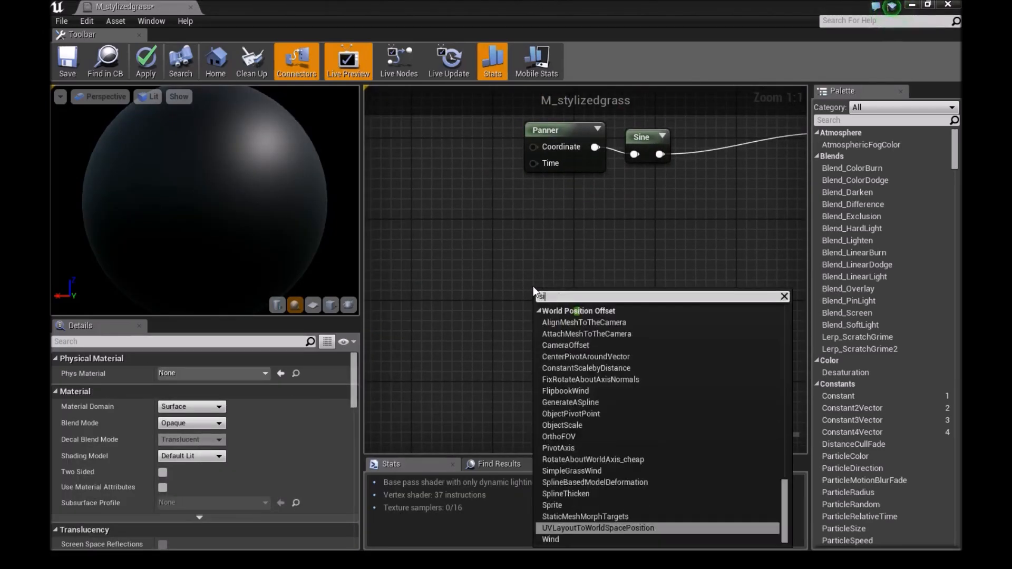
# - Add a SimpleGrassWind node fed by the 0.3 constant and apply the material changes
pyautogui.write('Simple')
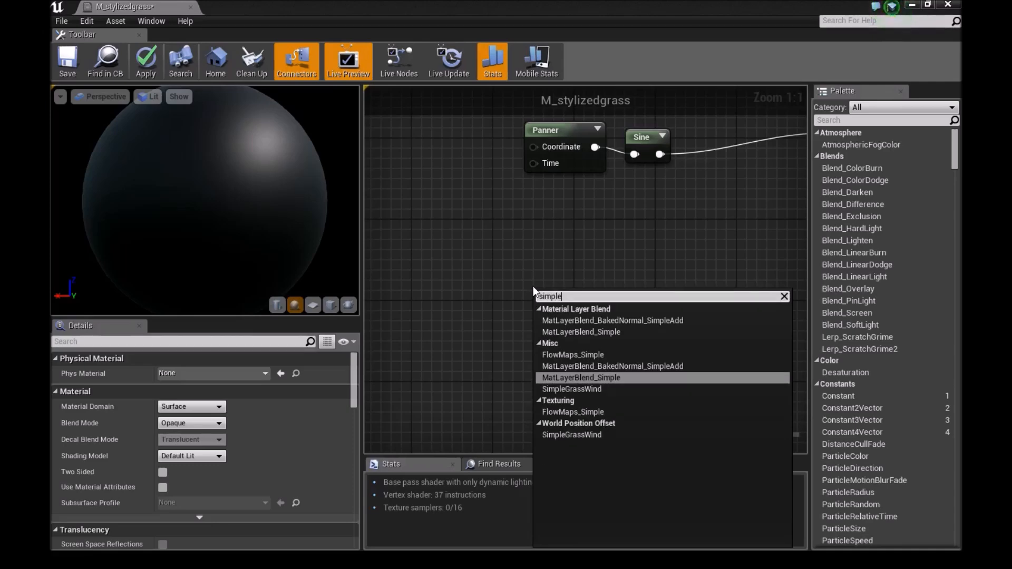
pyautogui.write('grass')
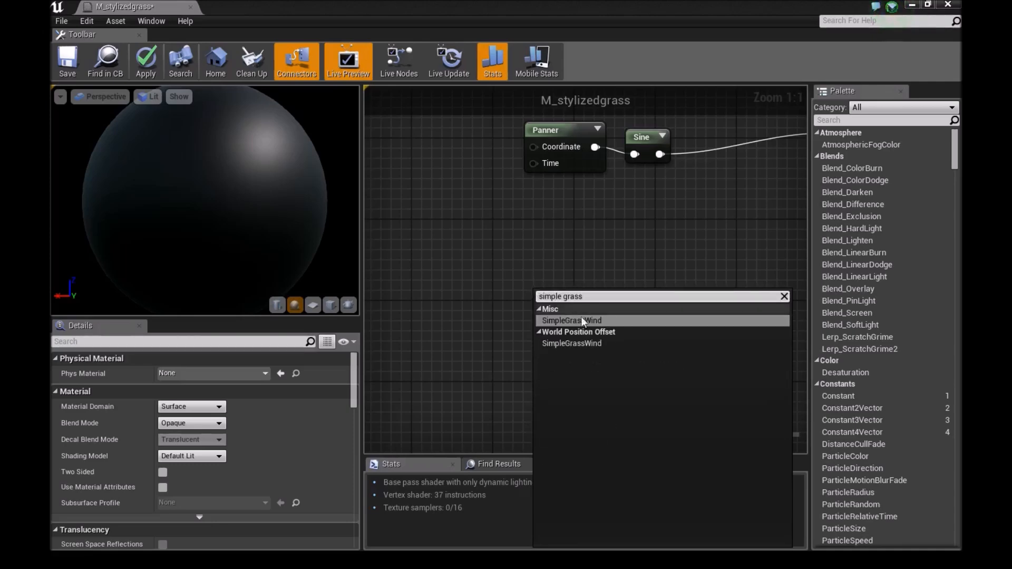
pyautogui.click(570, 320)
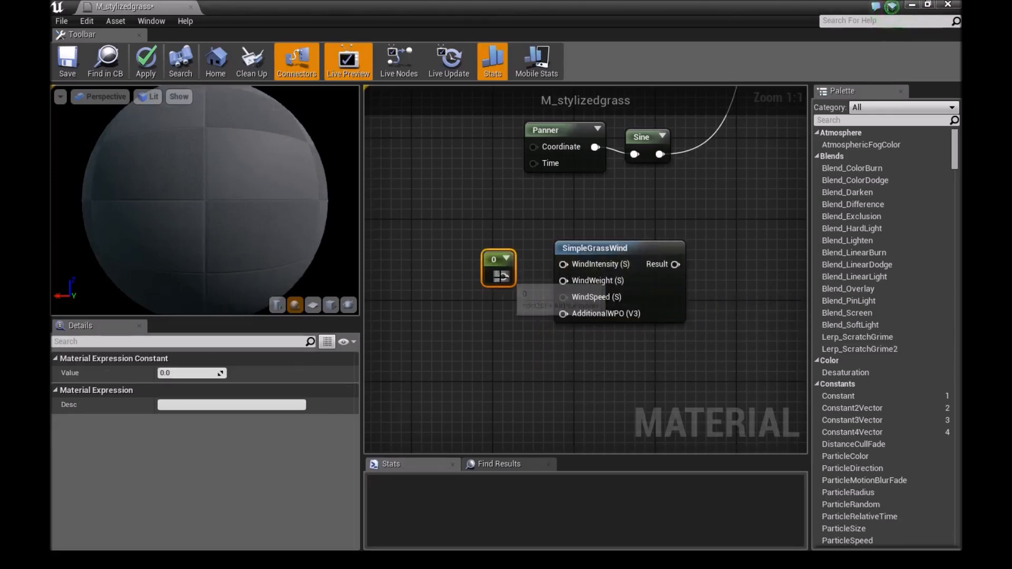
pyautogui.moveTo(510, 276); pyautogui.dragTo(562, 280)
pyautogui.write('0.3')
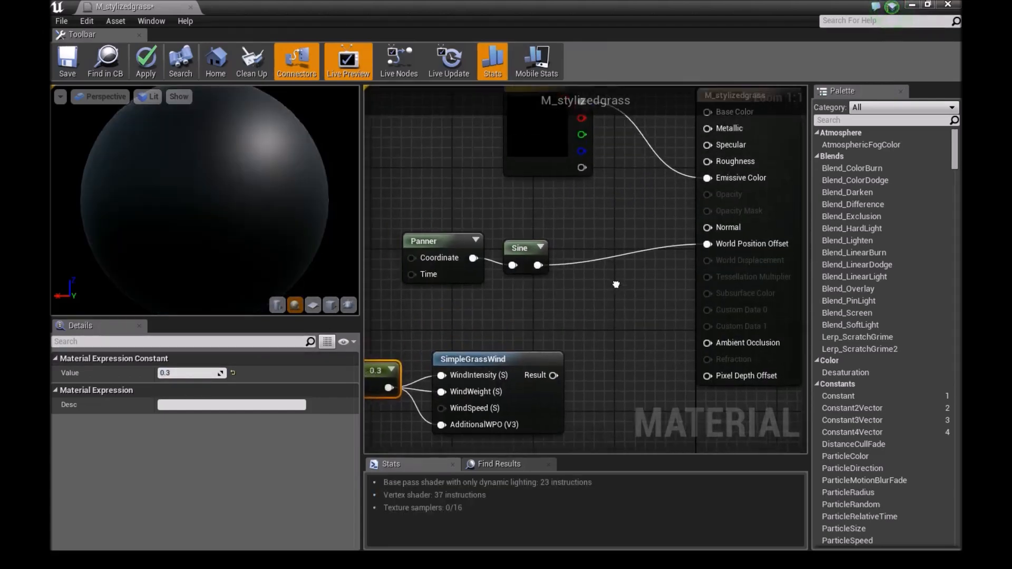
pyautogui.click(431, 251)
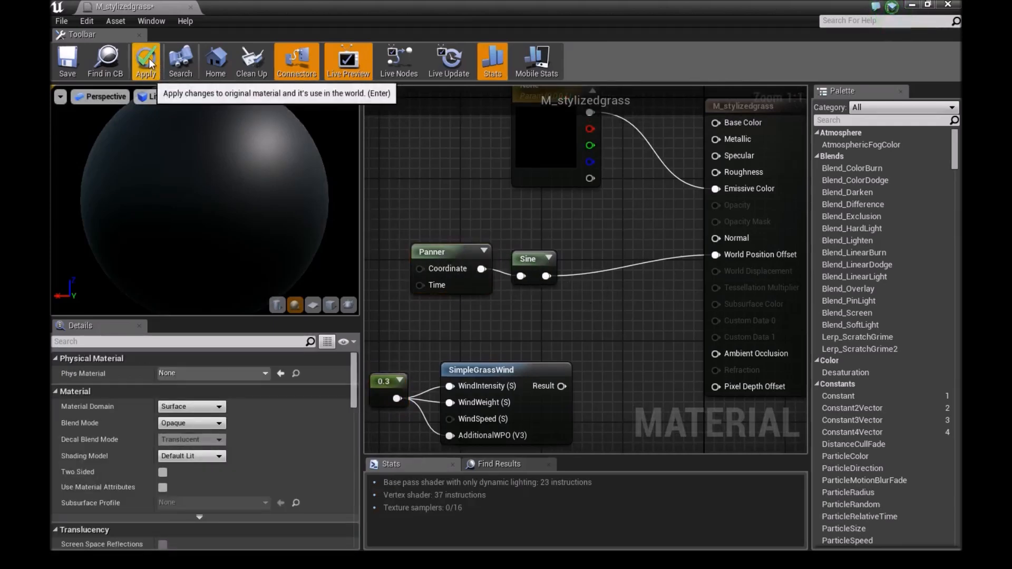
pyautogui.click(146, 60)
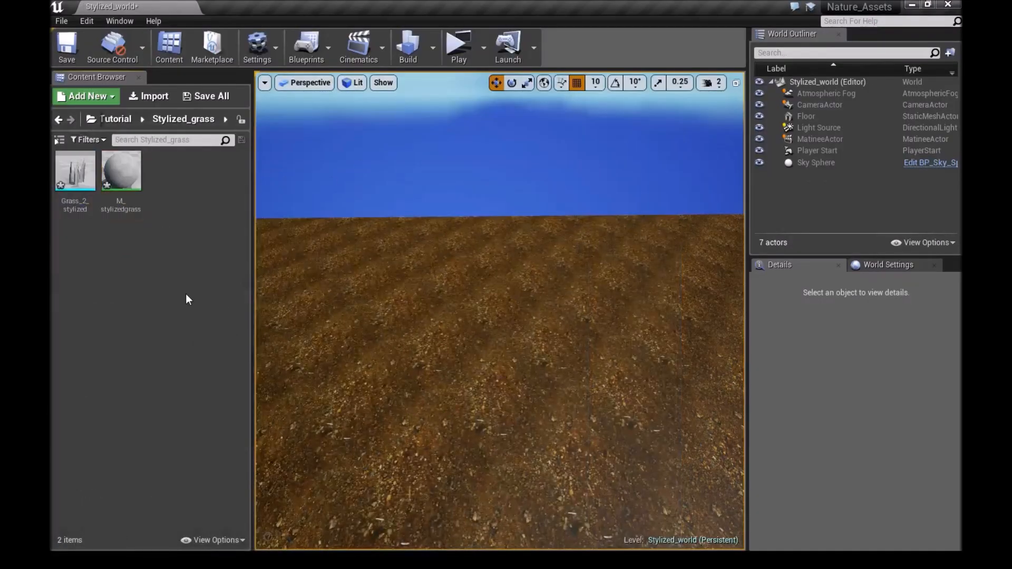
# - Create M_stylizedgrass_Inst from M_stylizedgrass and enable its vector colour parameter
pyautogui.rightClick(120, 169)
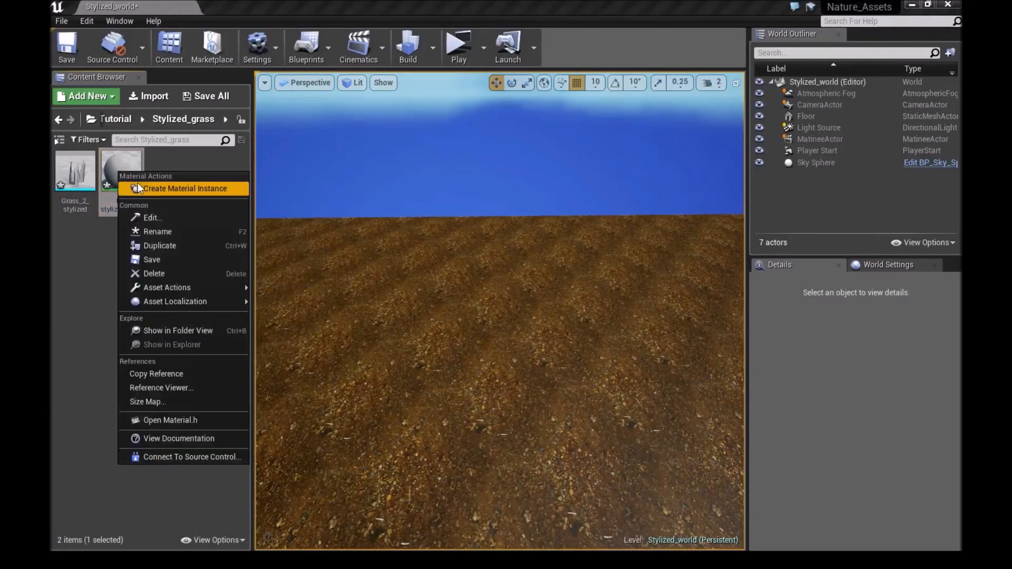
pyautogui.click(187, 188)
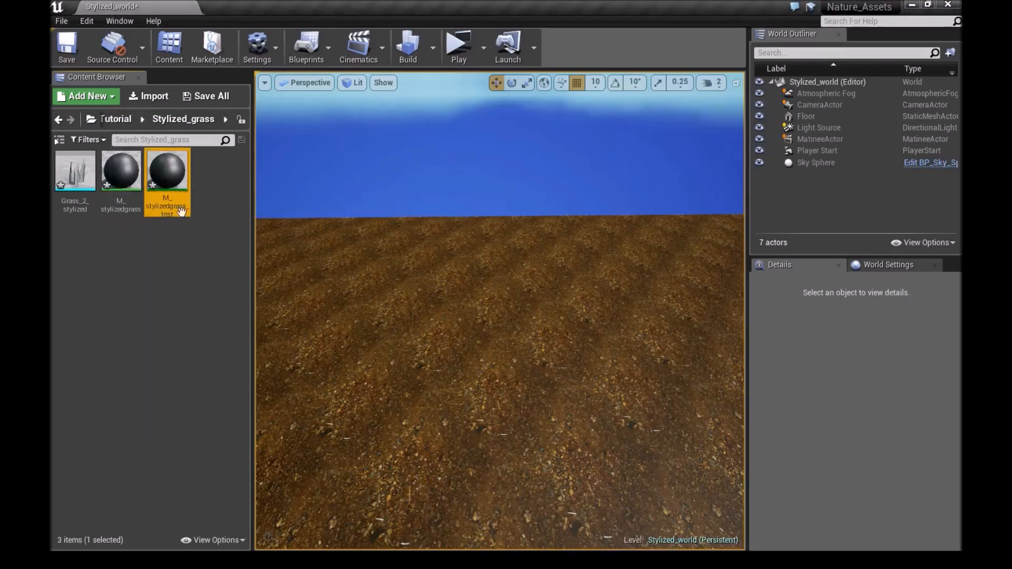
pyautogui.doubleClick(167, 170)
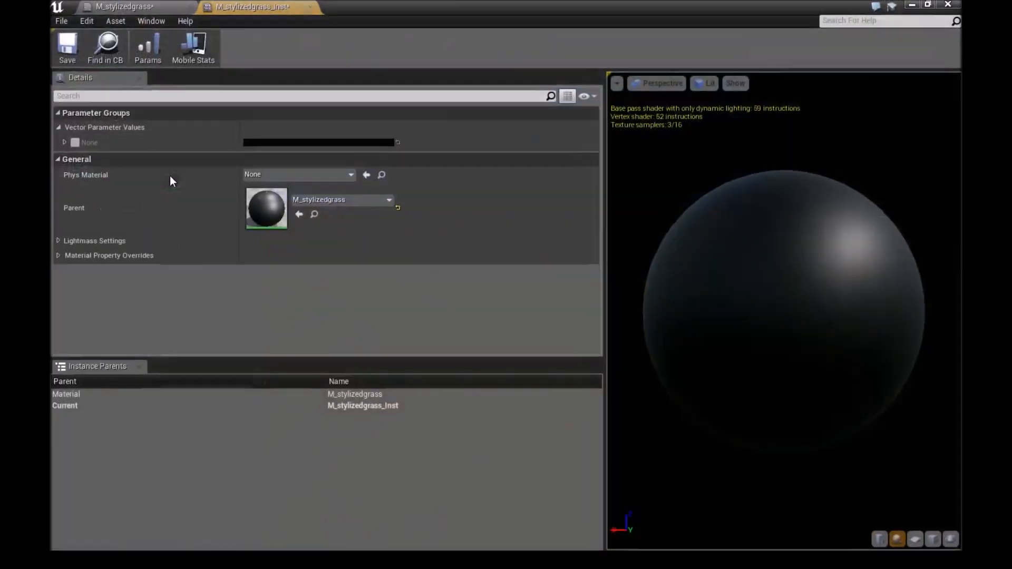
pyautogui.click(318, 142)
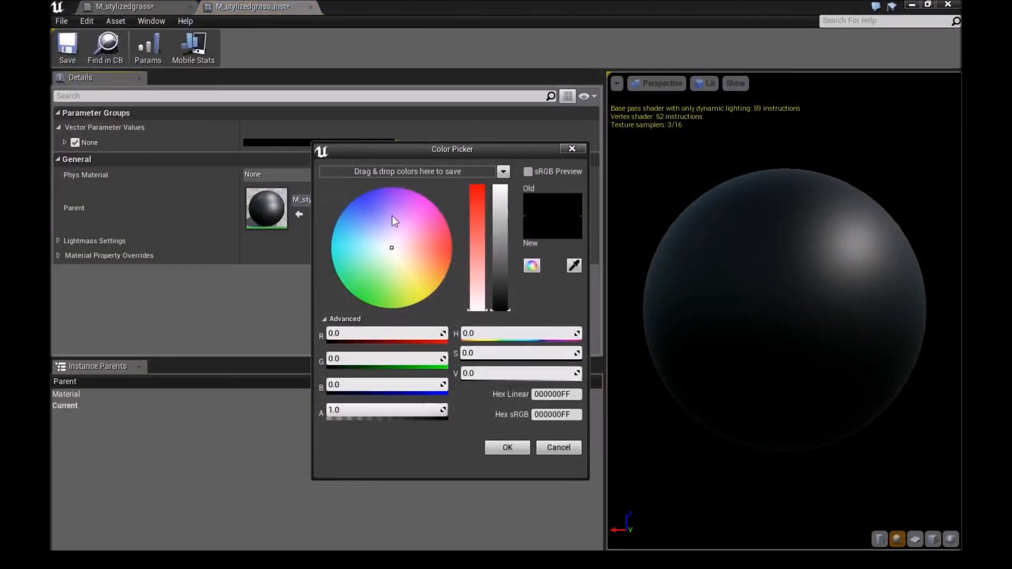
pyautogui.click(477, 194)
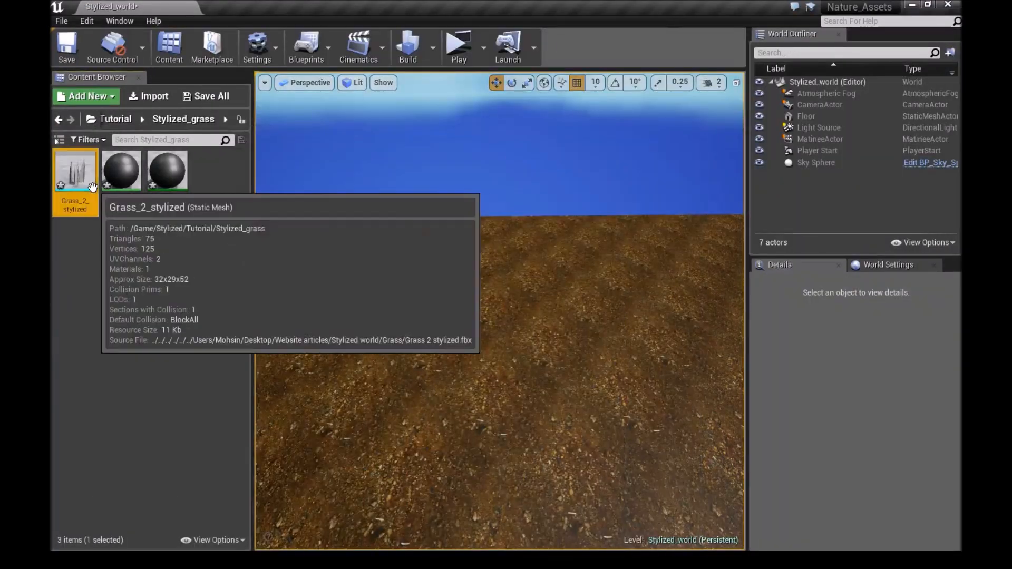
# - Open the Grass_2_stylized mesh and save the two-sided material change
pyautogui.doubleClick(74, 170)
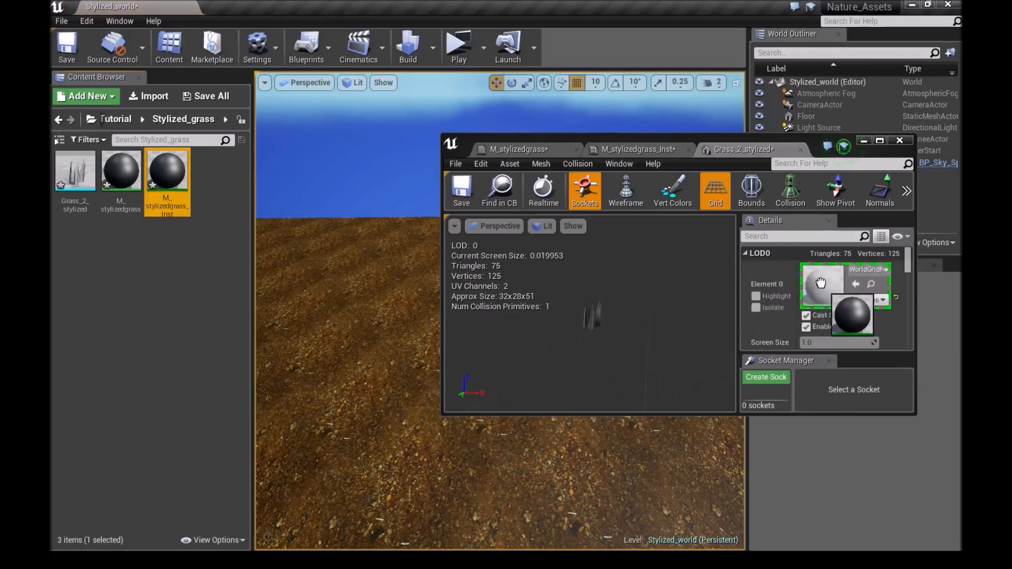
pyautogui.moveTo(121, 170)
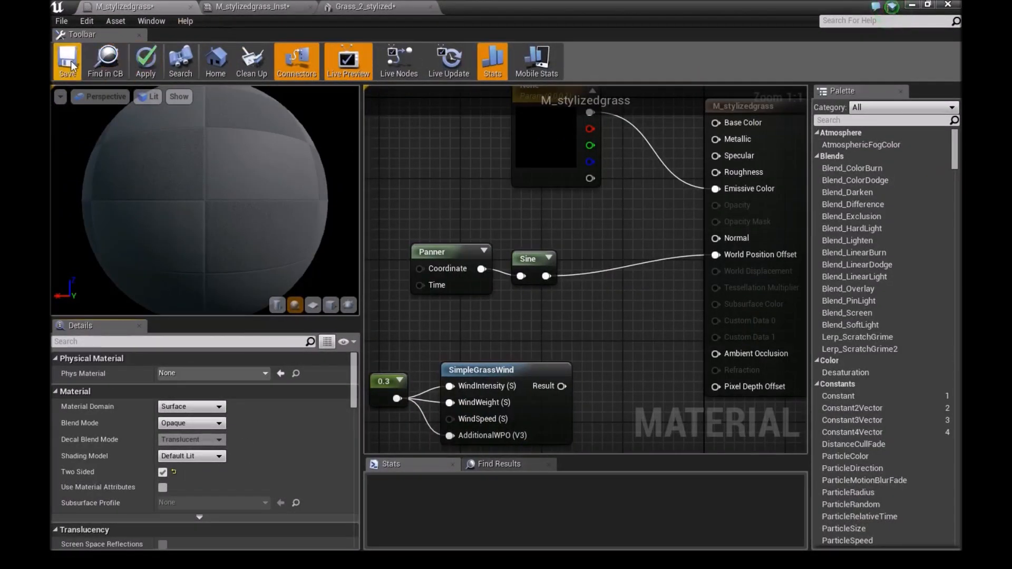
pyautogui.click(67, 61)
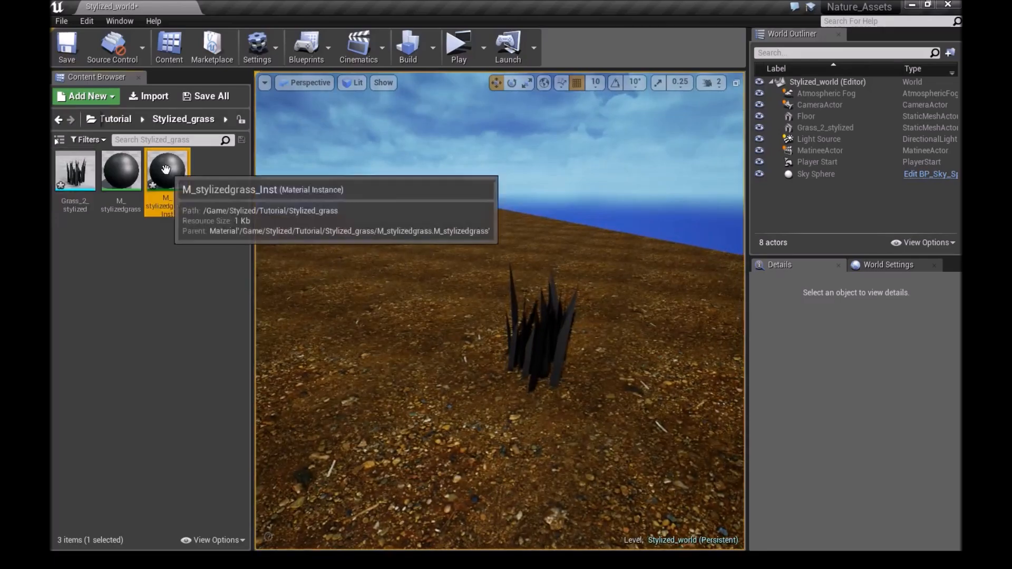
# - Set the M_stylizedgrass_Inst colour parameter to light blue and minimise the instance editor
pyautogui.doubleClick(166, 169)
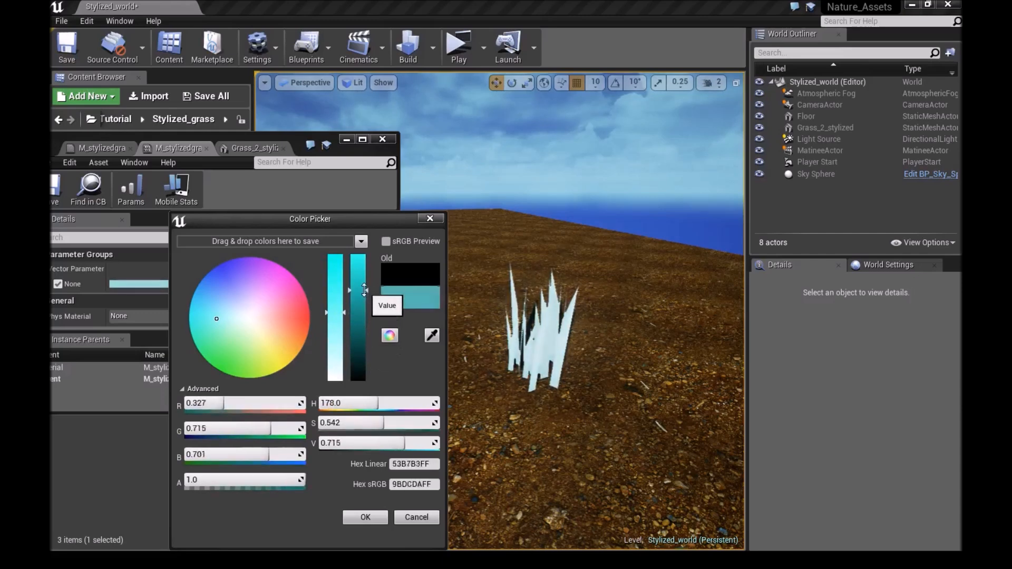
pyautogui.click(226, 350)
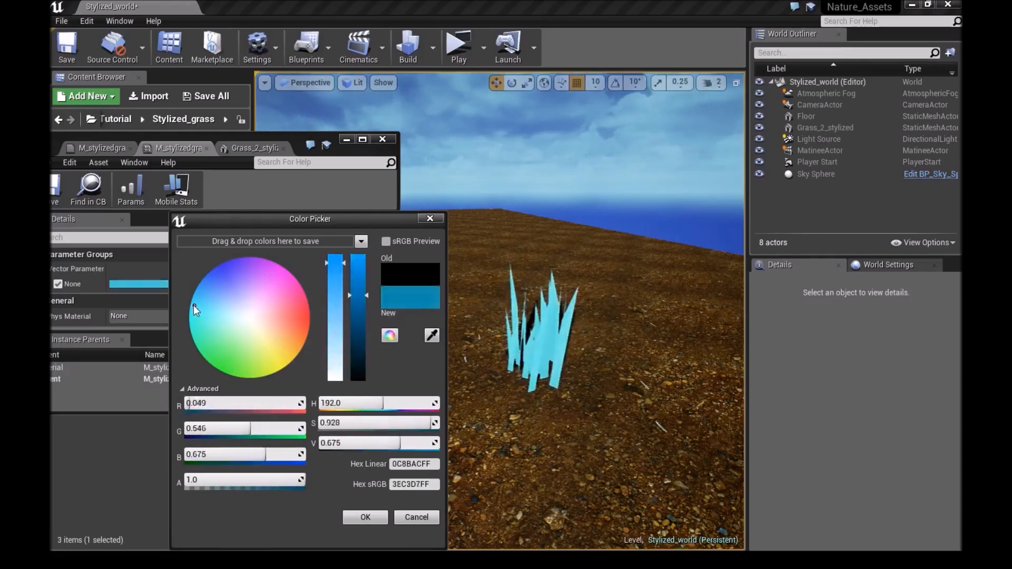
pyautogui.click(232, 271)
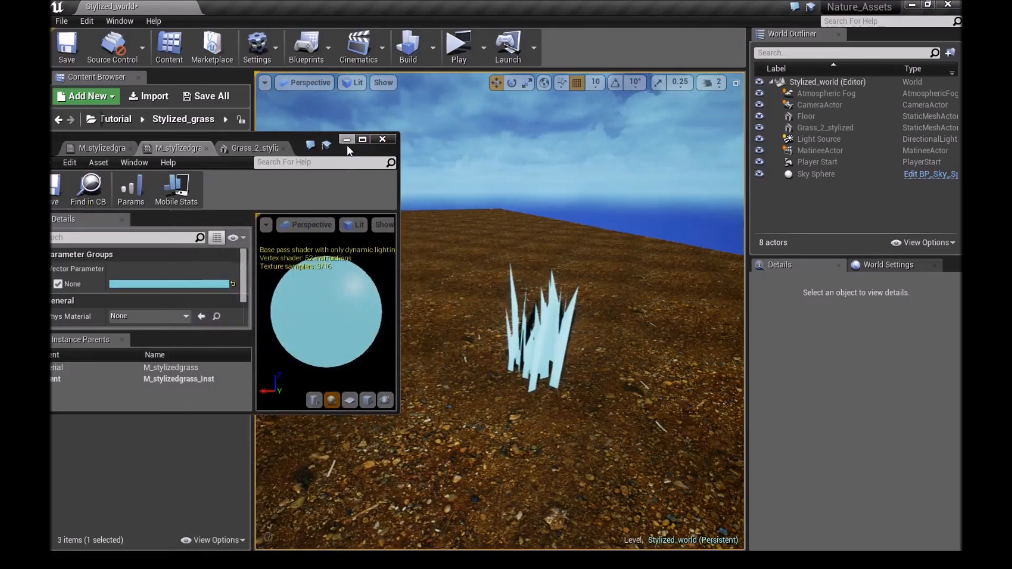
pyautogui.click(382, 139)
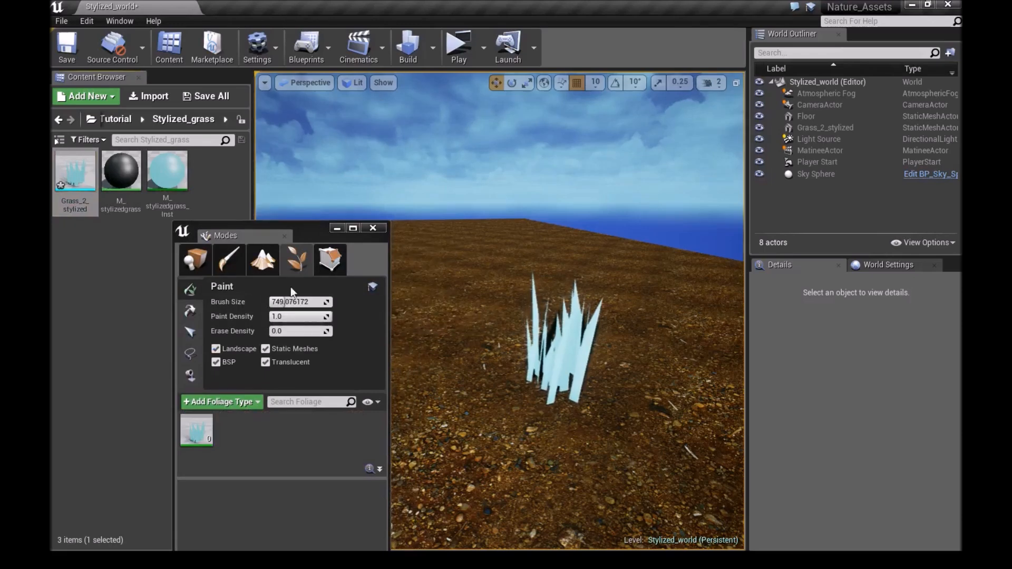
# - Paint Grass_2_stylized foliage densely across the landscape in Foliage mode
pyautogui.click(196, 430)
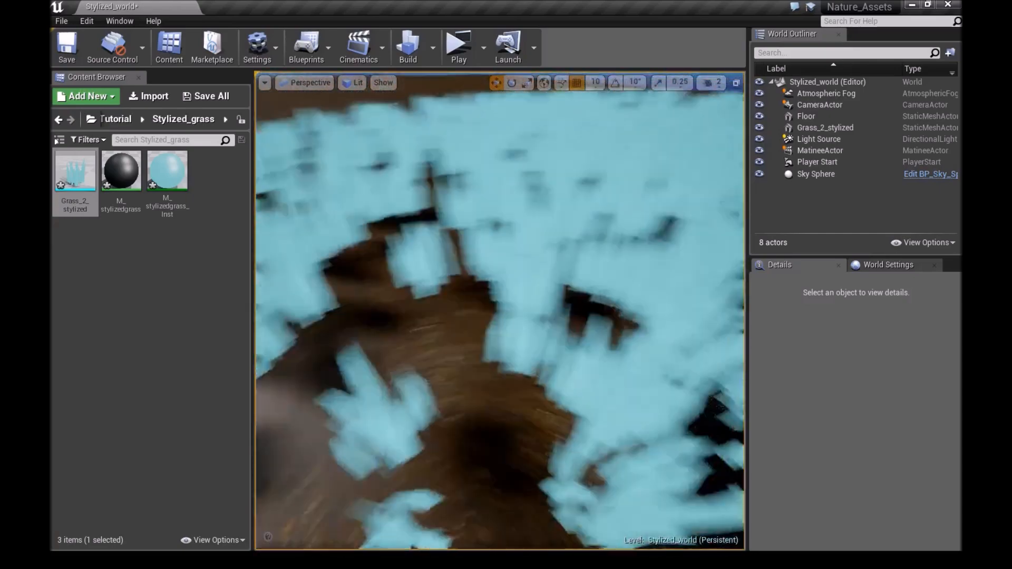
pyautogui.moveTo(121, 170)
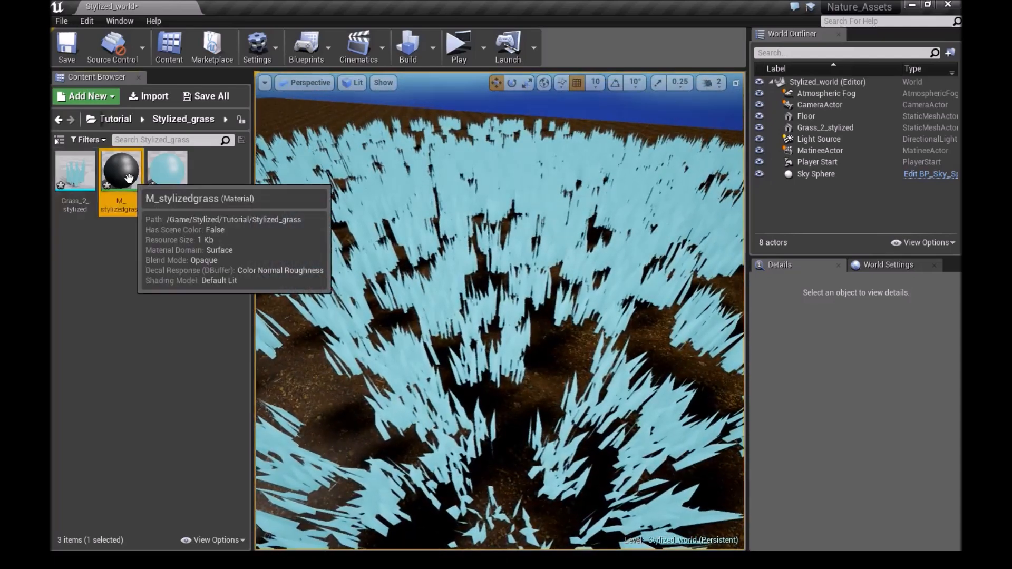
# - Review the M_stylizedgrass graph, then open the material instance to recolour it green
pyautogui.doubleClick(120, 170)
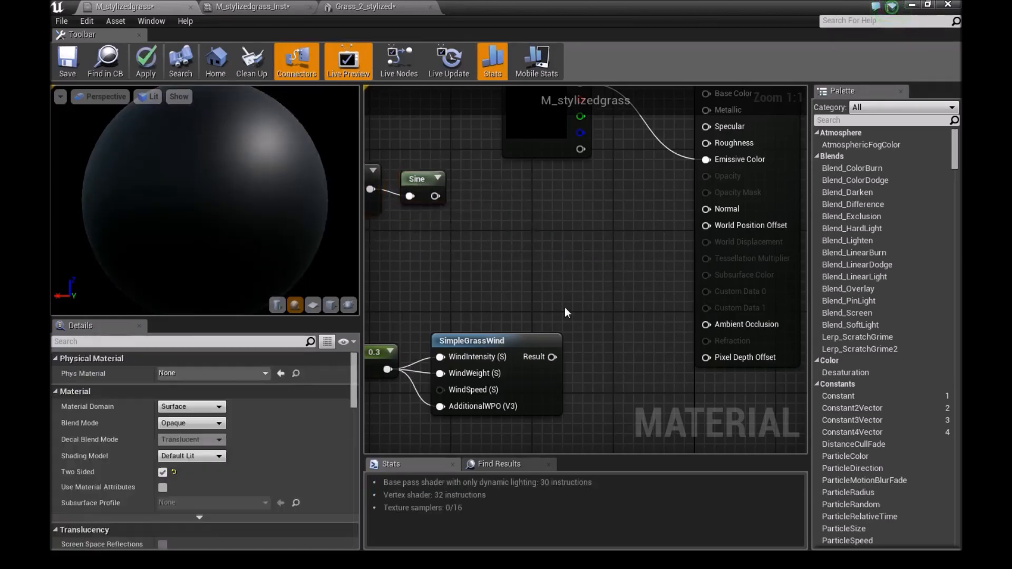
pyautogui.moveTo(552, 356); pyautogui.dragTo(706, 225)
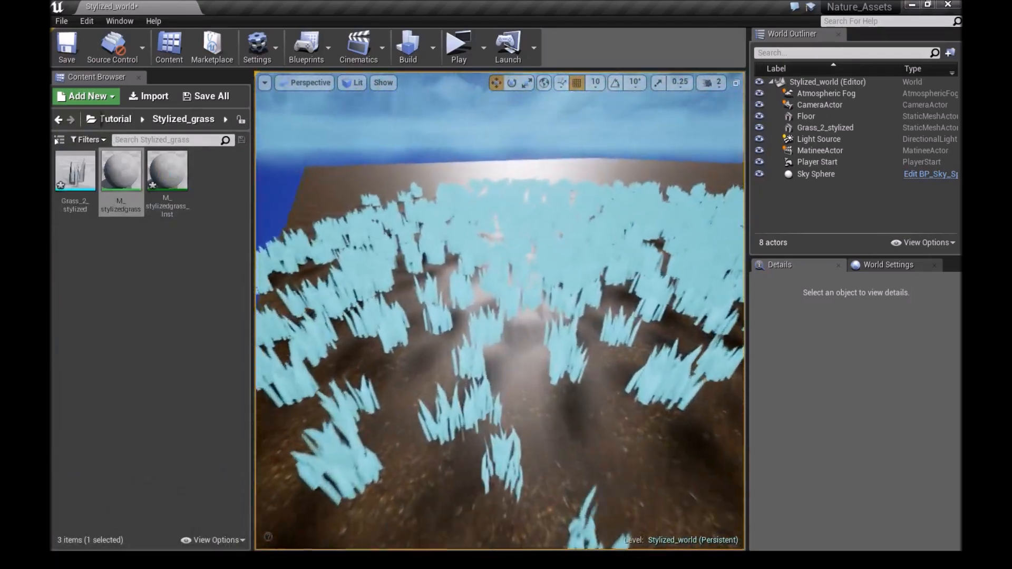
pyautogui.doubleClick(120, 170)
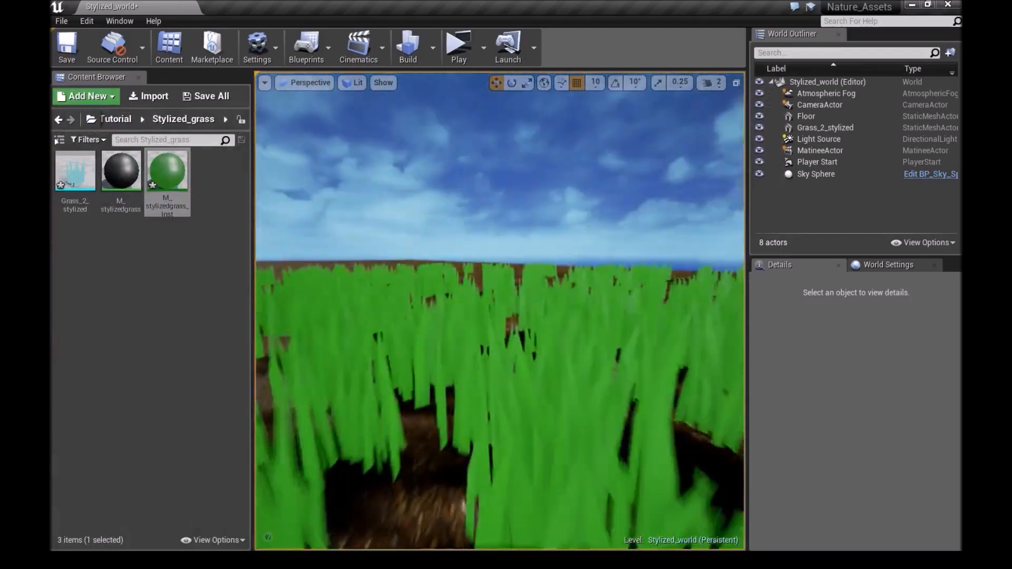
# - Open M_stylizedgrass_Inst to view the green parameter, then switch back to Blender
pyautogui.doubleClick(167, 170)
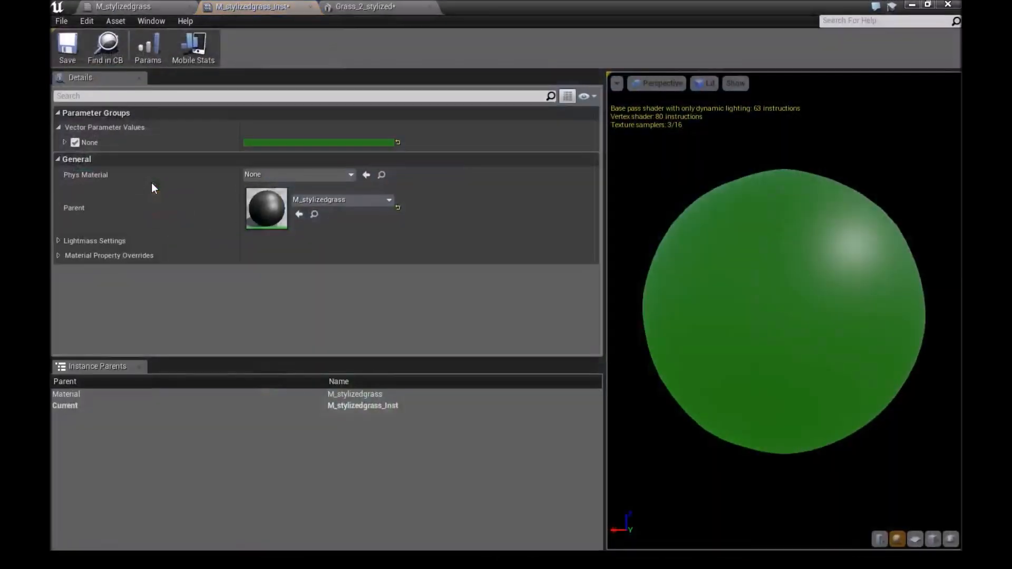
pyautogui.click(122, 6)
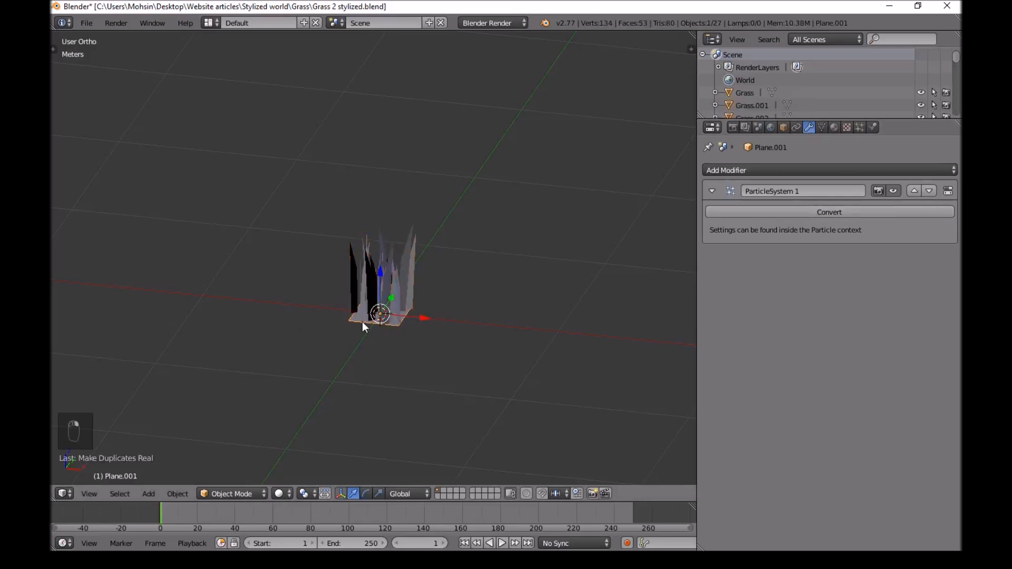
# - Delete the particle emitter plane and the stray single grass blade
pyautogui.press('Delete')
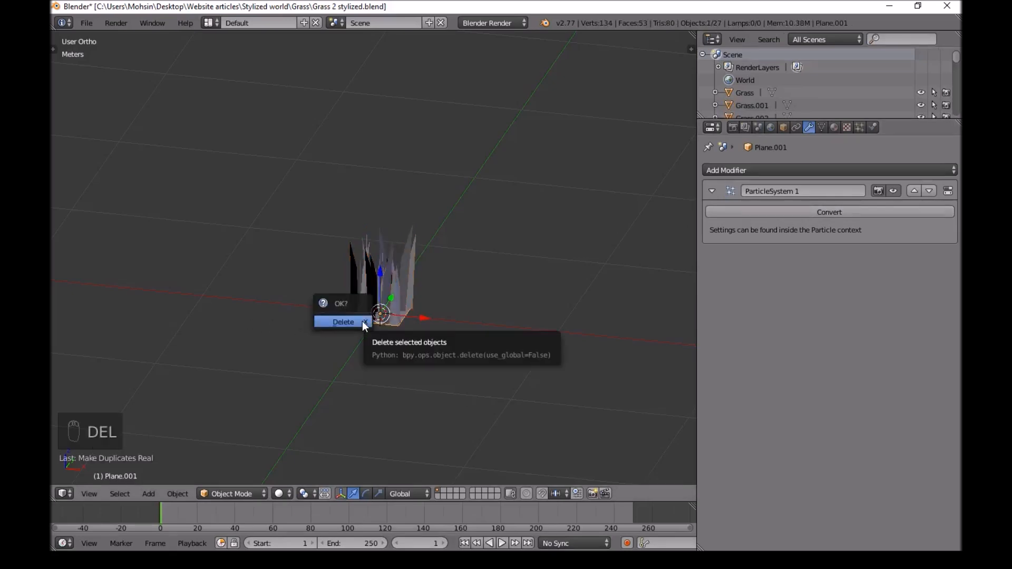
pyautogui.click(343, 322)
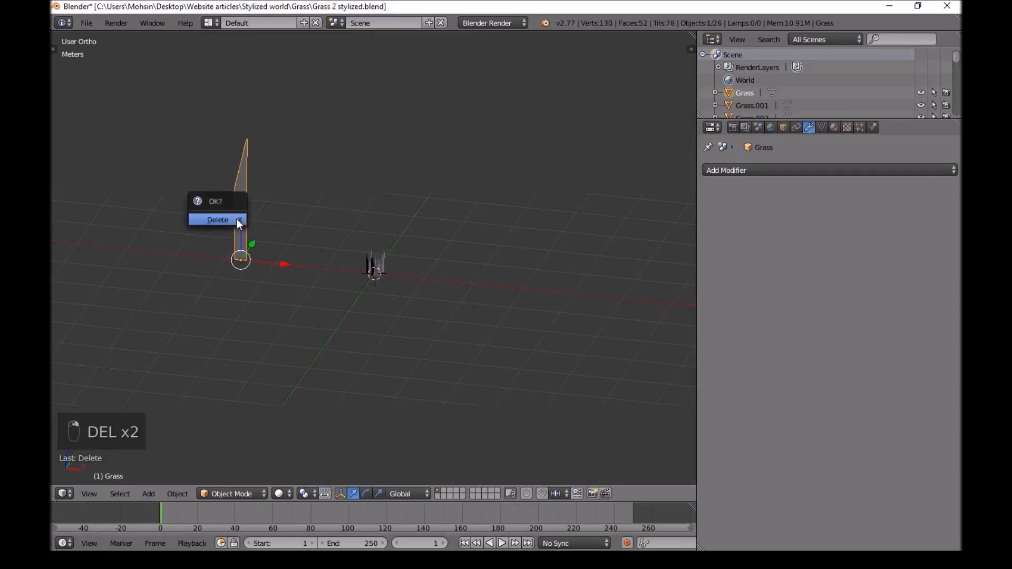
pyautogui.click(217, 220)
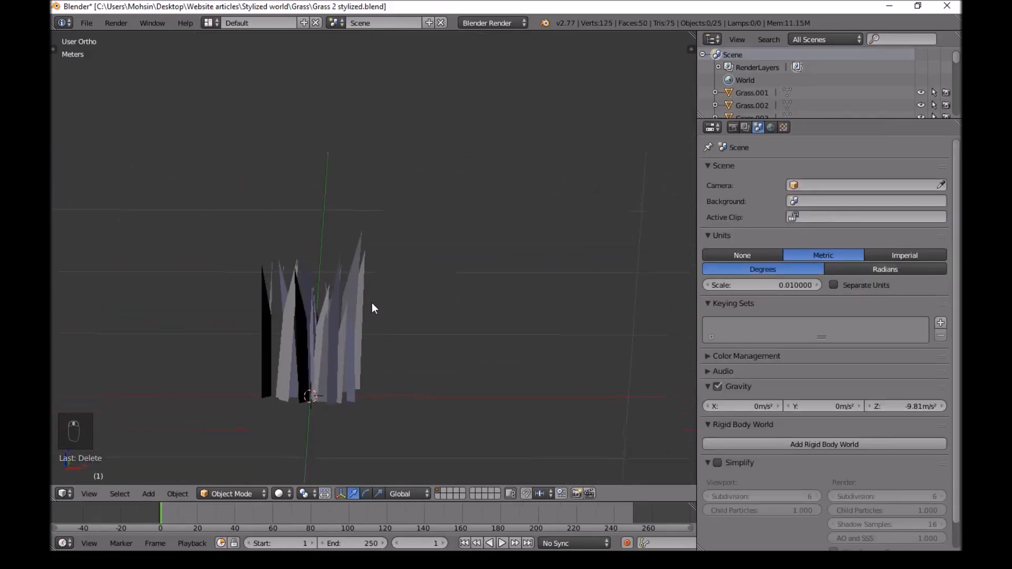
# - Join all blades into one Grass.018 object with its origin at the 3D cursor
pyautogui.press('a')
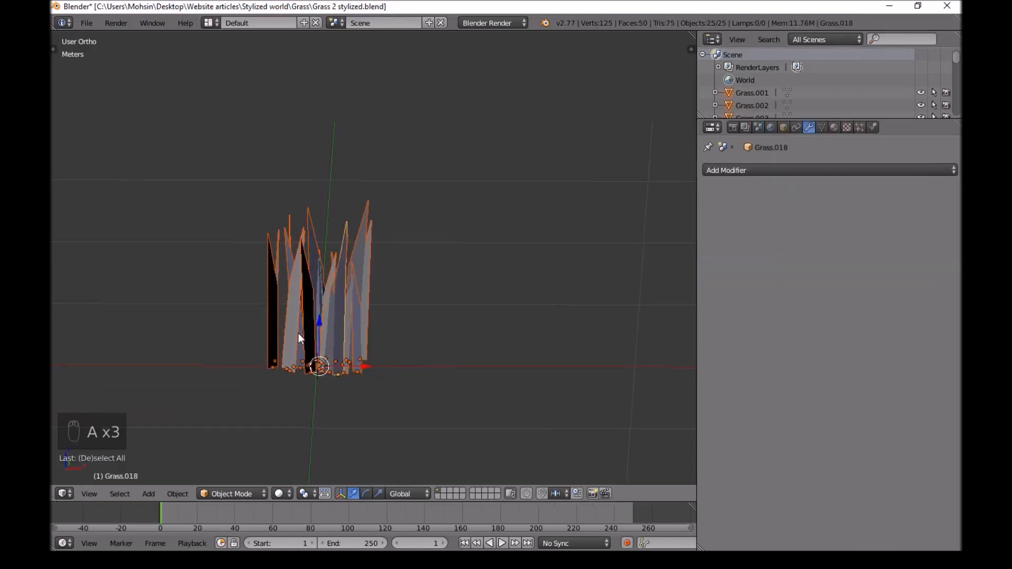
pyautogui.press('ctrl+j')
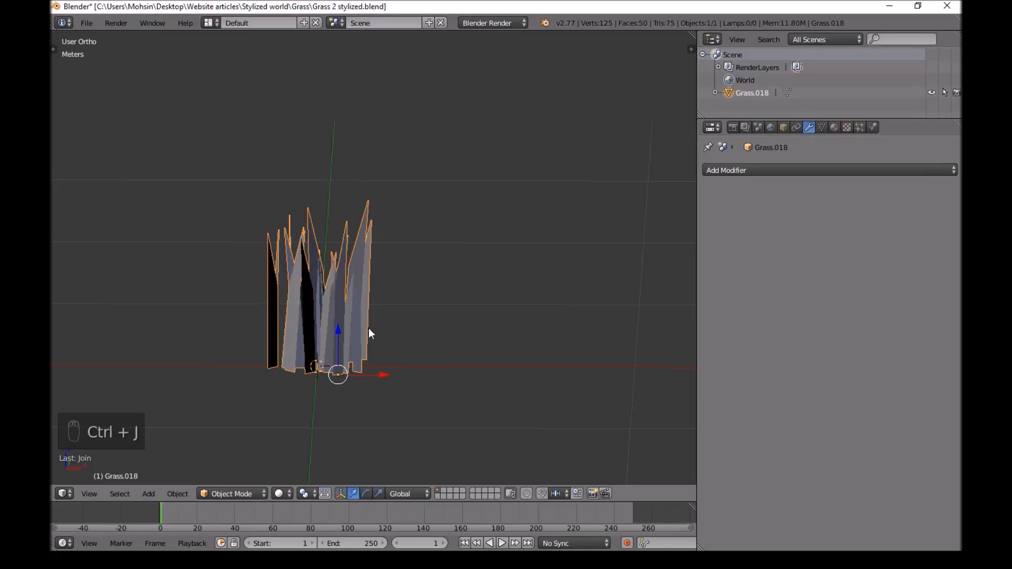
pyautogui.press('ctrl+alt+shift+c')
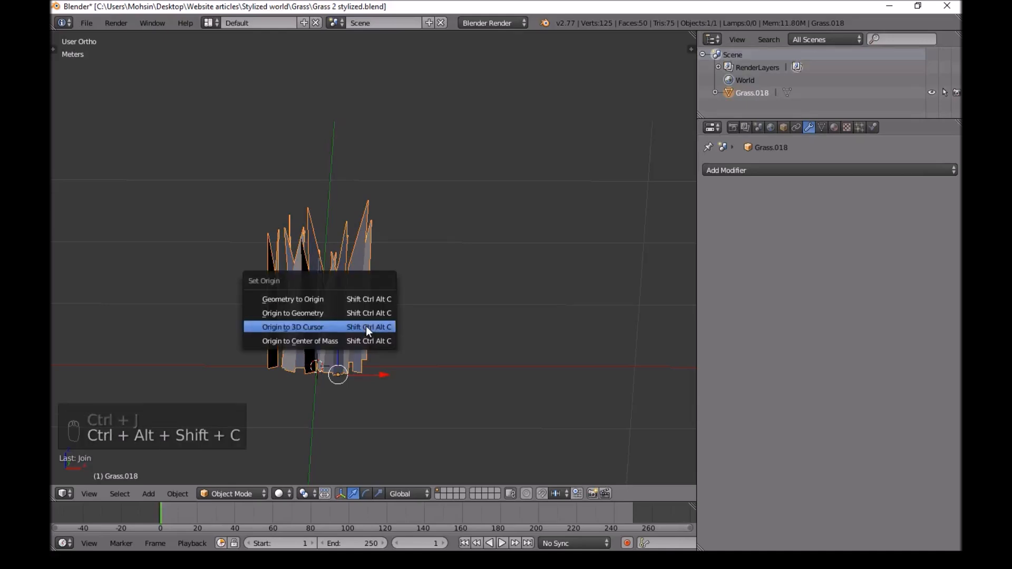
pyautogui.click(292, 327)
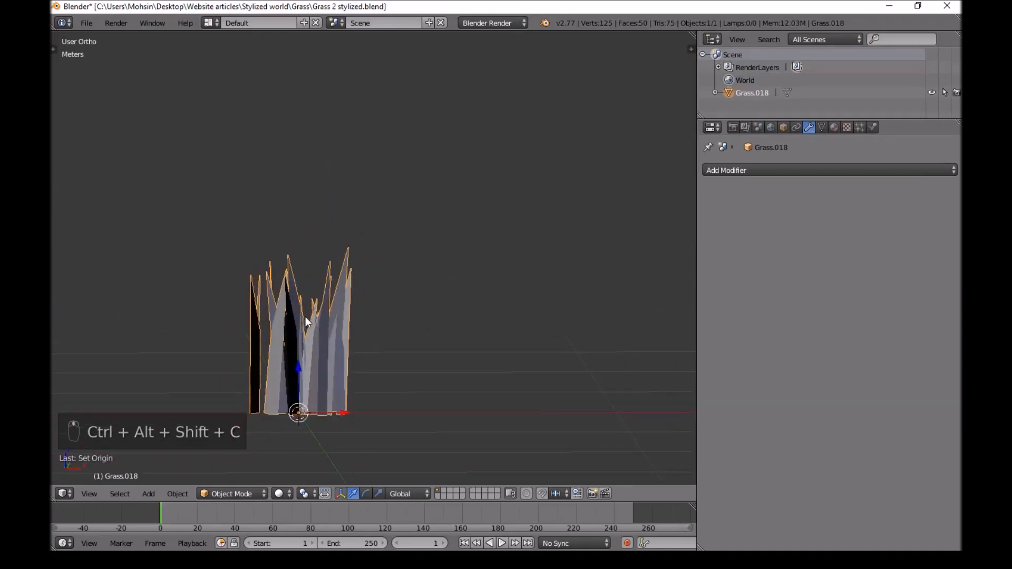
# - Add a backdrop plane behind the clump and give the grass a new red material
pyautogui.press('shift+a')
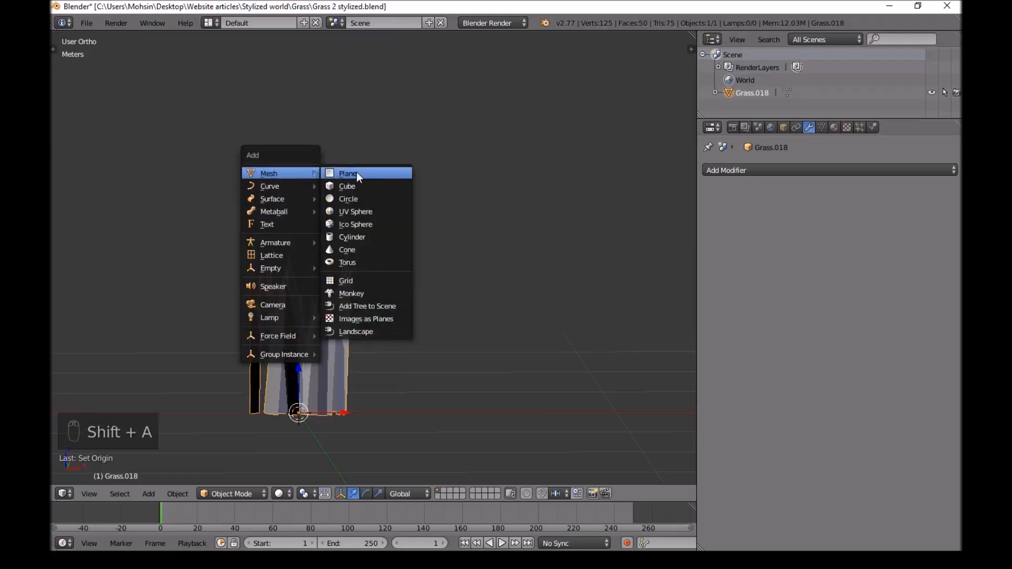
pyautogui.click(348, 173)
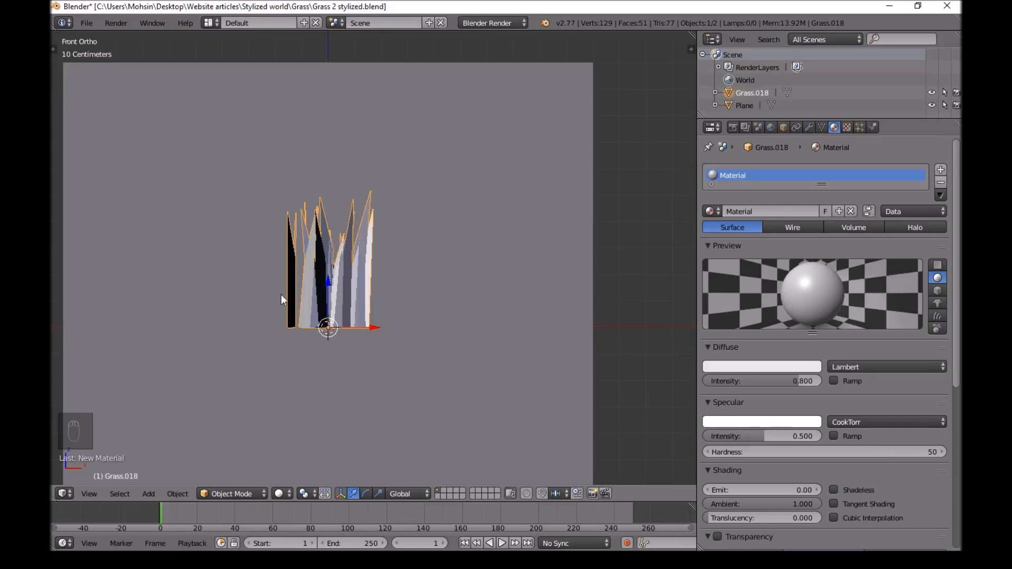
pyautogui.click(761, 366)
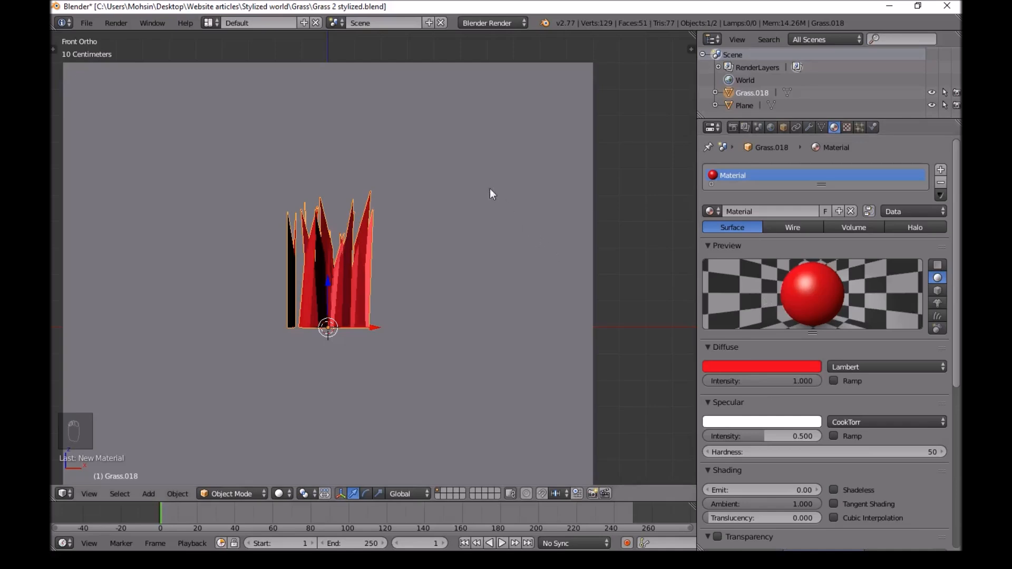
pyautogui.press('shift+a')
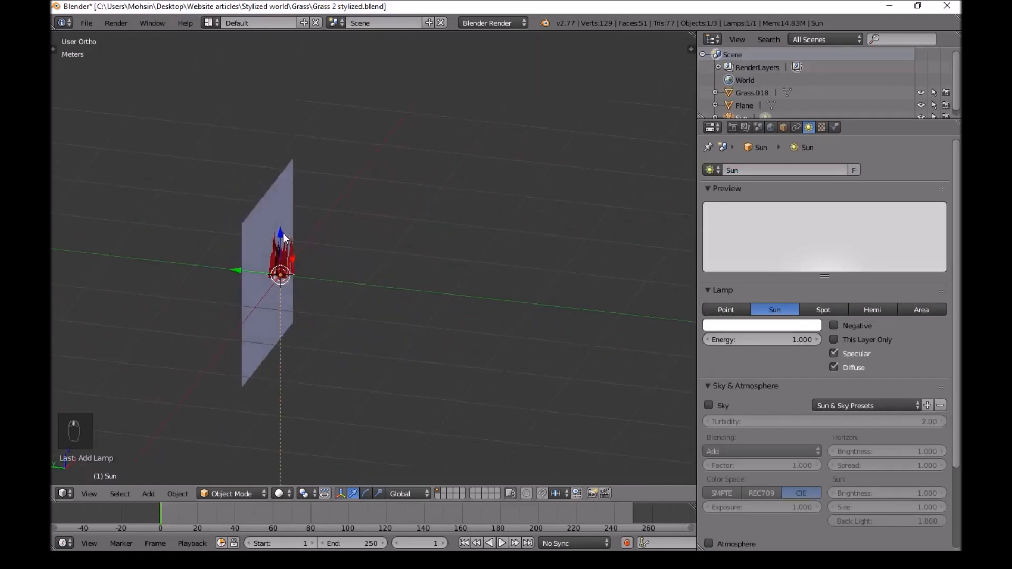
# - Raise the sun lamp above the grass clump, tilt it, and view from the front
pyautogui.moveTo(279, 274); pyautogui.dragTo(279, 124)
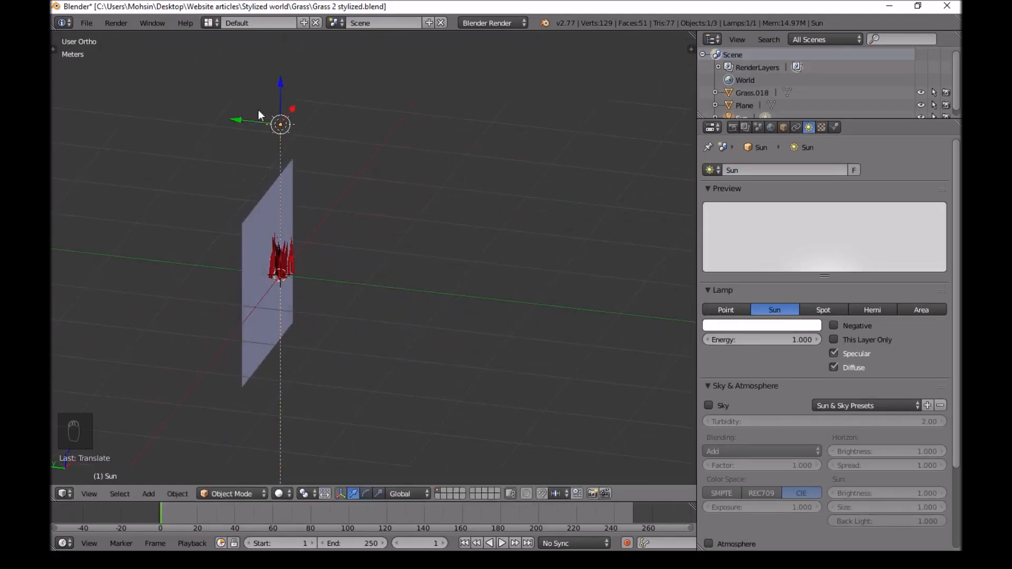
pyautogui.moveTo(280, 124); pyautogui.dragTo(344, 132)
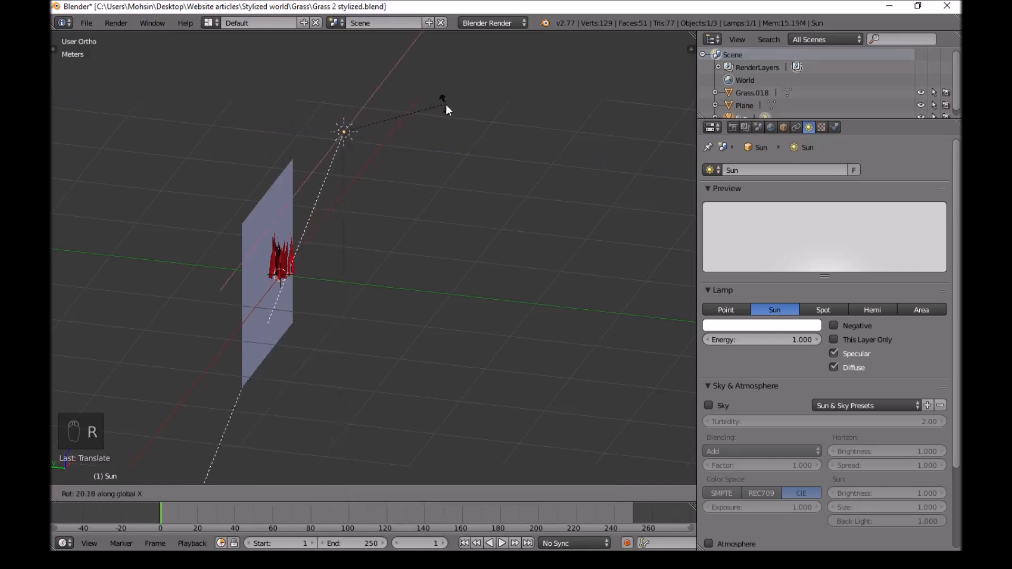
pyautogui.press('R')
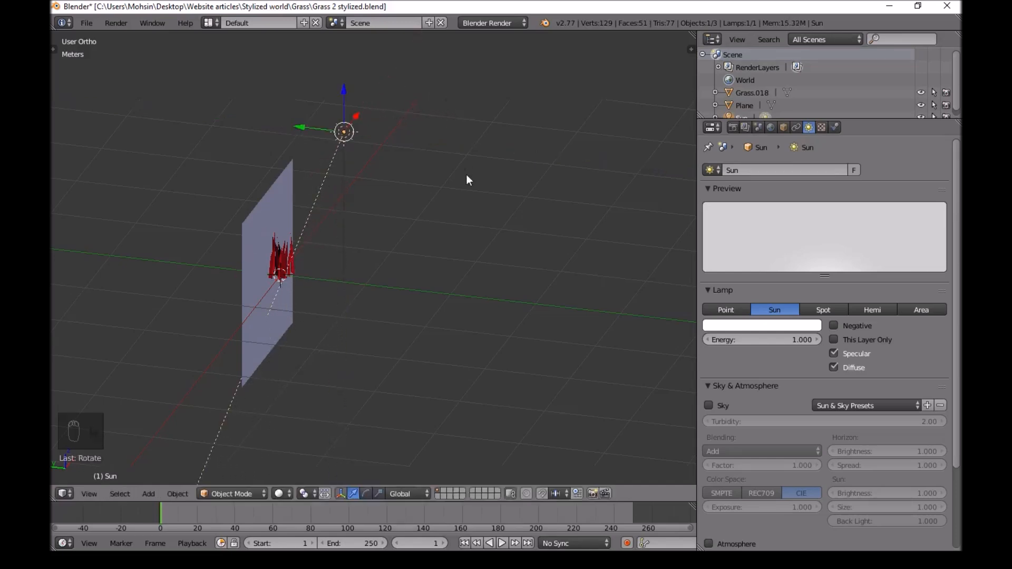
pyautogui.press('NUMPAD_1')
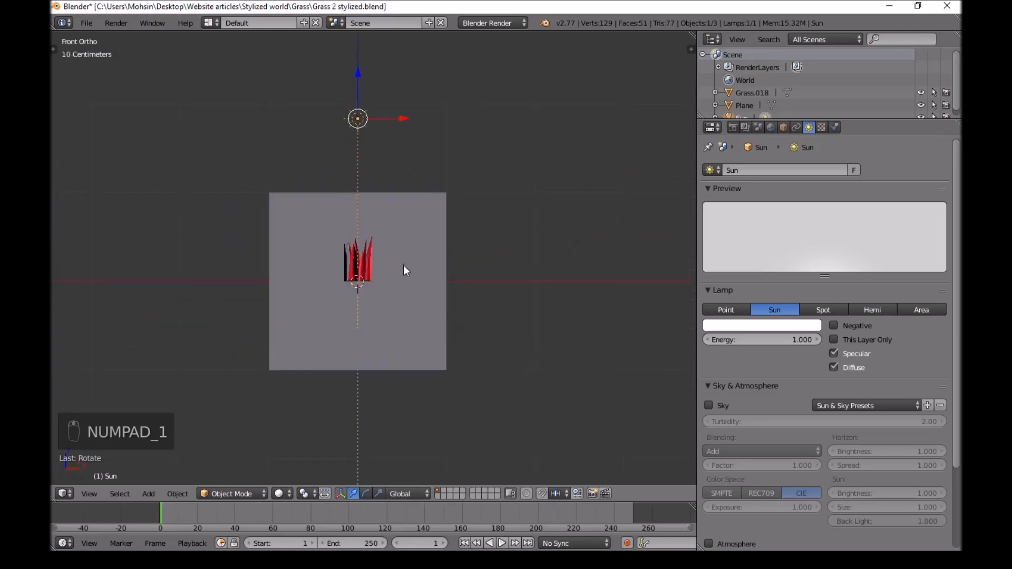
pyautogui.press('shift+z')
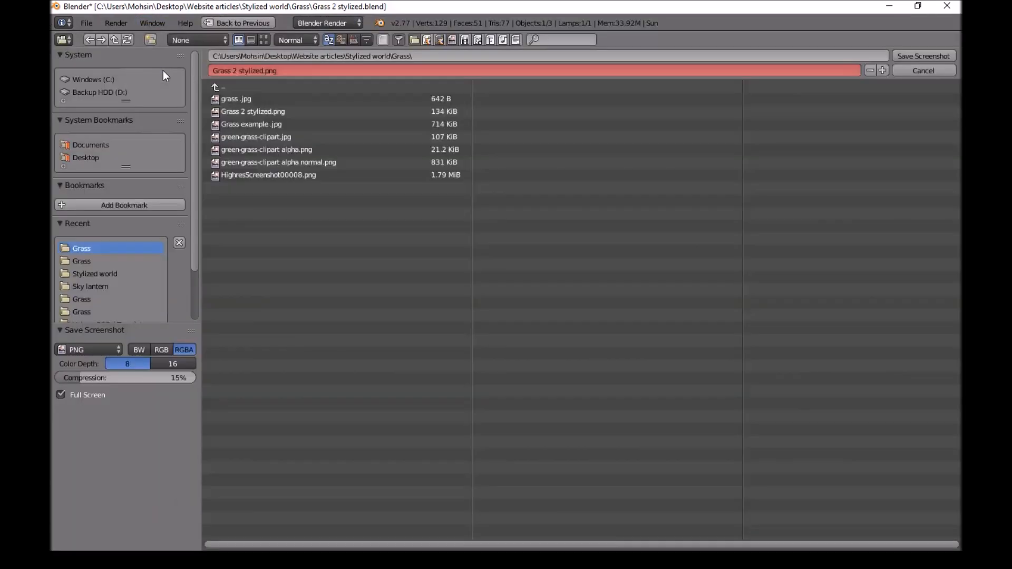
pyautogui.moveTo(828, 69)
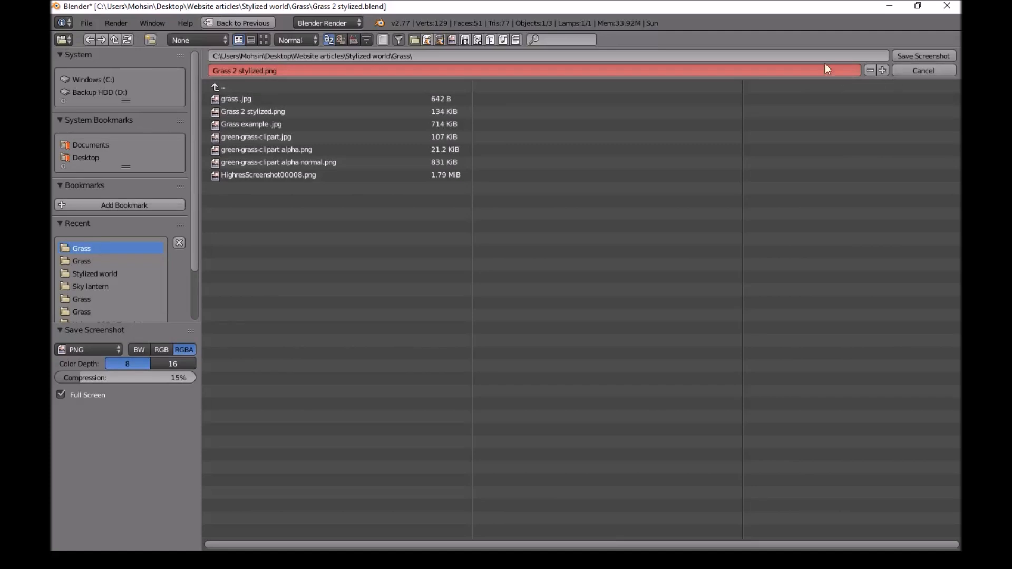
pyautogui.moveTo(245, 61)
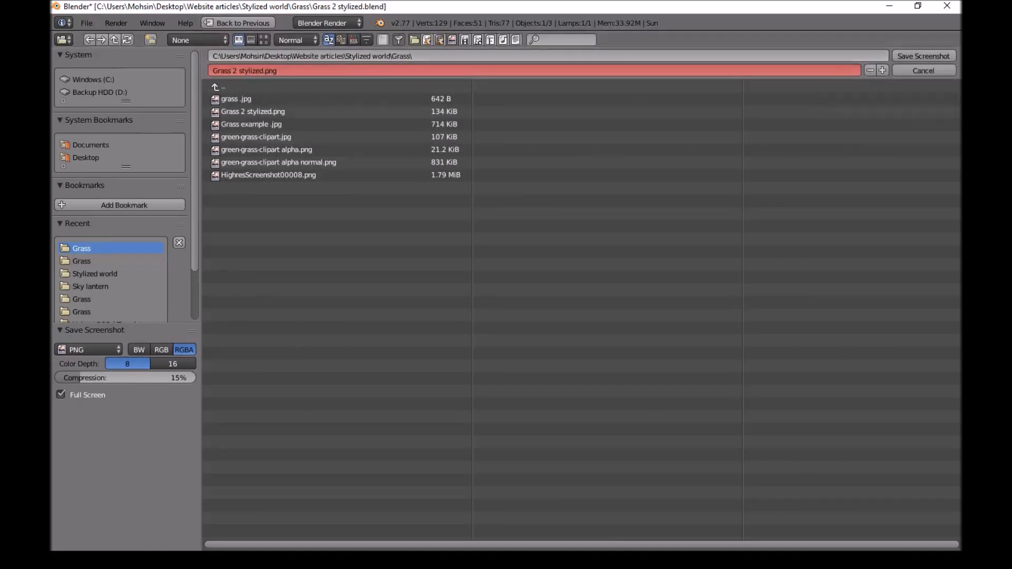
# - Confirm the screenshot save as Grass 2 stylized.png in the Grass folder
pyautogui.click(923, 55)
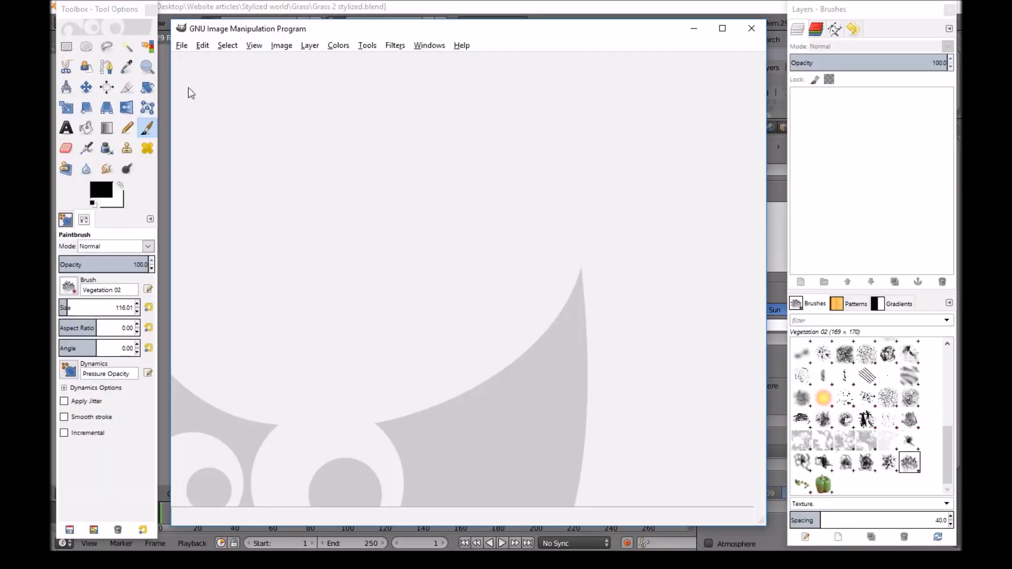
# - Open Grass 2 stylized.png from the Grass folder in GIMP
pyautogui.click(181, 45)
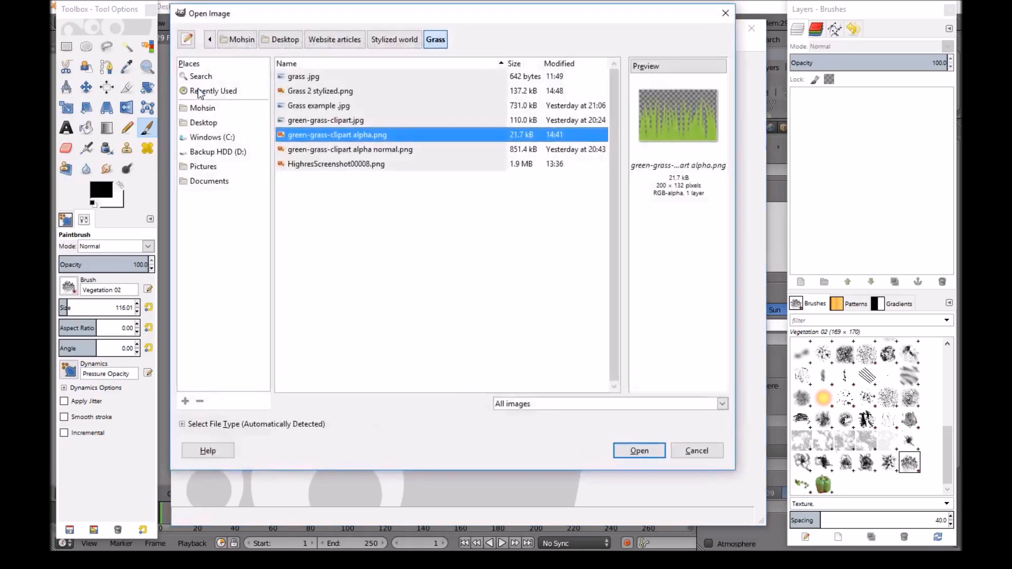
pyautogui.click(336, 164)
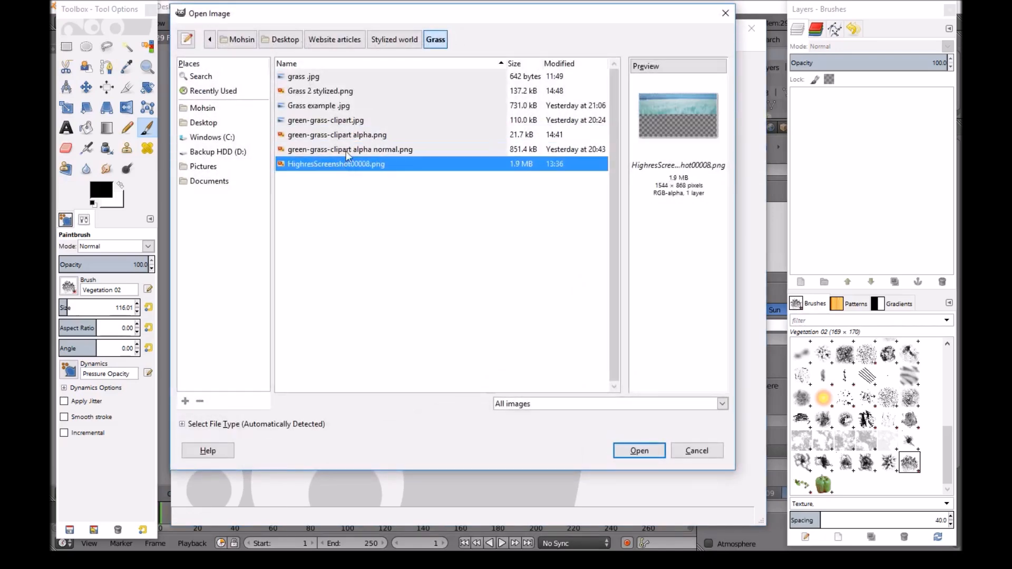
pyautogui.click(320, 90)
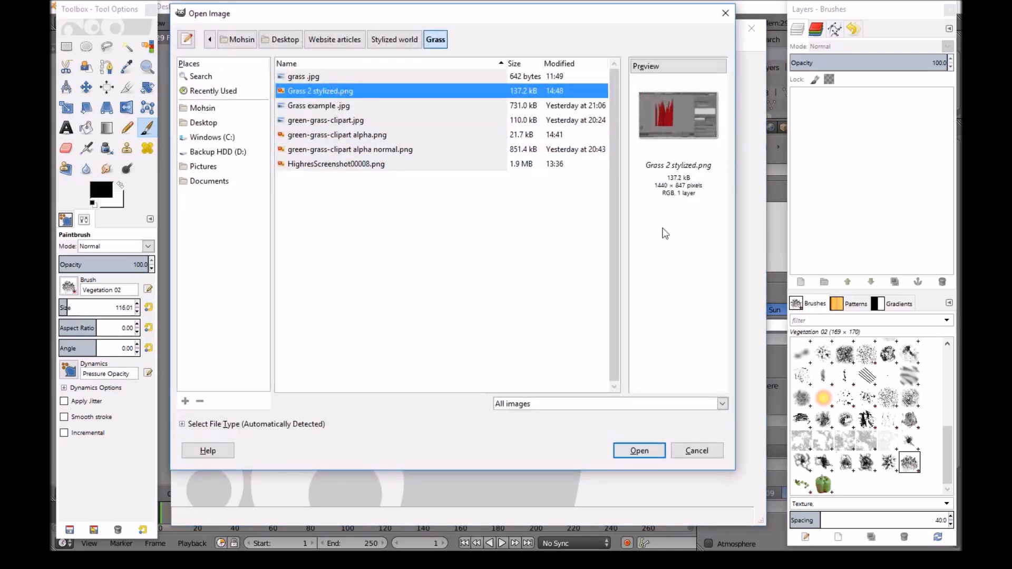
pyautogui.click(638, 451)
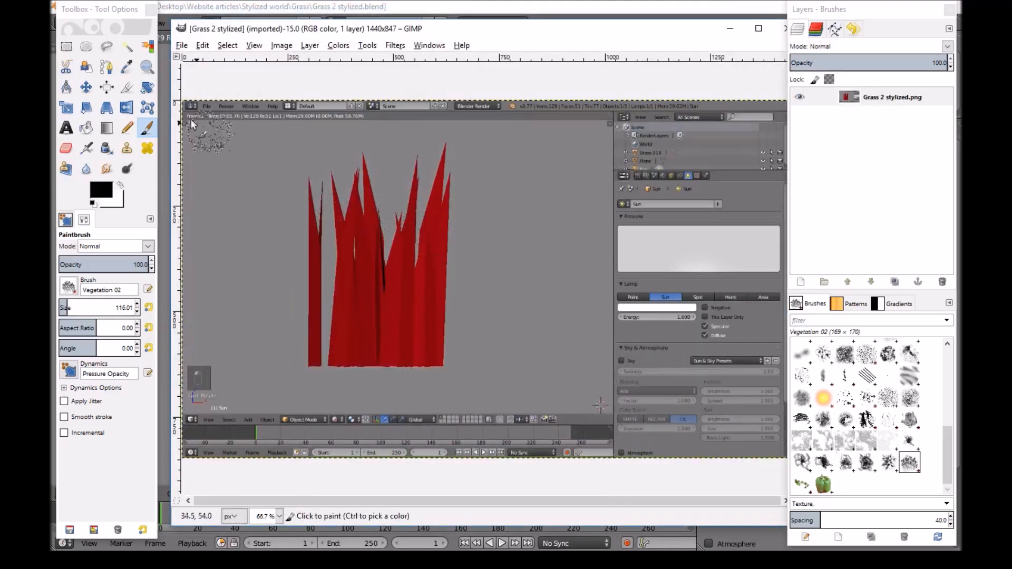
# - Crop the screenshot tightly around the red grass blades to 344x537 pixels
pyautogui.click(126, 87)
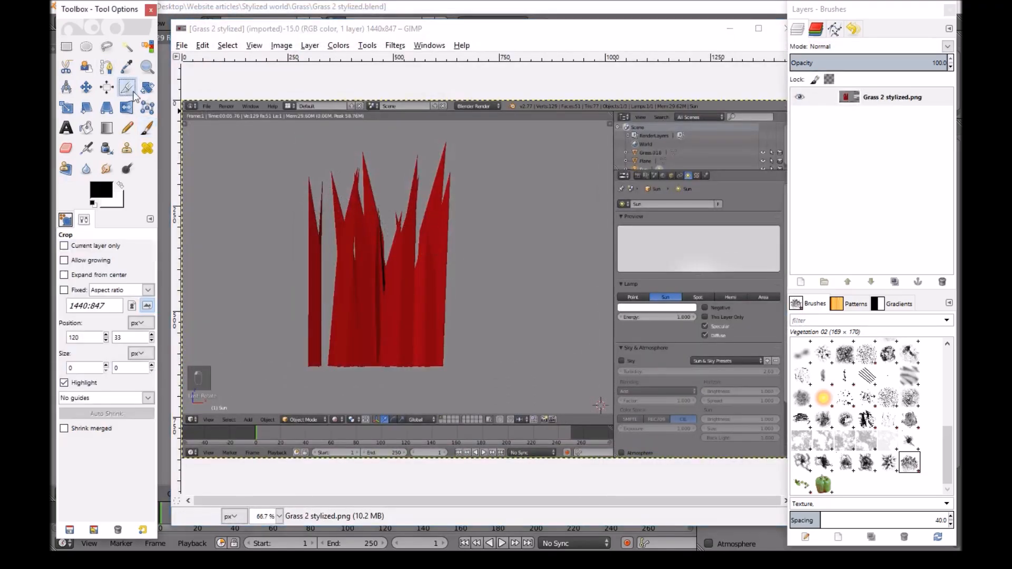
pyautogui.moveTo(291, 139); pyautogui.dragTo(439, 348)
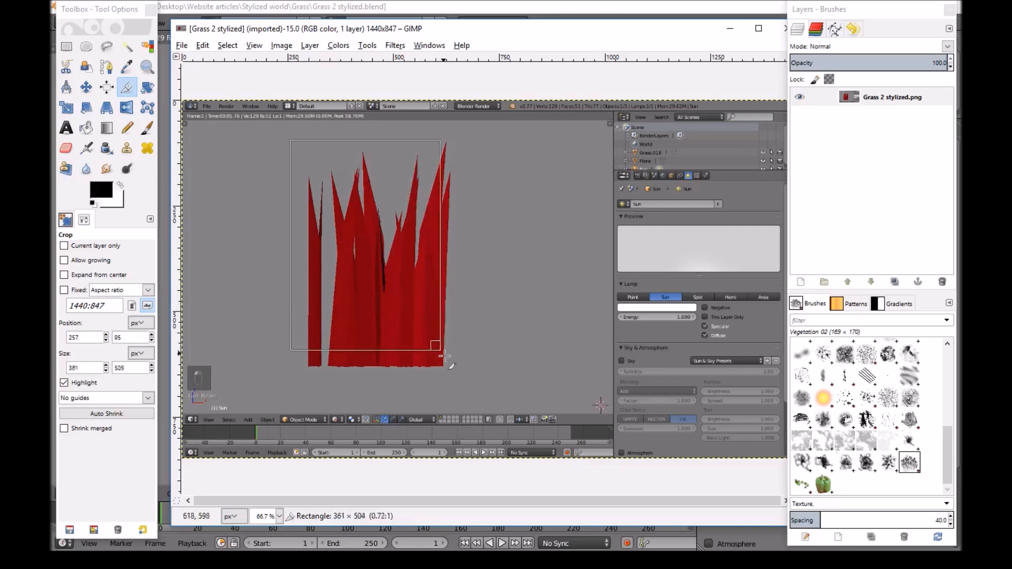
pyautogui.moveTo(439, 355); pyautogui.dragTo(462, 370)
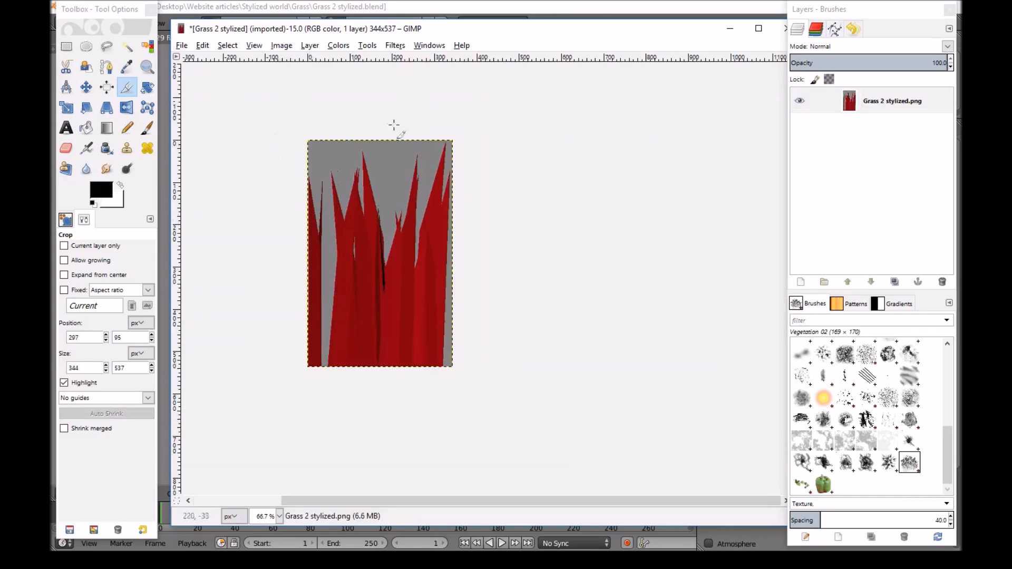
pyautogui.moveTo(147, 48)
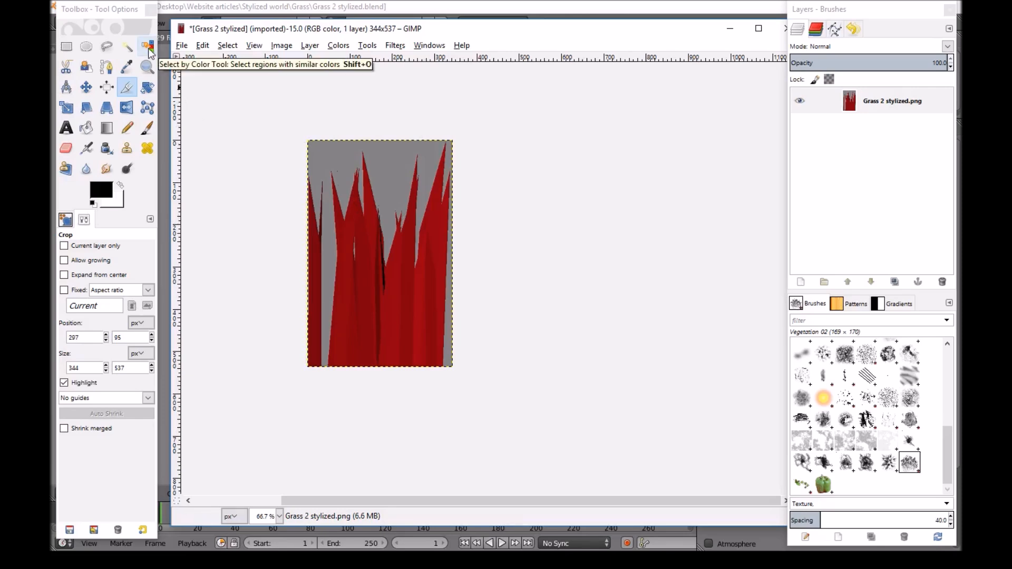
# - Add an alpha channel and delete the grey backdrop using Select by Color
pyautogui.click(148, 46)
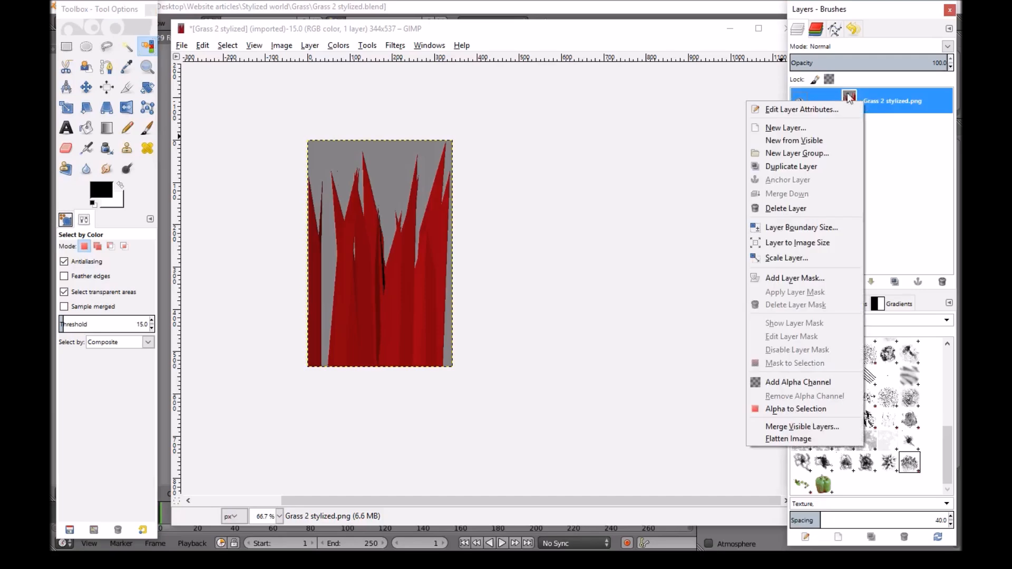
pyautogui.click(667, 243)
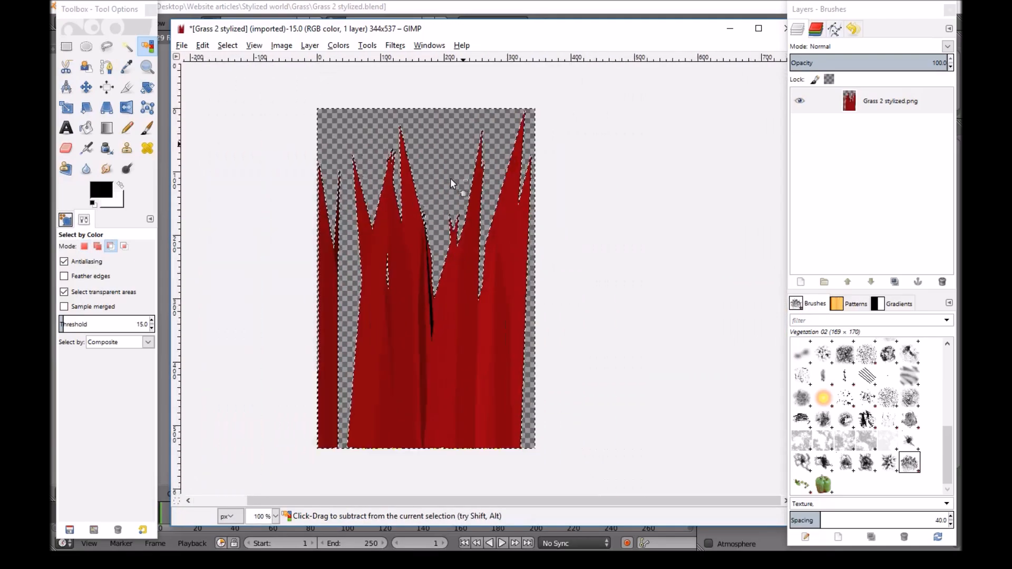
pyautogui.click(282, 45)
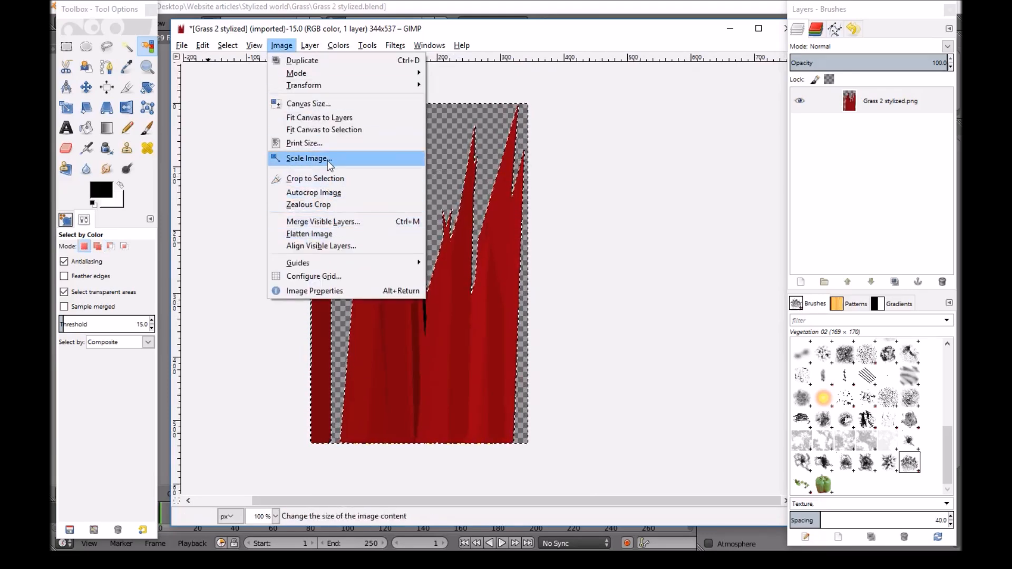
# - Scale the image to 100 pixels wide with linked proportions, giving 100x156
pyautogui.click(305, 158)
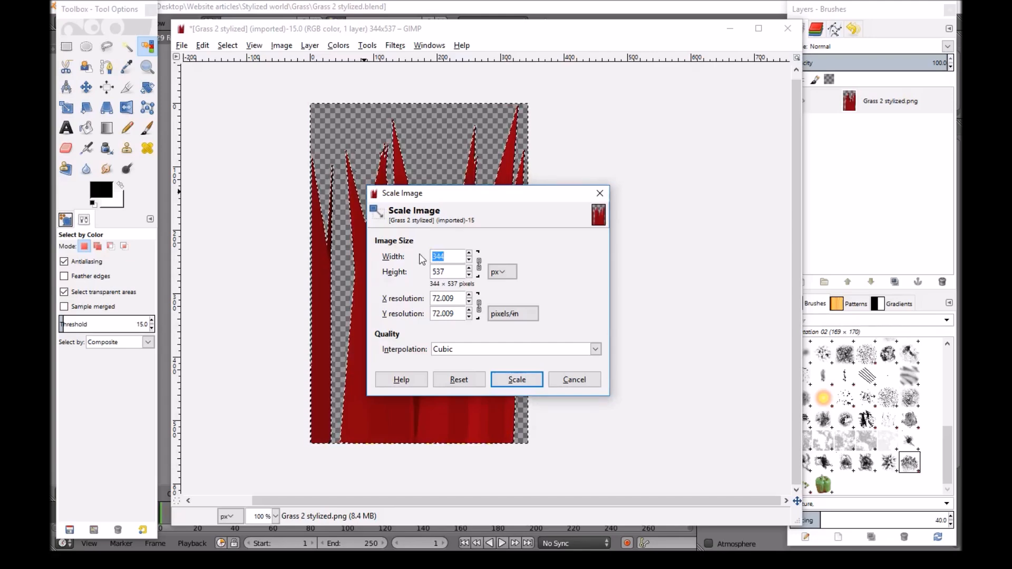
pyautogui.write('200')
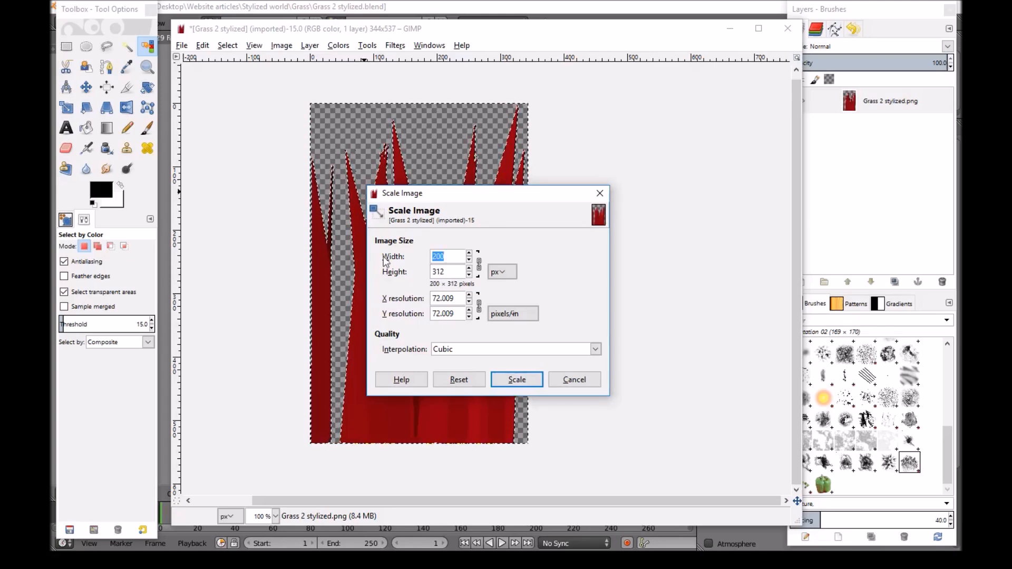
pyautogui.write('100')
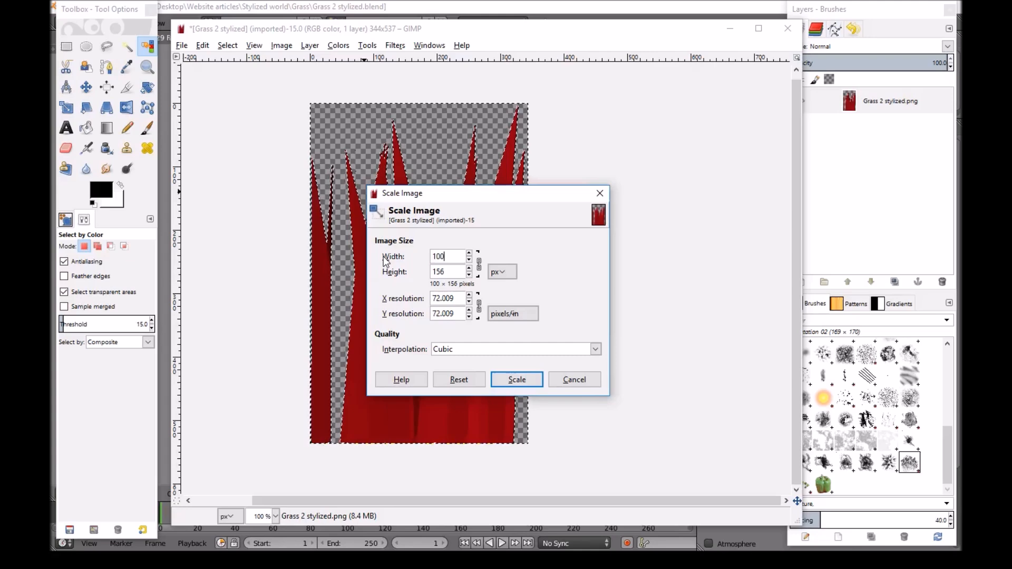
pyautogui.click(517, 380)
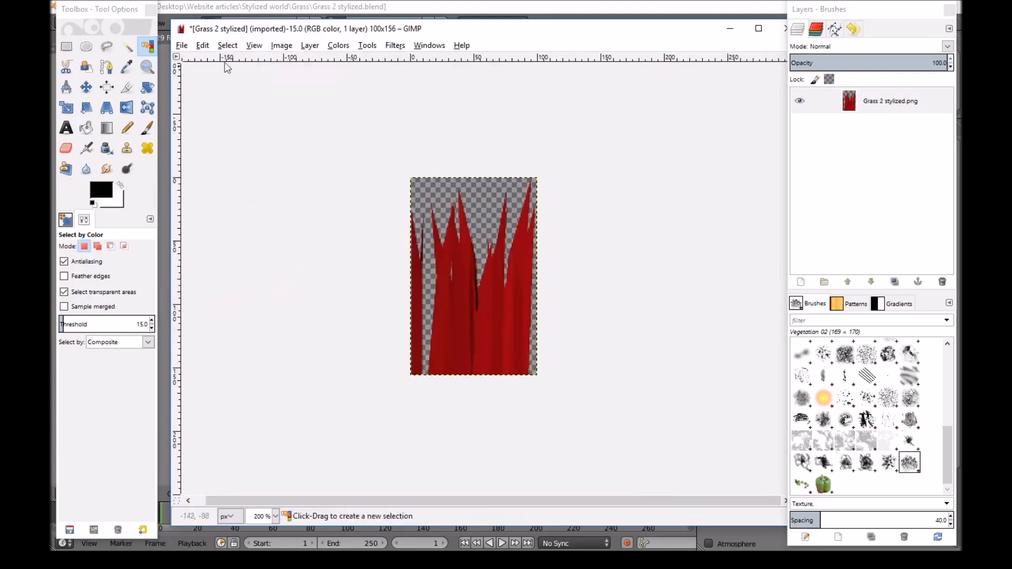
# - Export the scaled grass image as Grass 2 stylized Alpha.png
pyautogui.click(182, 46)
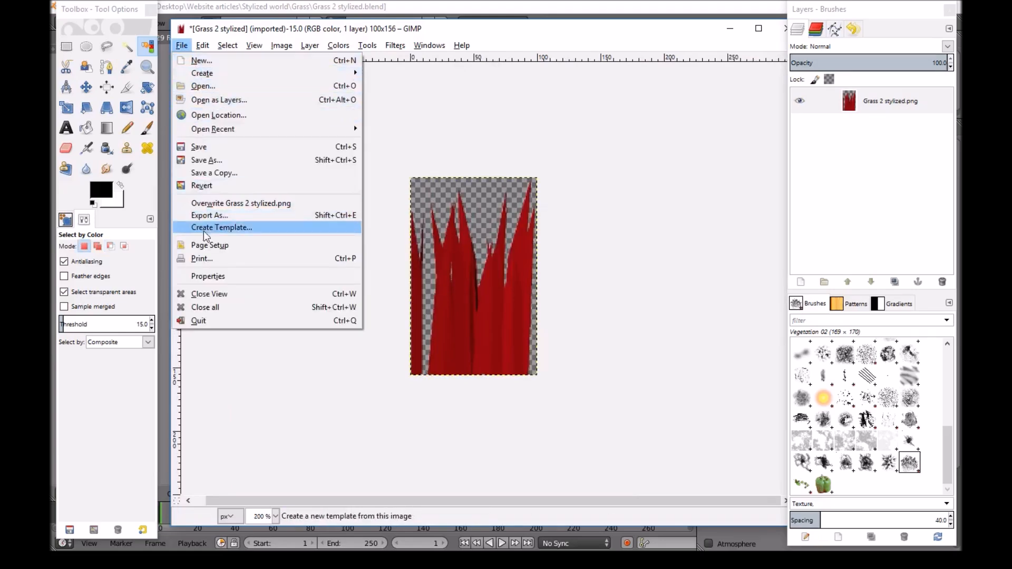
pyautogui.click(209, 215)
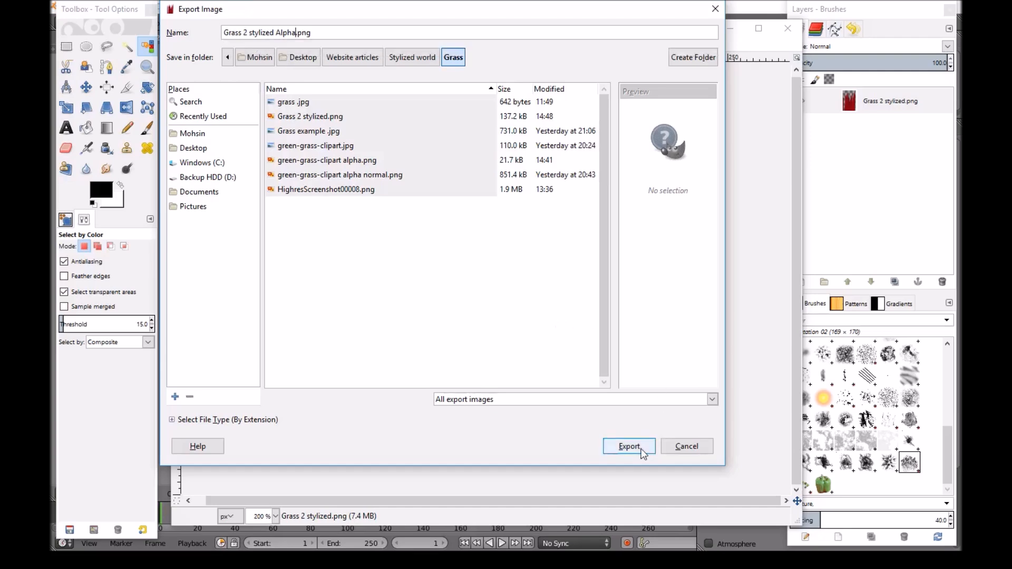
pyautogui.click(628, 446)
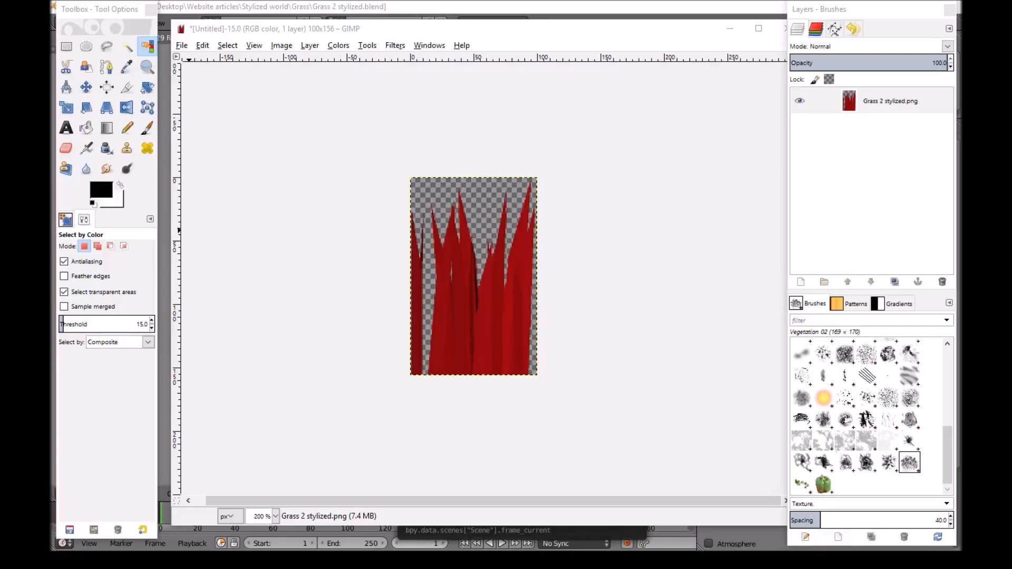
pyautogui.moveTo(332, 159)
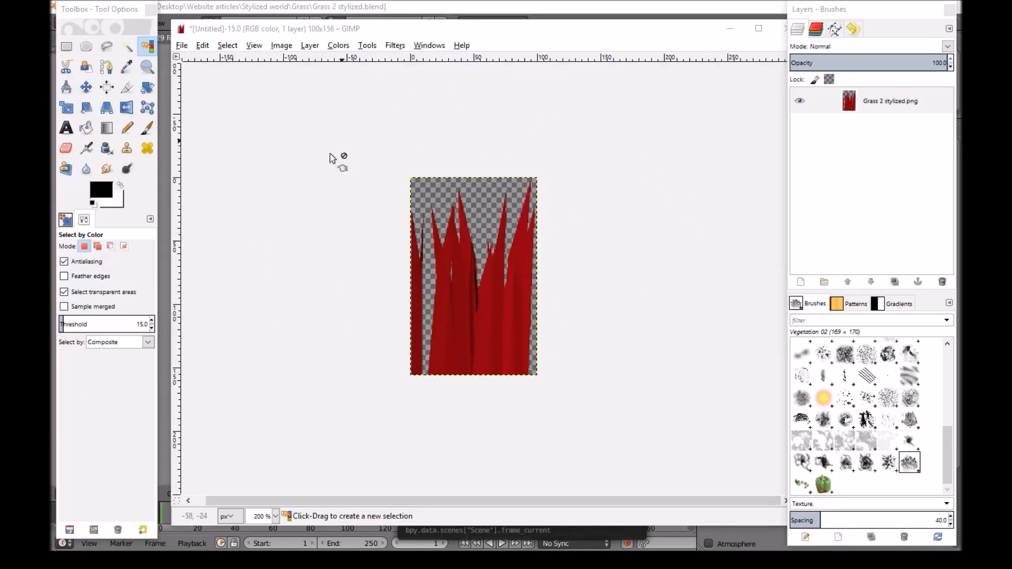
pyautogui.moveTo(425, 162)
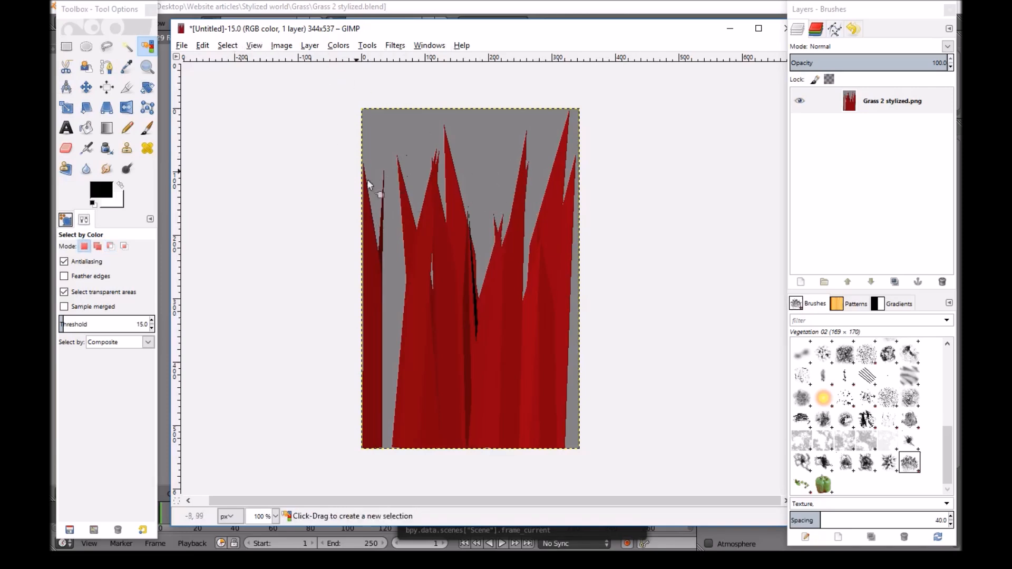
pyautogui.moveTo(294, 159)
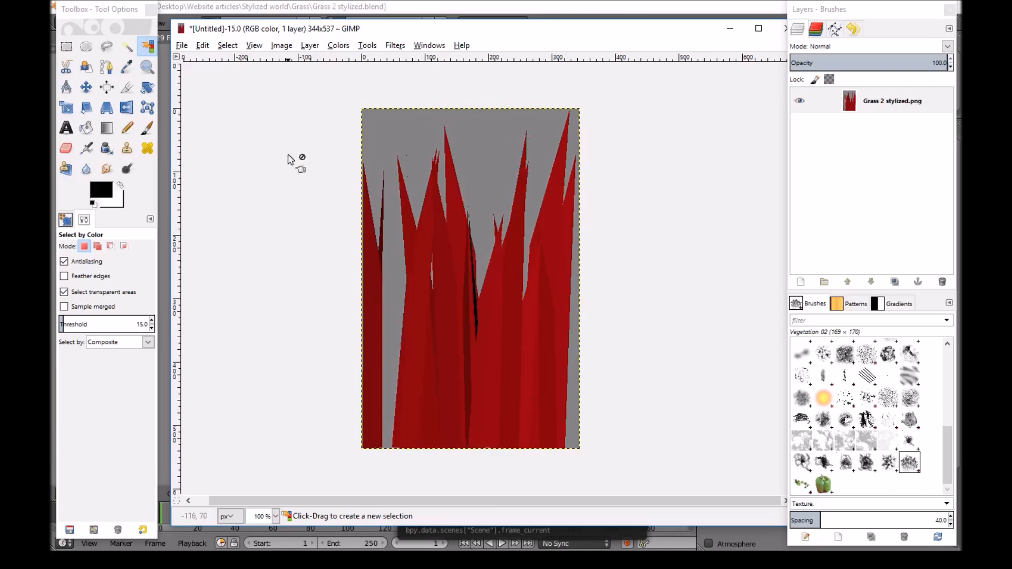
pyautogui.moveTo(415, 97)
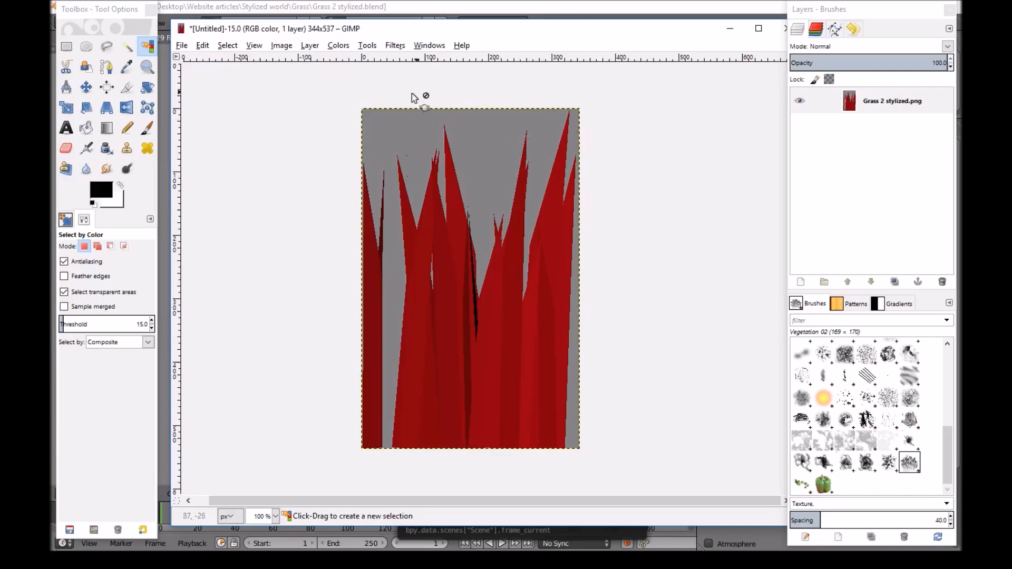
pyautogui.moveTo(316, 233)
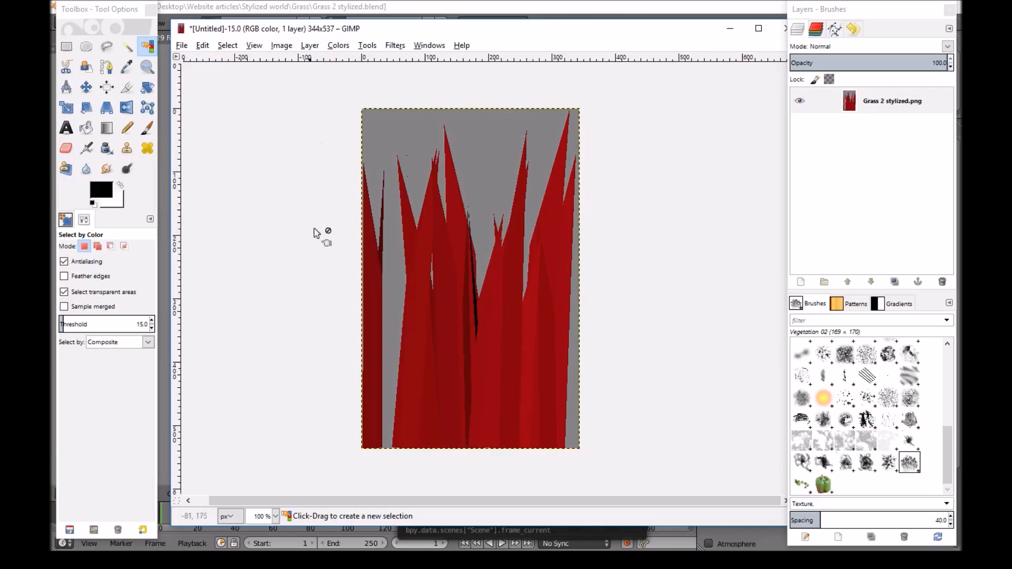
pyautogui.moveTo(503, 94)
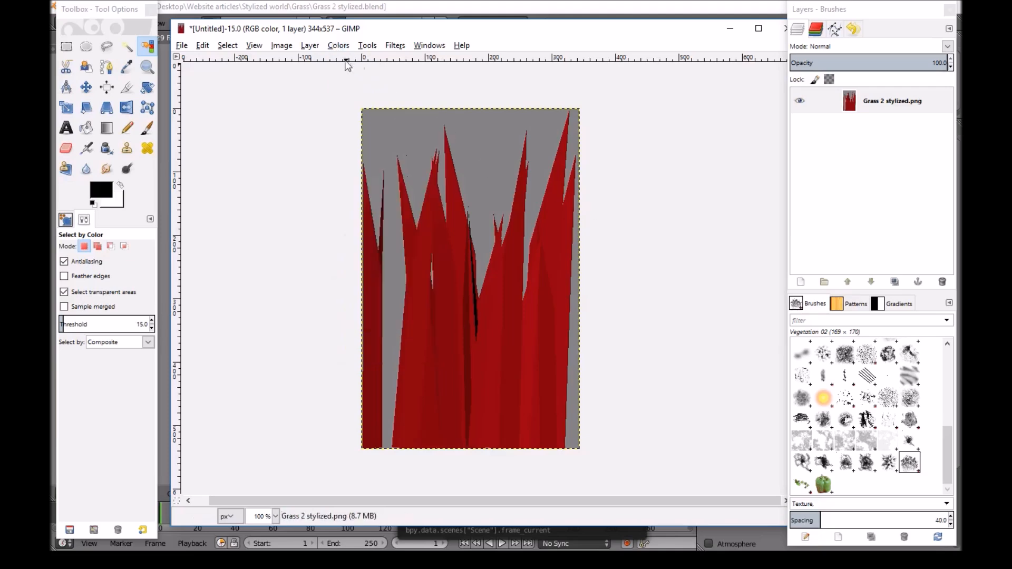
# - Desaturate the grass image using Lightness mode
pyautogui.click(338, 46)
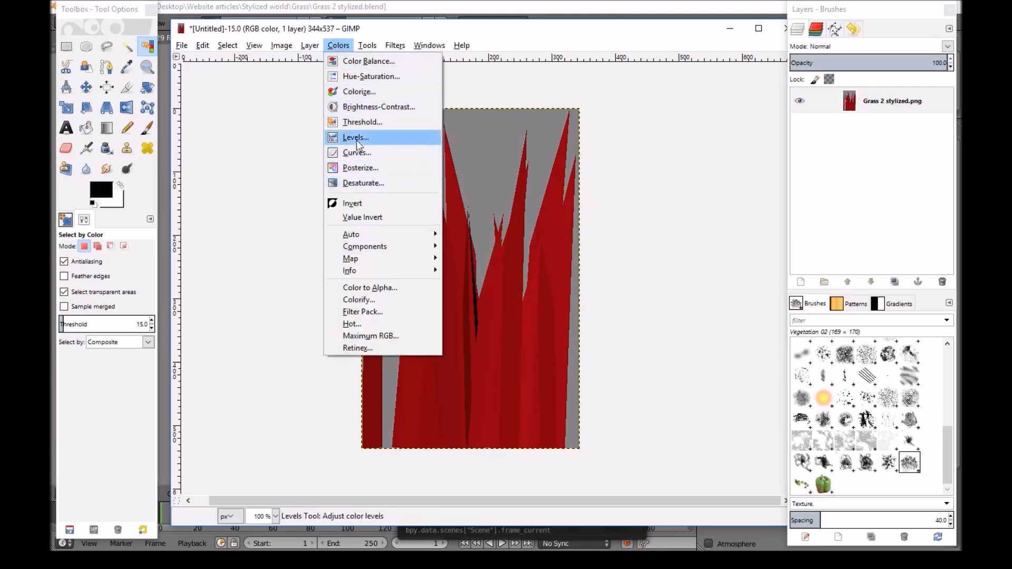
pyautogui.click(362, 183)
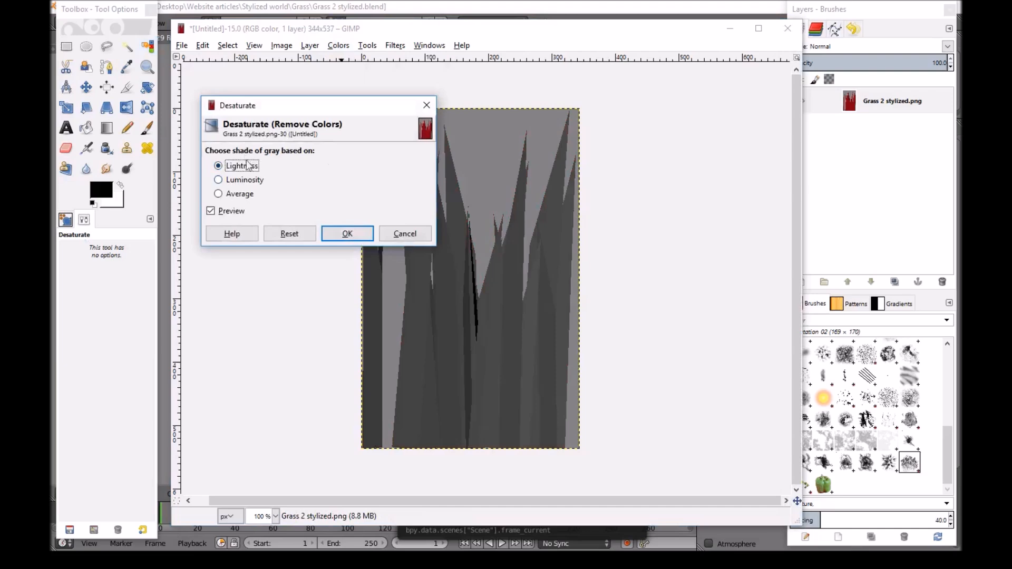
pyautogui.click(347, 233)
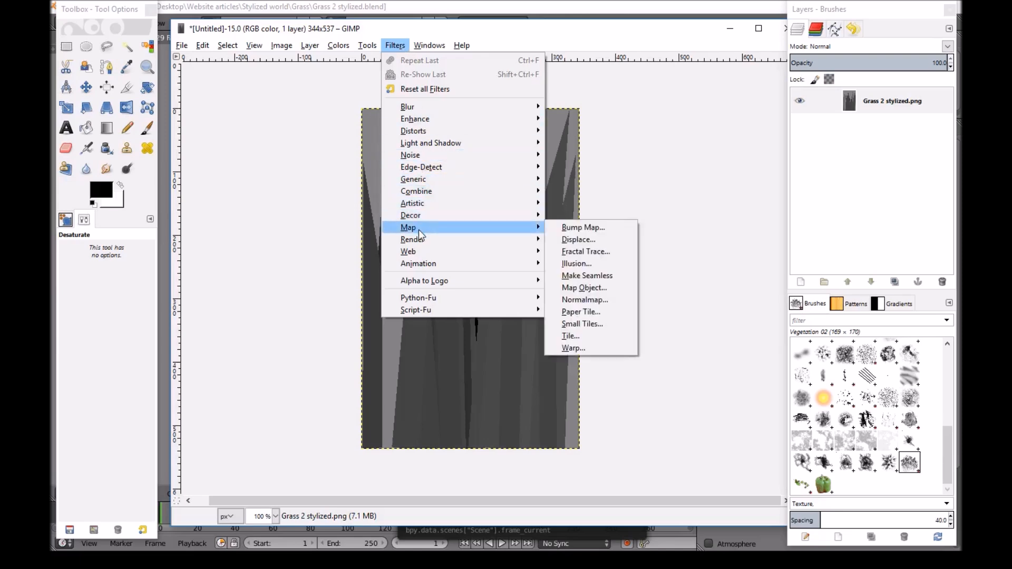
pyautogui.moveTo(586, 251)
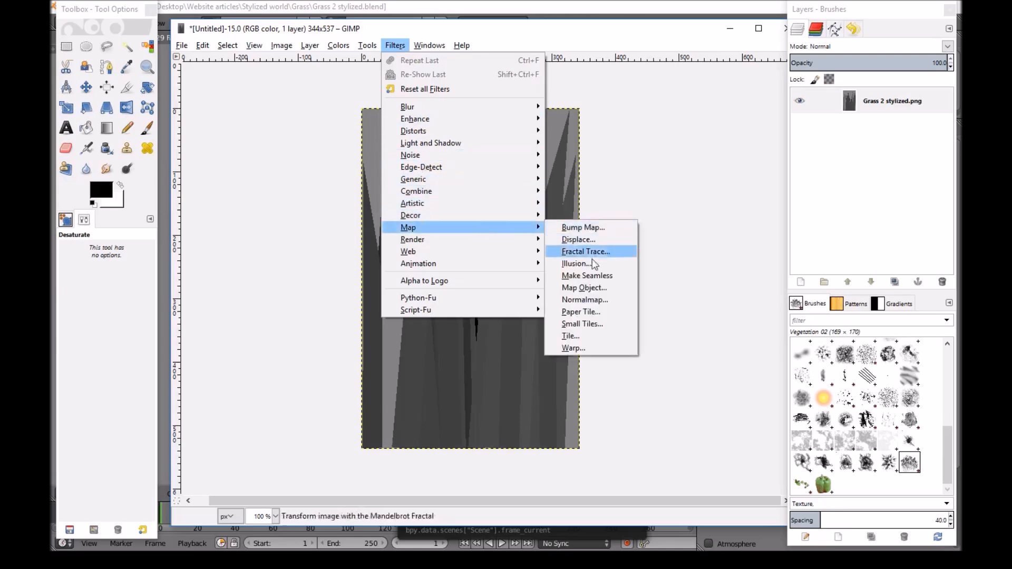
# - Open the Normalmap filter with 3D preview and invert the X direction
pyautogui.click(584, 300)
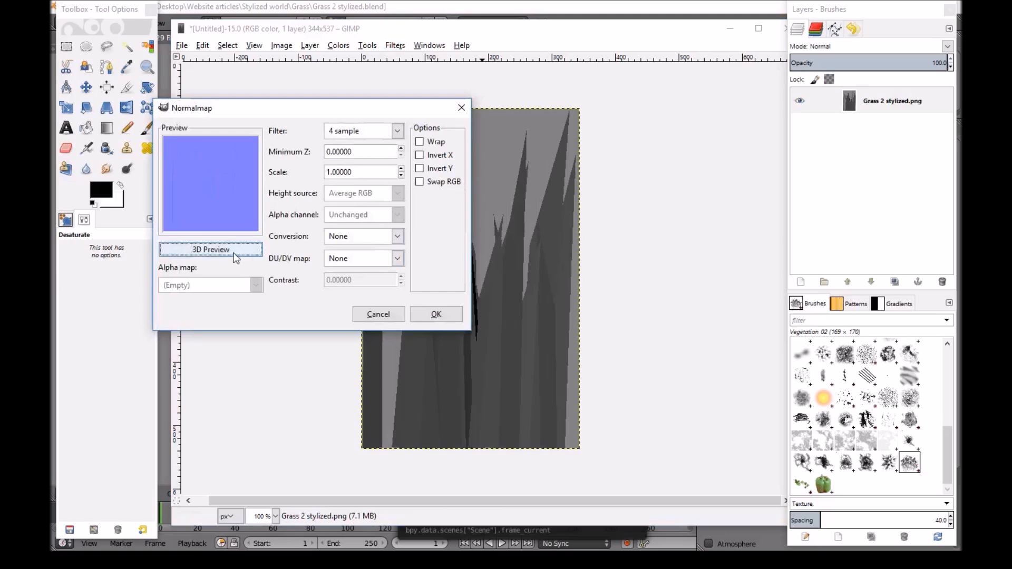
pyautogui.click(211, 249)
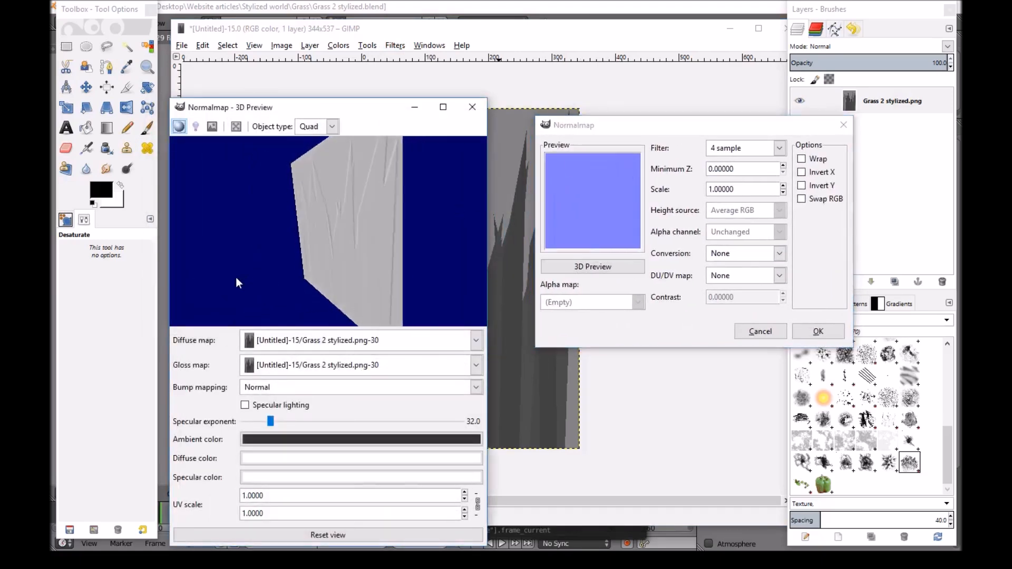
pyautogui.click(591, 266)
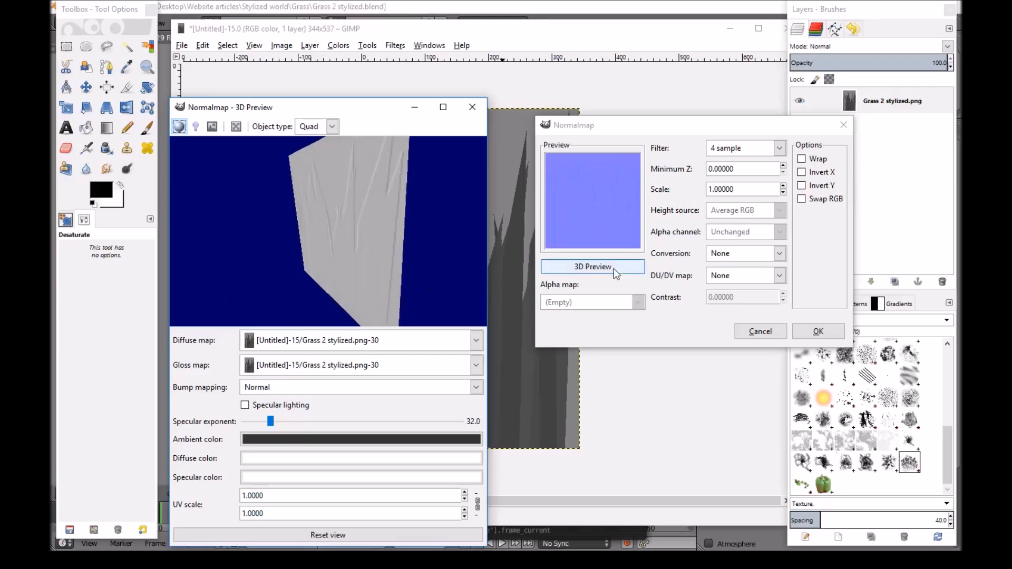
pyautogui.click(592, 265)
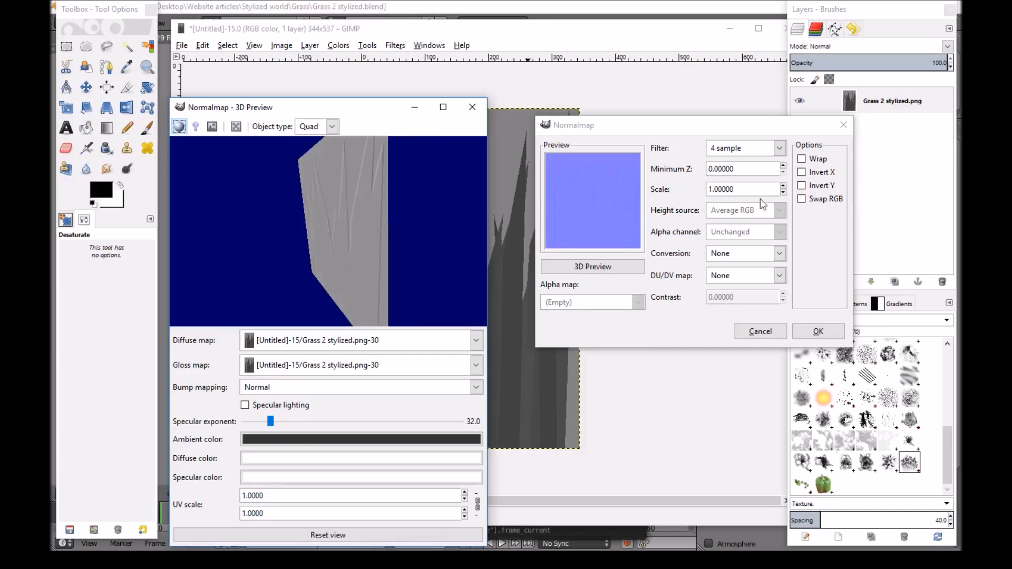
pyautogui.click(801, 185)
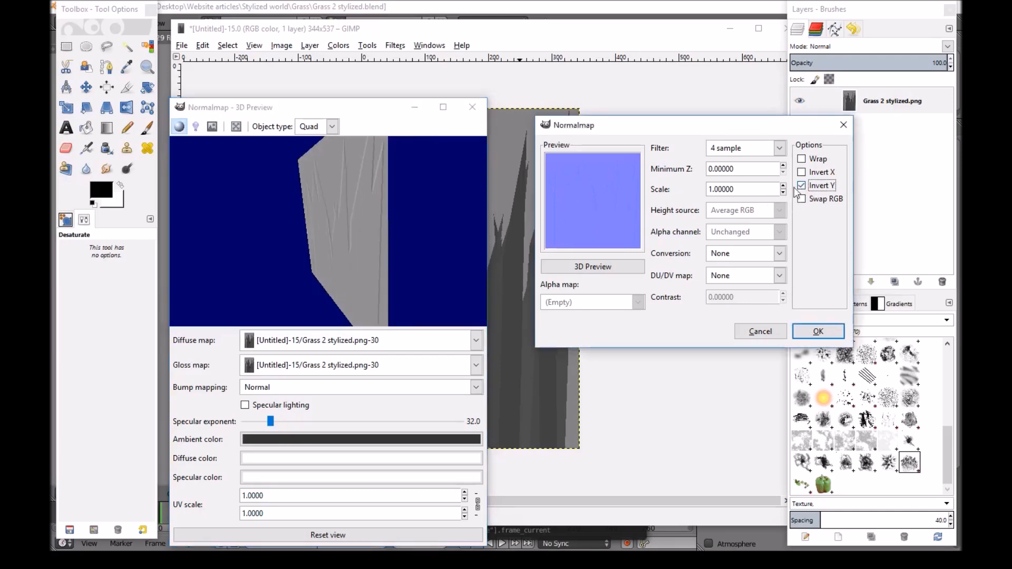
pyautogui.click(802, 172)
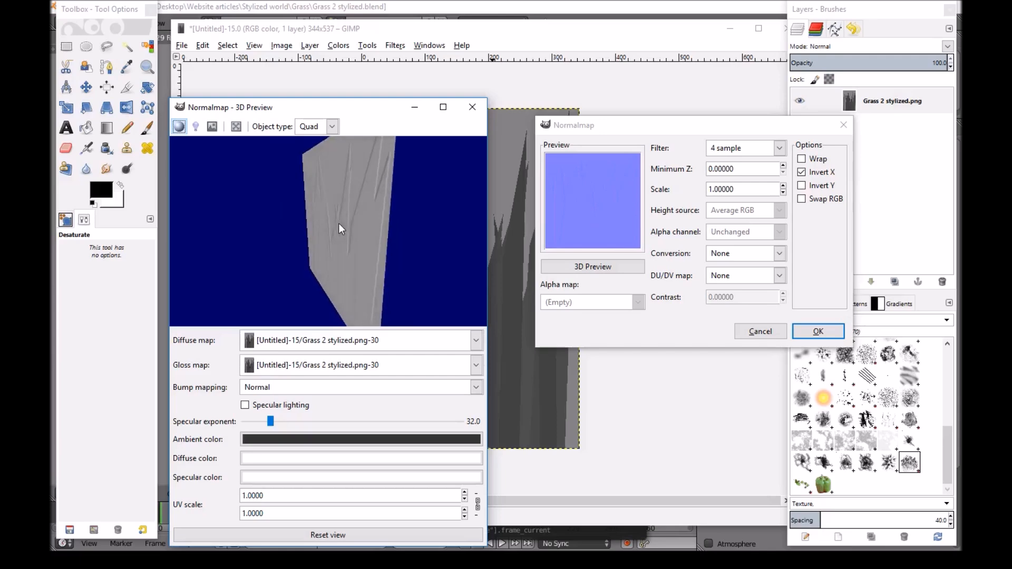
pyautogui.moveTo(342, 229); pyautogui.dragTo(371, 187)
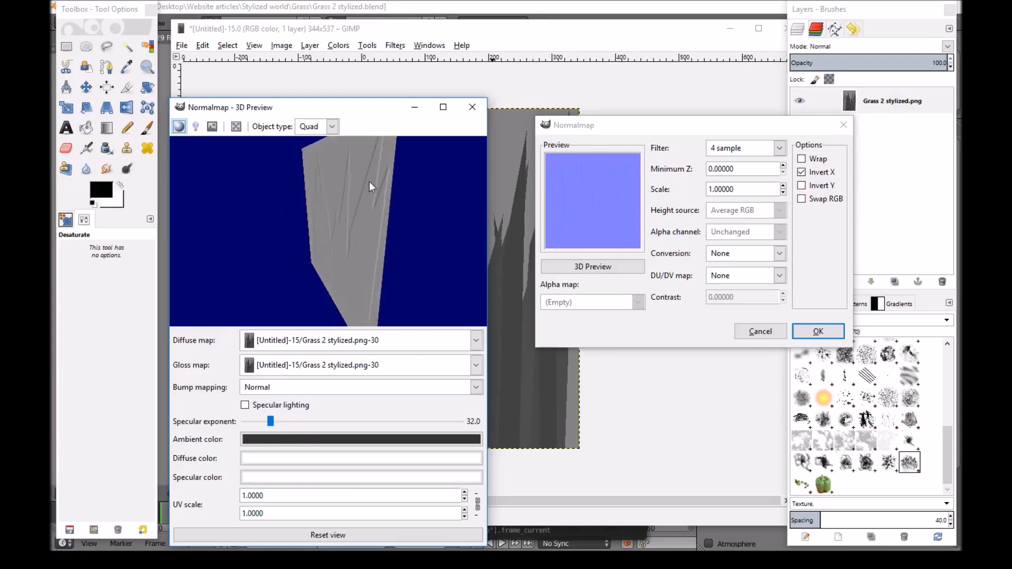
# - Compare Sobel 3x3 against 4 sample, keep 4 sample, and apply the normal map
pyautogui.click(745, 147)
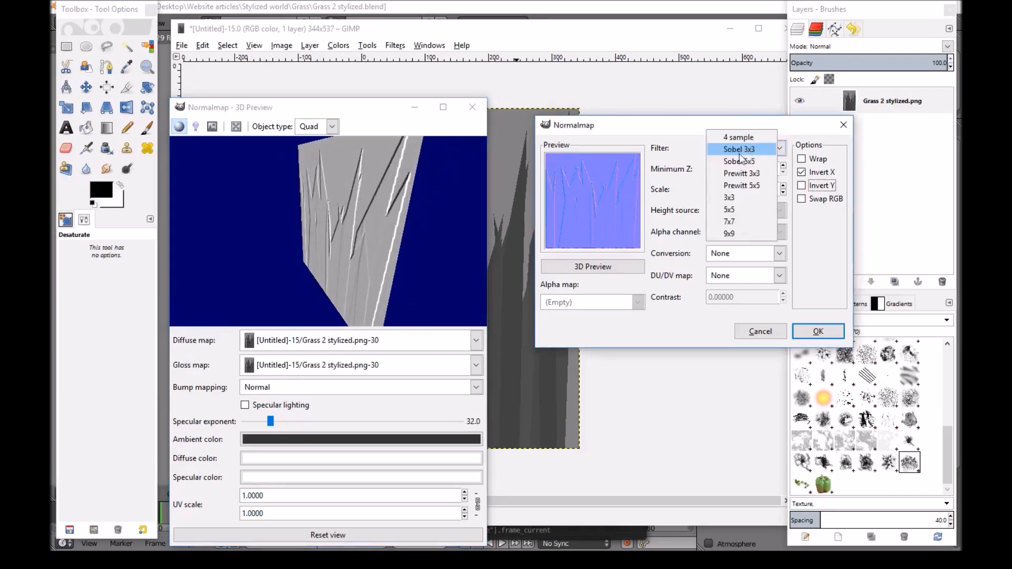
pyautogui.click(742, 186)
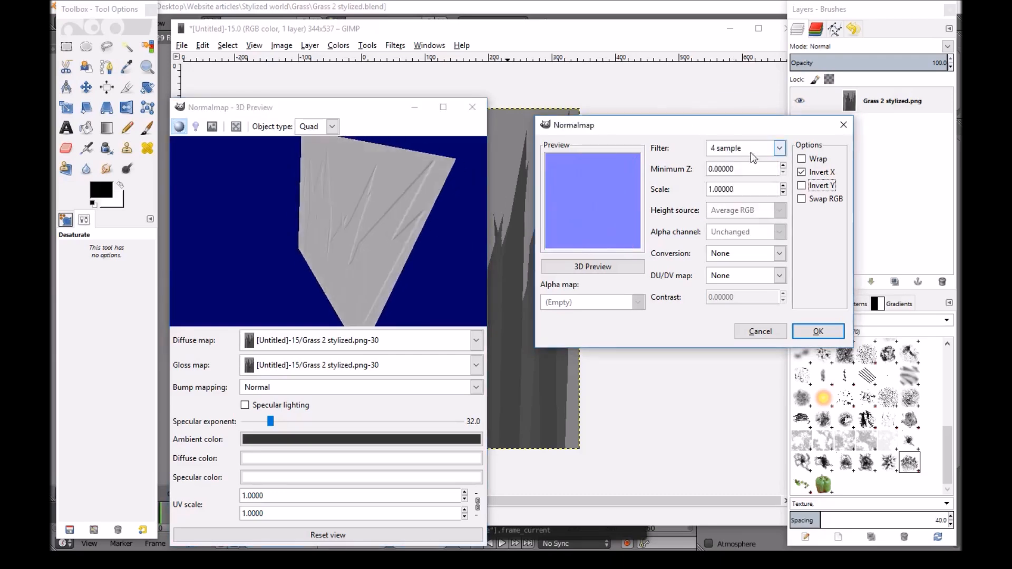
pyautogui.click(745, 148)
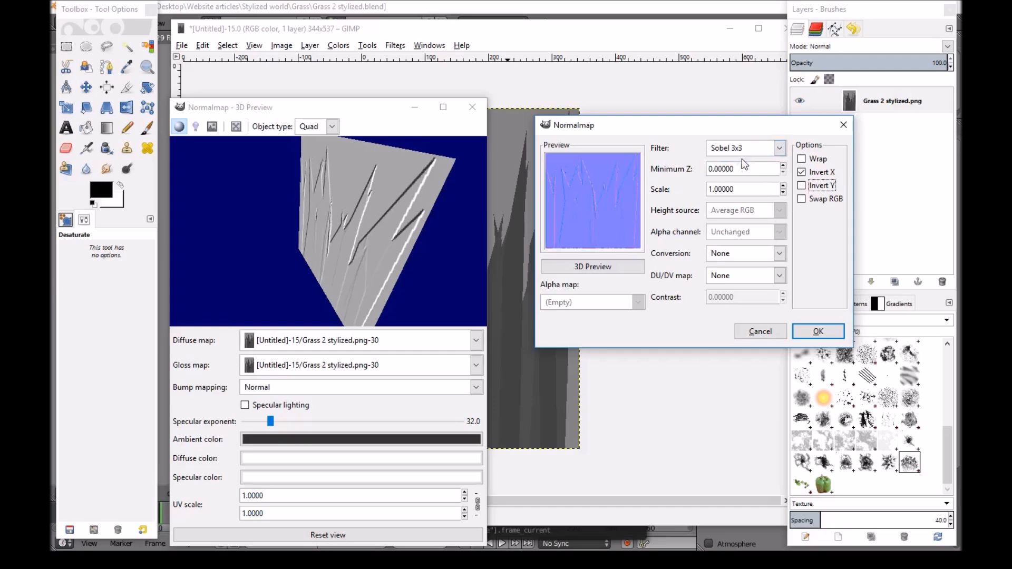
pyautogui.click(742, 147)
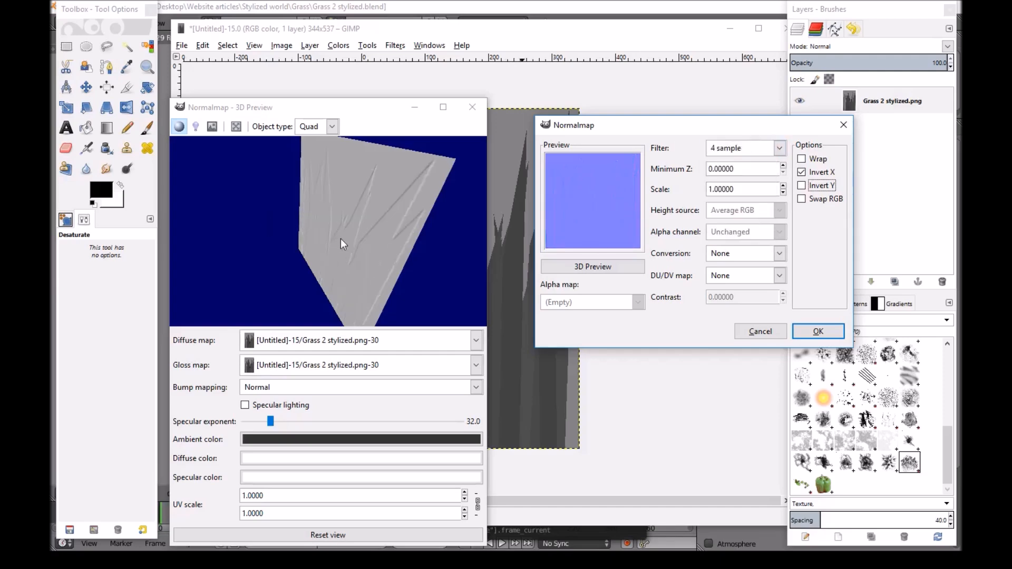
pyautogui.click(818, 331)
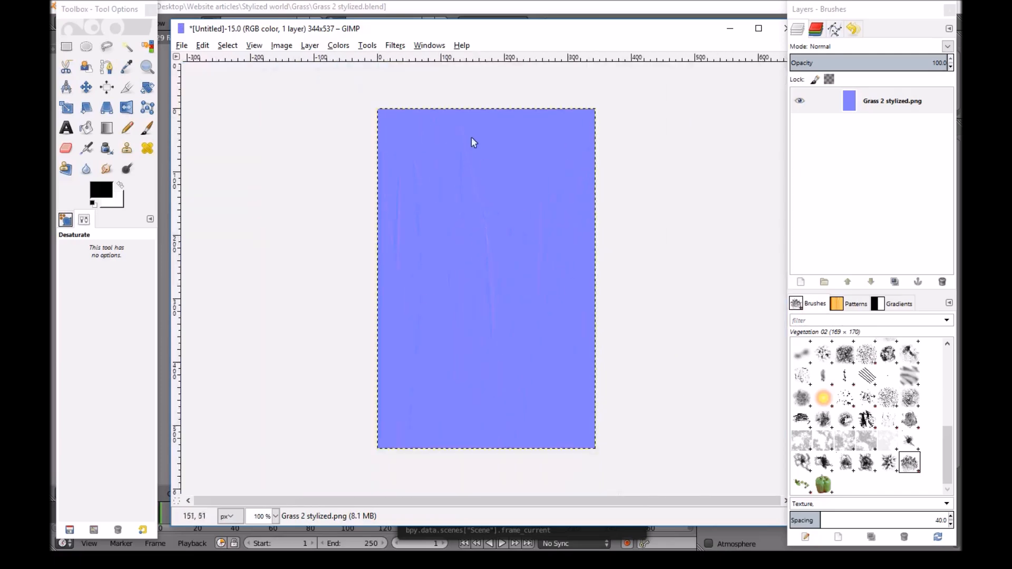
# - Export the normal map as Grass 2 stylized Normal.png
pyautogui.click(182, 45)
pyautogui.write('Grass 2 stylized Normal.png')
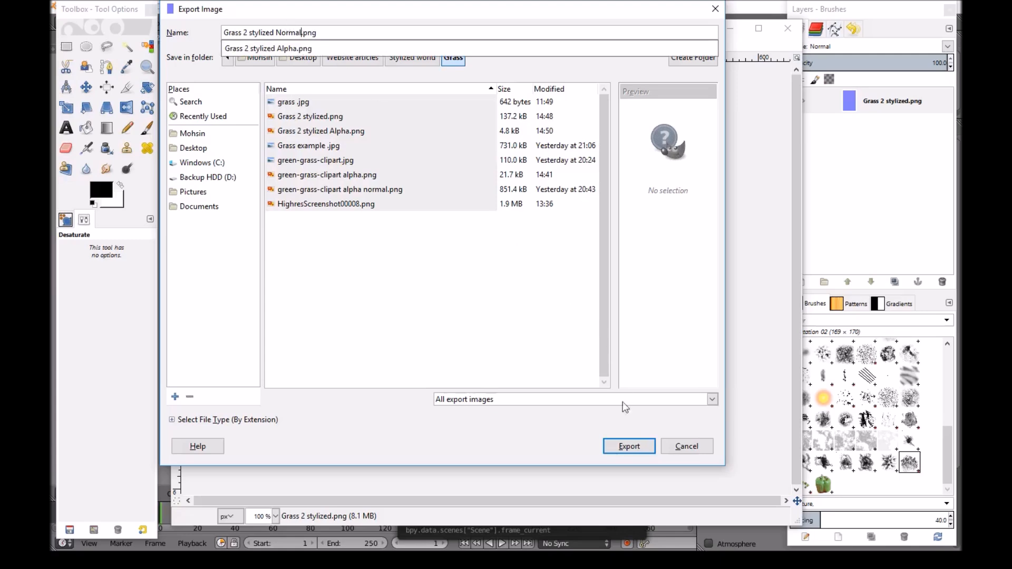
pyautogui.click(628, 445)
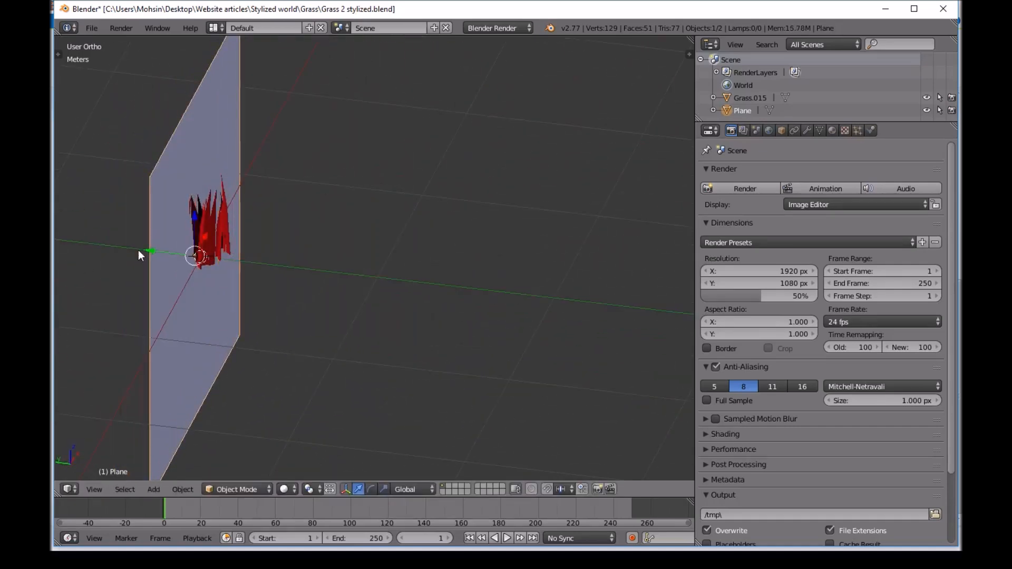
# - Check the side and front ortho views and enlarge the backdrop plane to frame the grass clump
pyautogui.press('3')
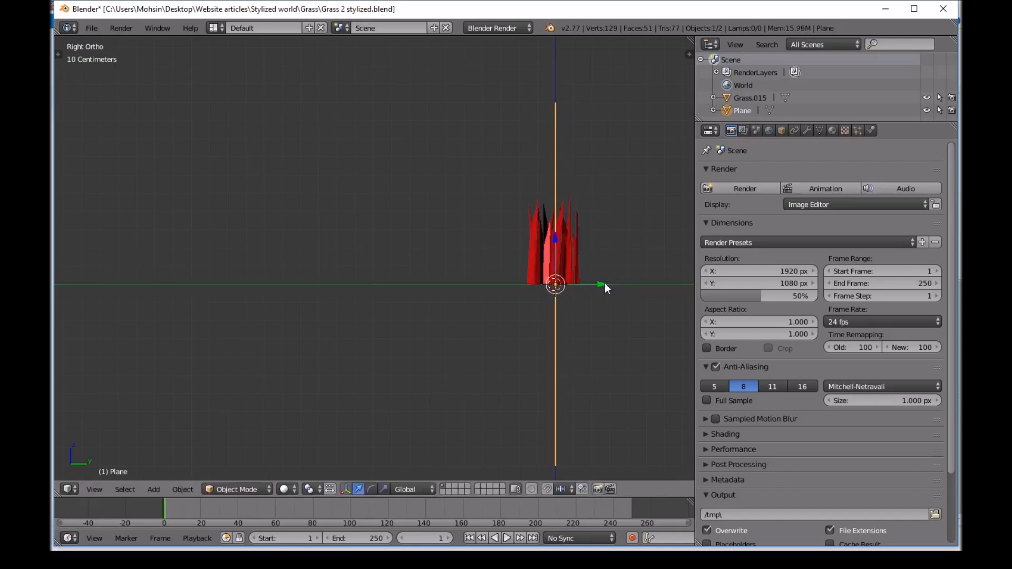
pyautogui.press('1')
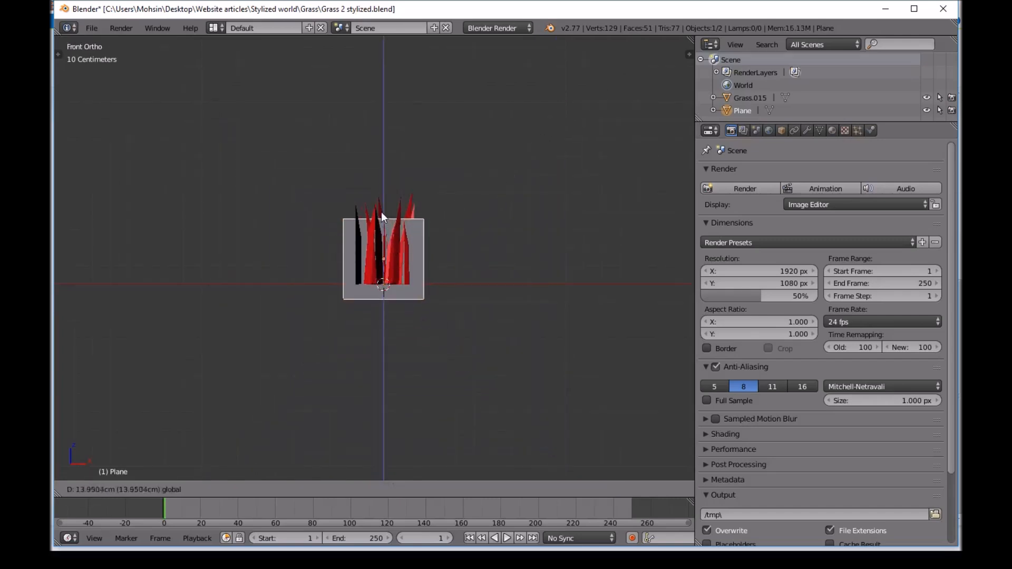
pyautogui.click(382, 245)
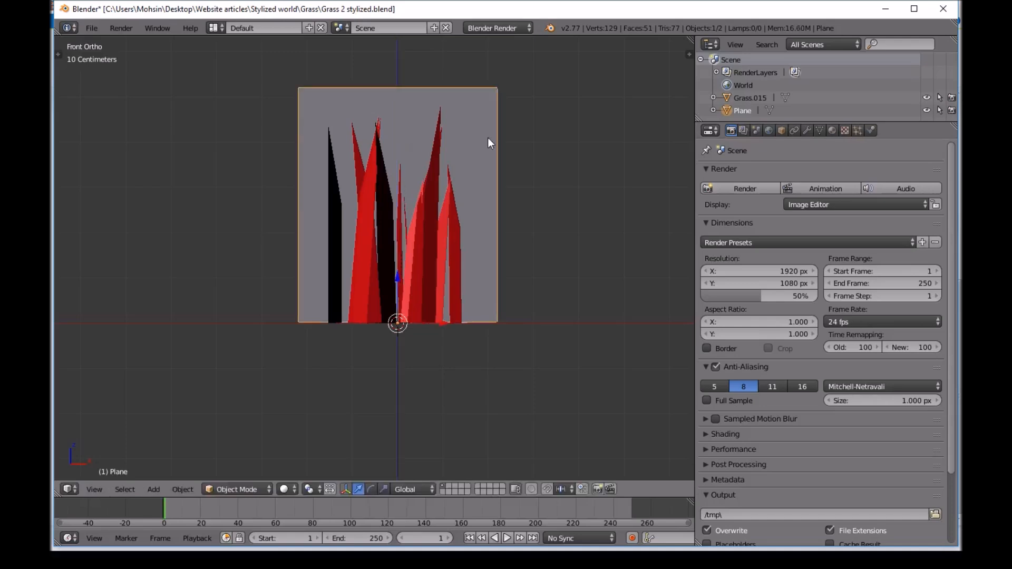
pyautogui.moveTo(338, 207)
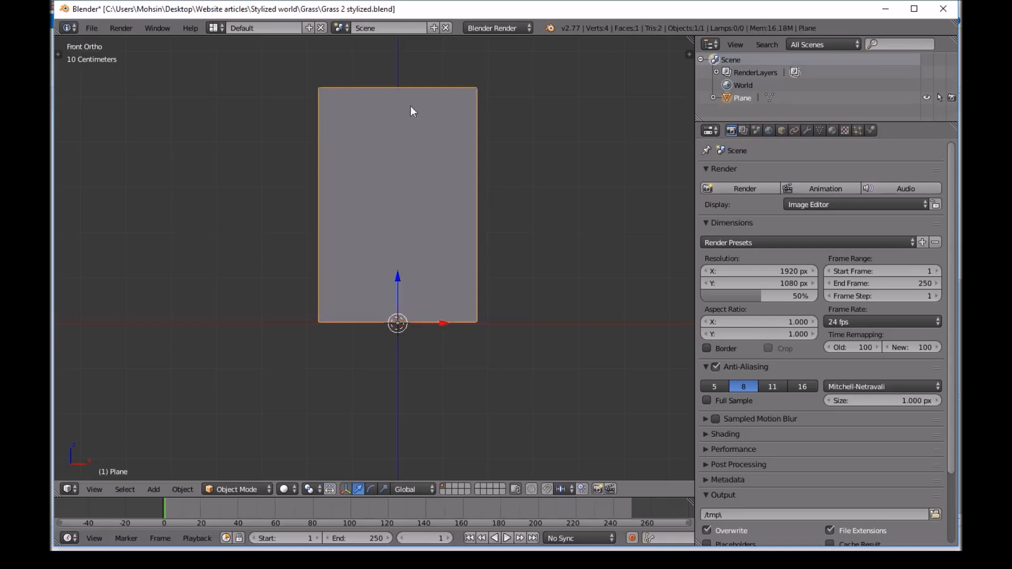
# - Load the Grass 2 stylized Alpha image into an Image Editor area for the unwrapped plane
pyautogui.press('Tab')
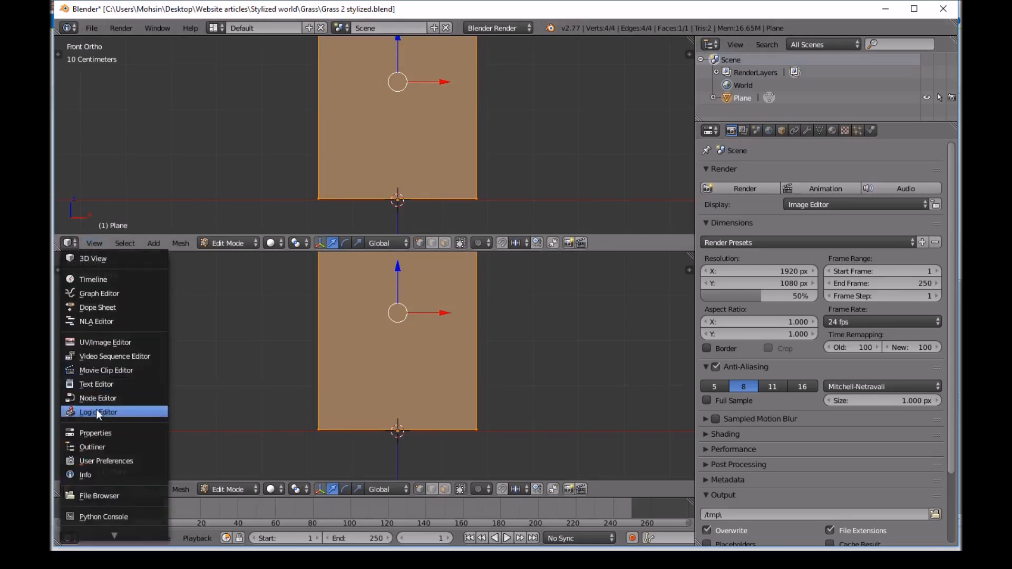
pyautogui.moveTo(115, 356)
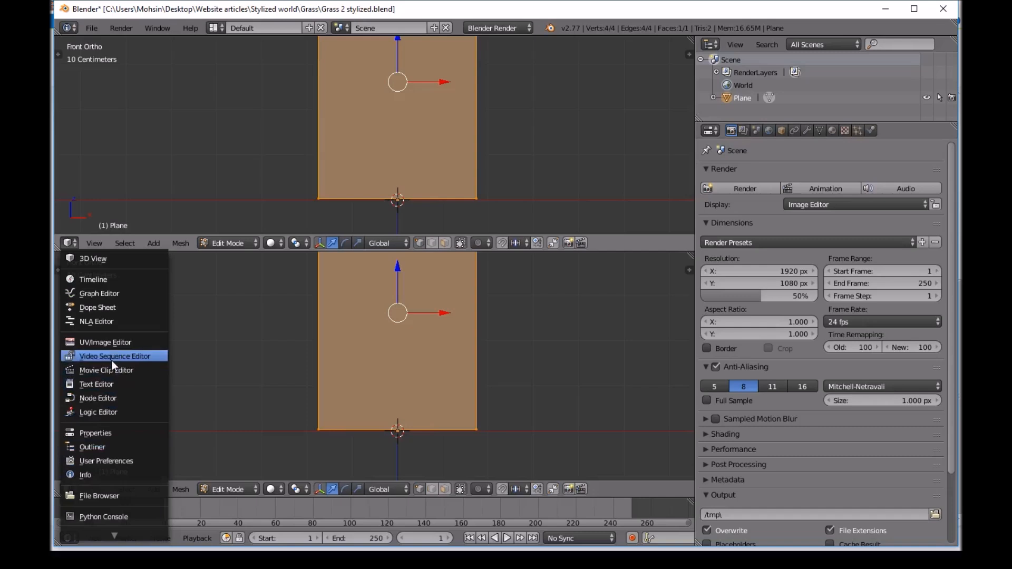
pyautogui.click(104, 342)
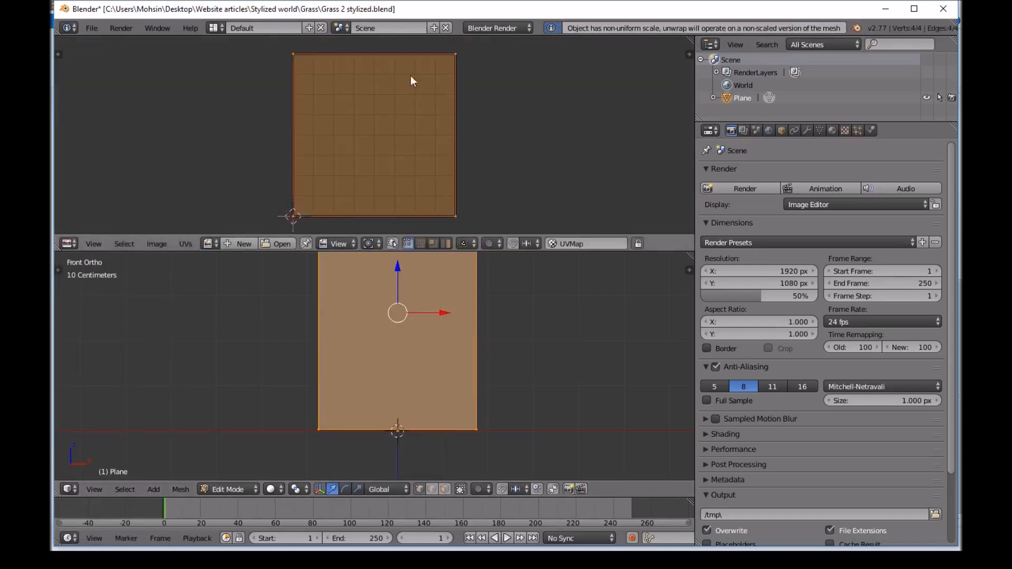
pyautogui.click(280, 244)
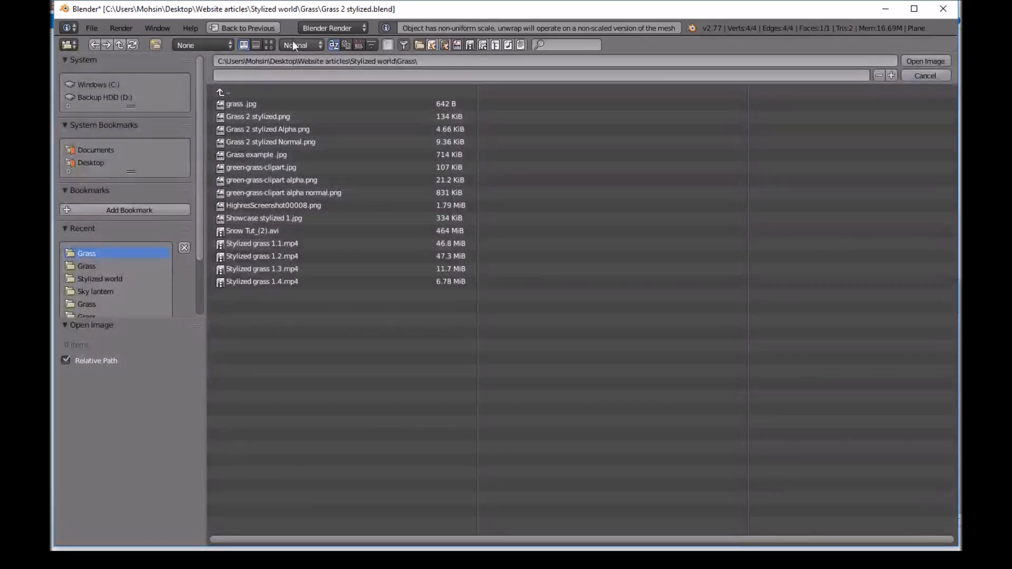
pyautogui.click(268, 45)
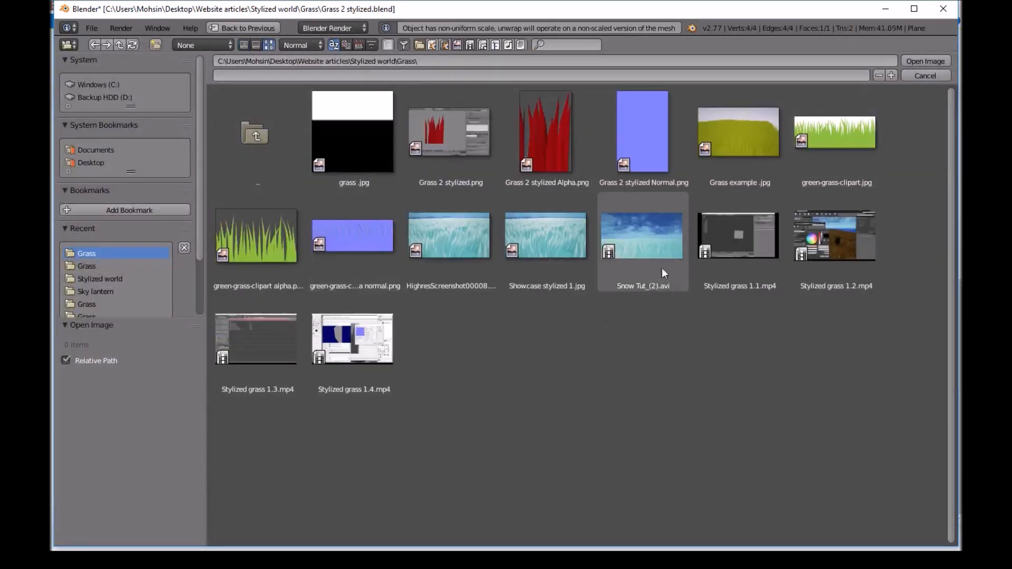
pyautogui.click(546, 132)
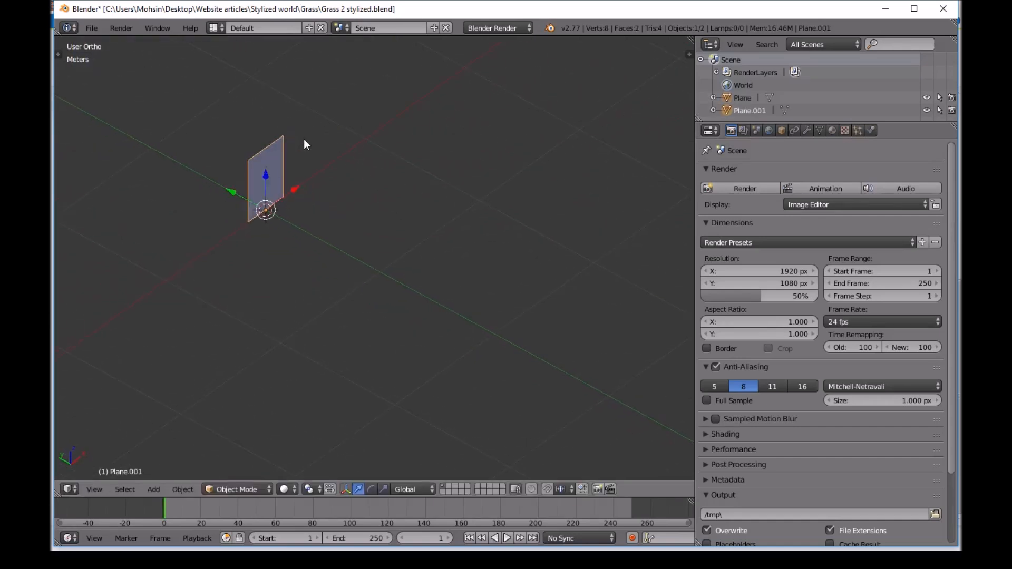
# - Show textured shading, save as Grass 2 stylized LOD 1.blend, and export the matching FBX
pyautogui.press('r')
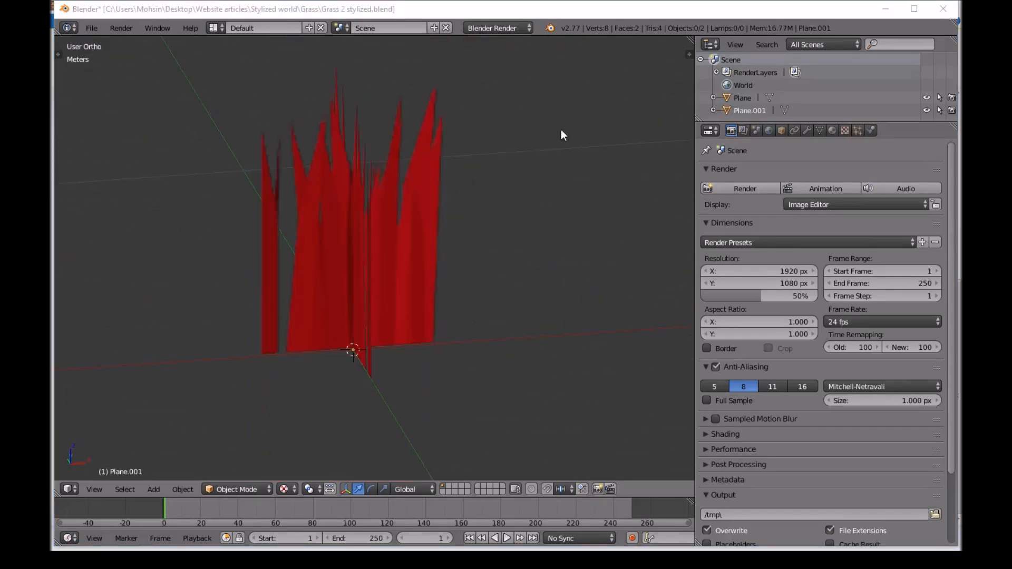
pyautogui.click(91, 28)
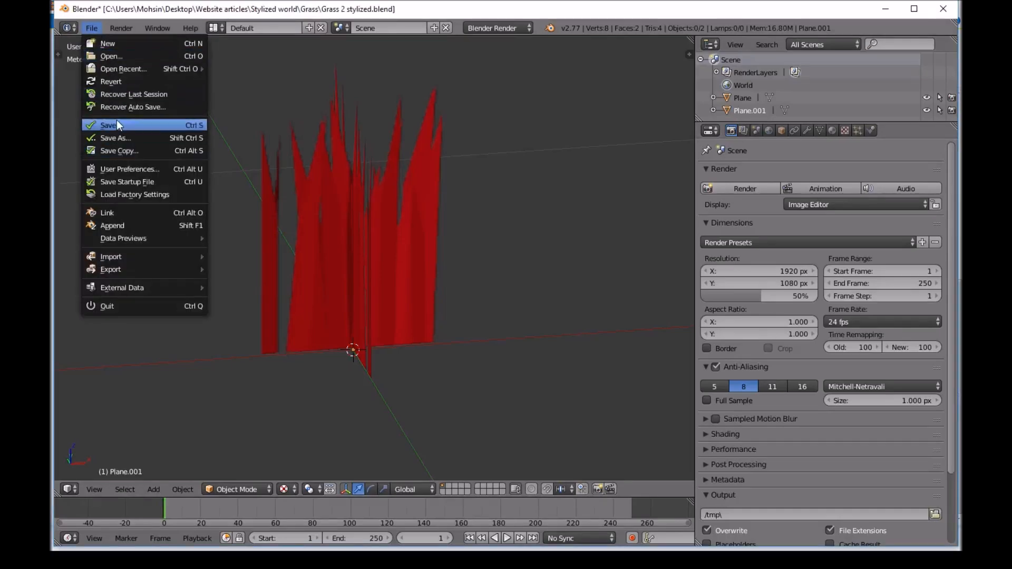
pyautogui.click(115, 138)
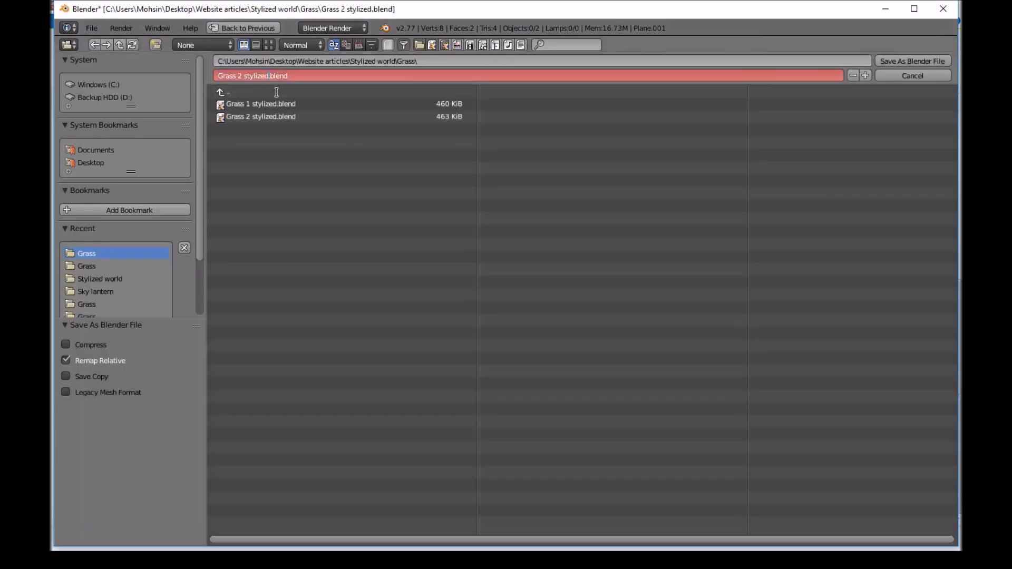
pyautogui.write('LOD')
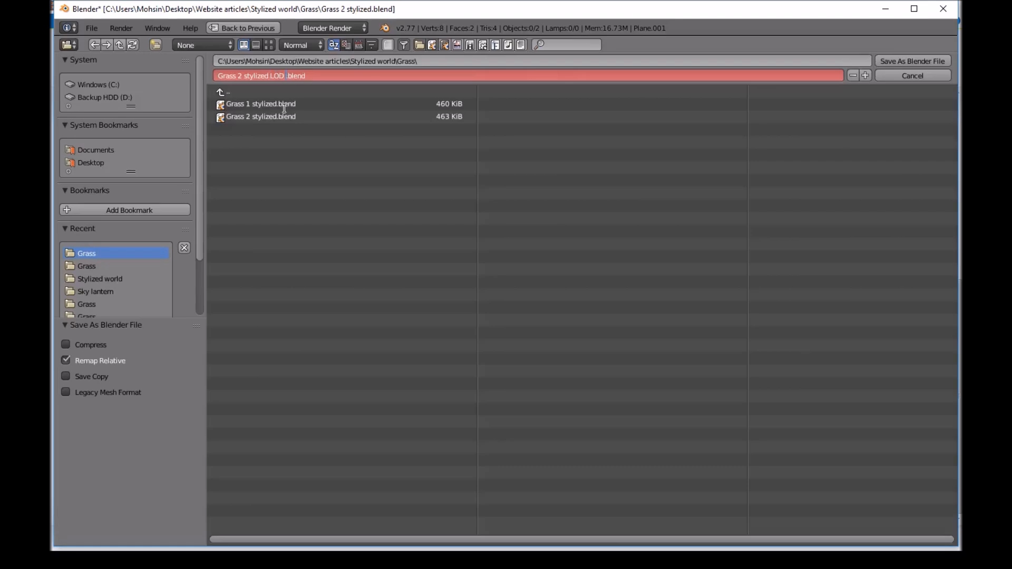
pyautogui.click(911, 61)
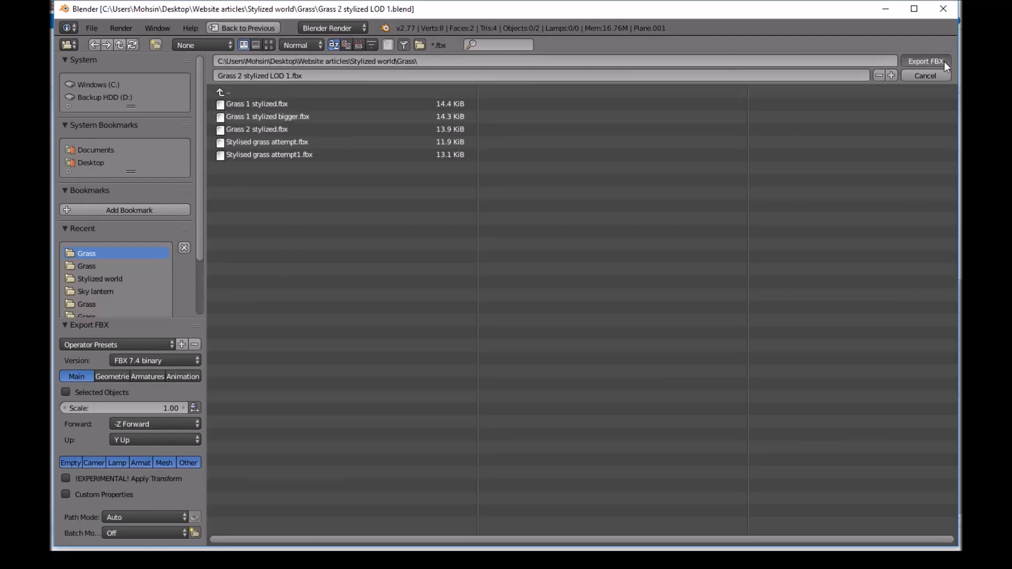
pyautogui.click(924, 61)
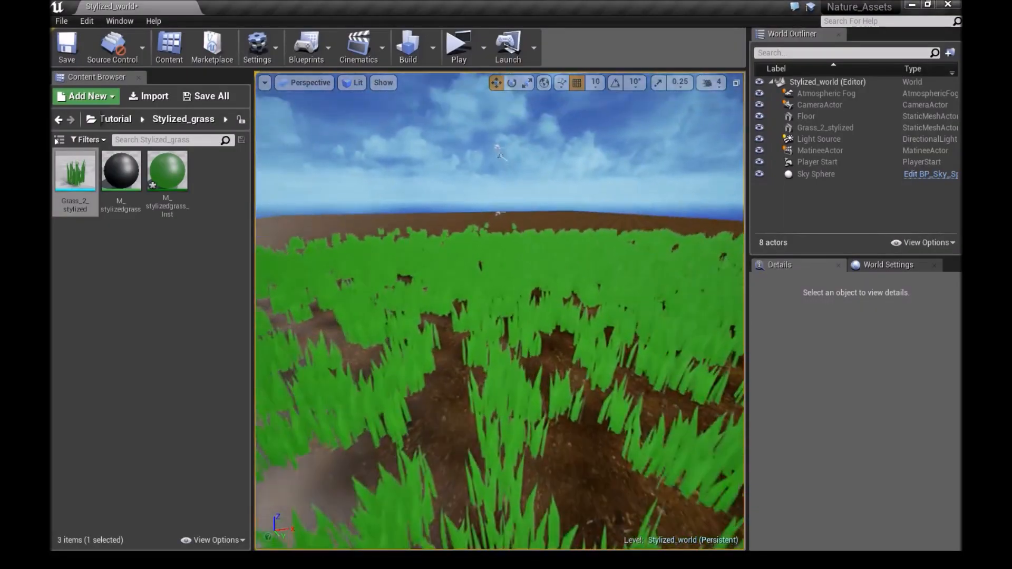
# - Import the Grass 2 stylized Alpha and Normal images into the Stylized_grass folder
pyautogui.click(149, 95)
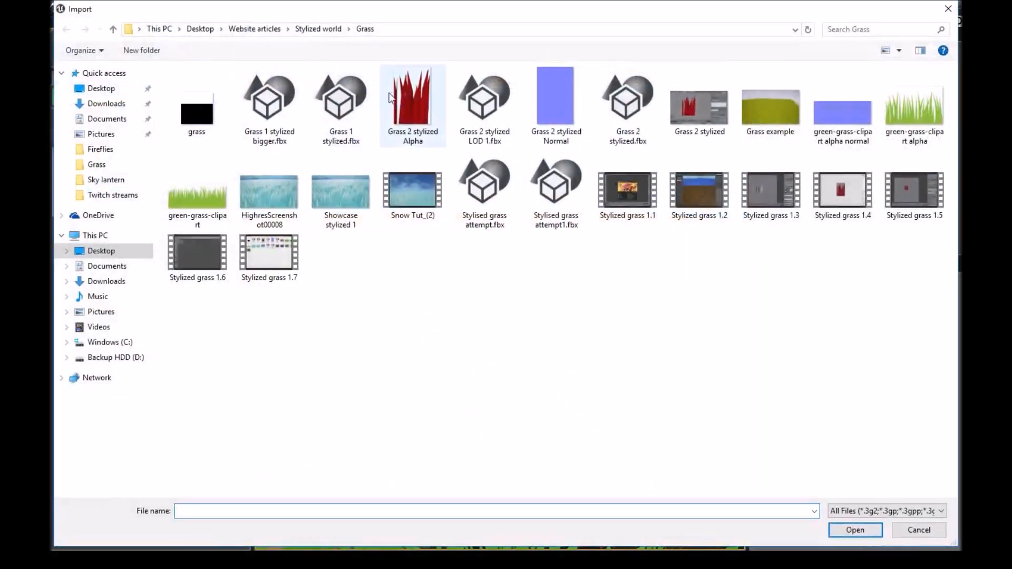
pyautogui.click(556, 100)
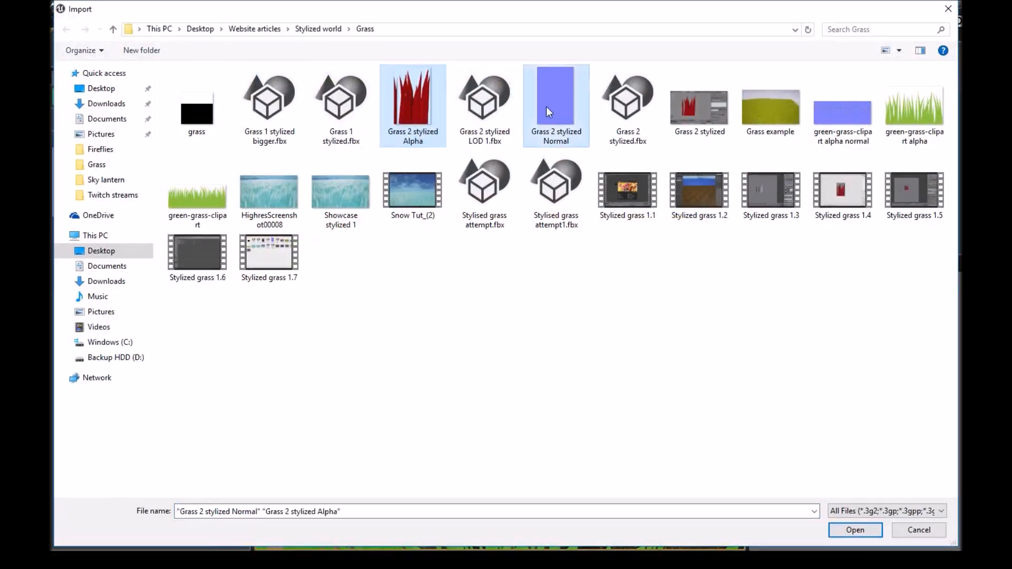
pyautogui.click(854, 530)
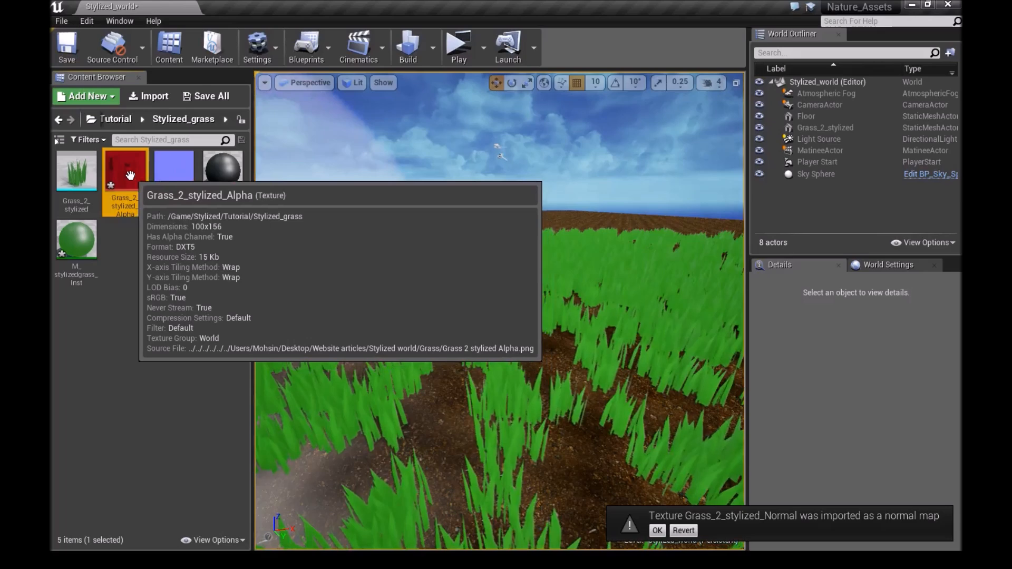
# - Build a masked Grass_2_stylized_Alpha_Mat with alpha opacity mask, normal map and green emissive, then save
pyautogui.rightClick(123, 171)
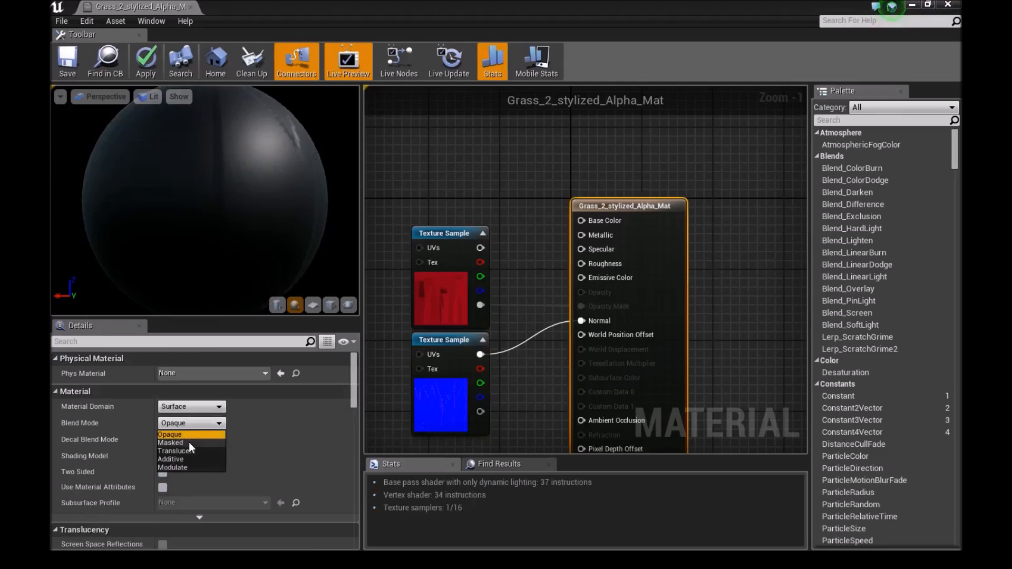
pyautogui.click(170, 442)
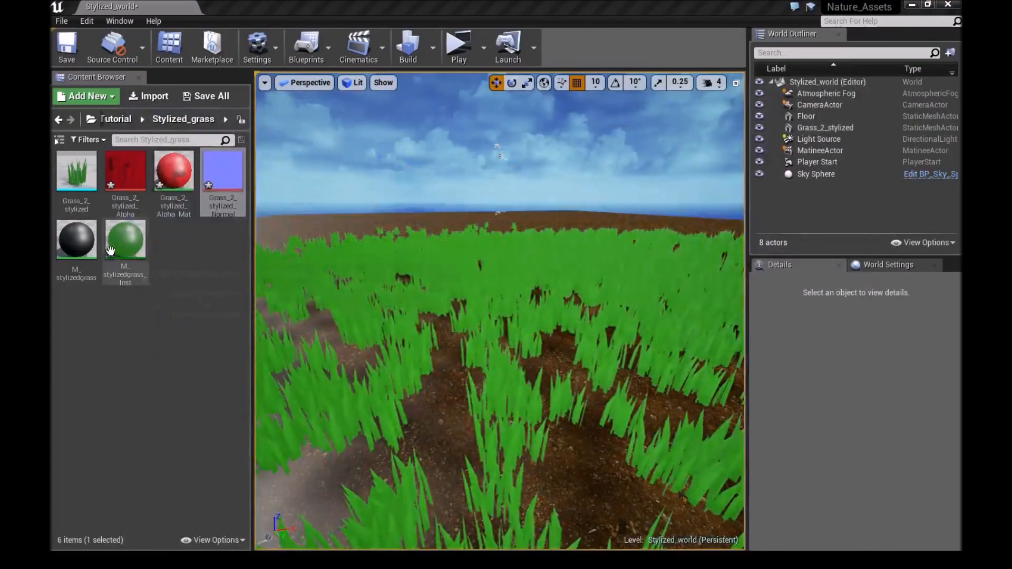
pyautogui.doubleClick(126, 240)
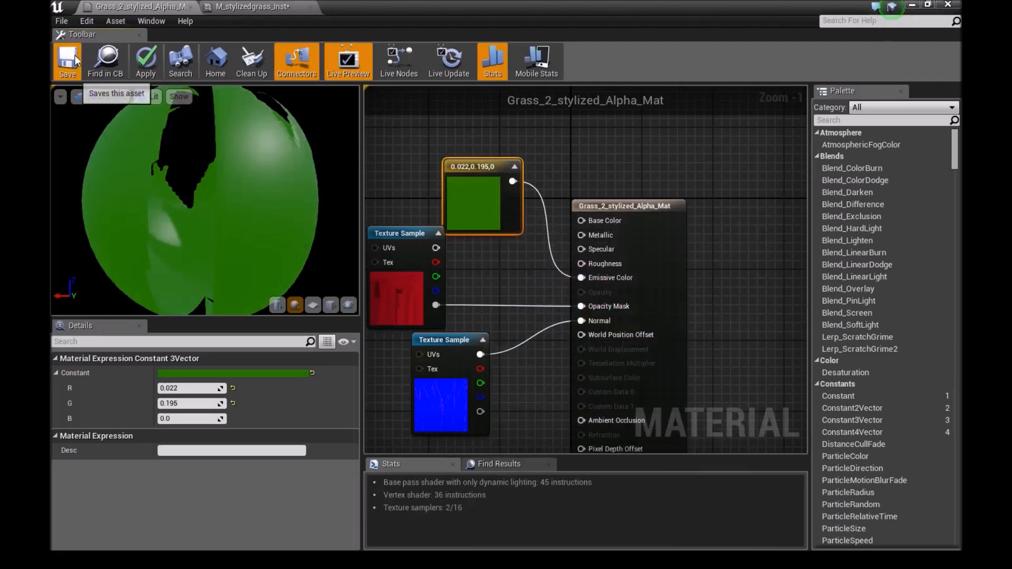
pyautogui.click(67, 61)
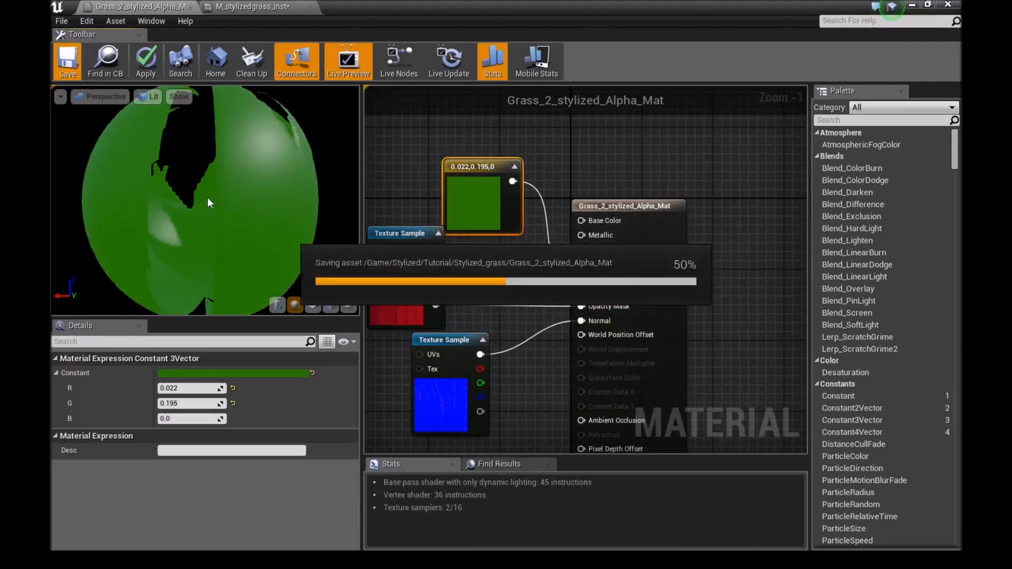
pyautogui.moveTo(831, 25)
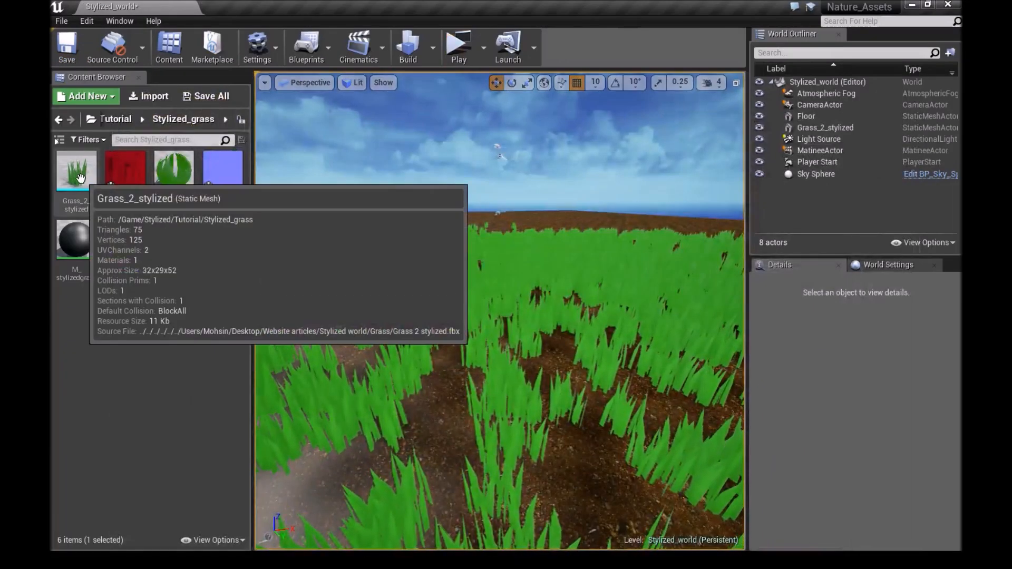
# - Import the billboard as LOD1 with the alpha material, disable auto LOD distances, set screen size 0.01
pyautogui.doubleClick(76, 170)
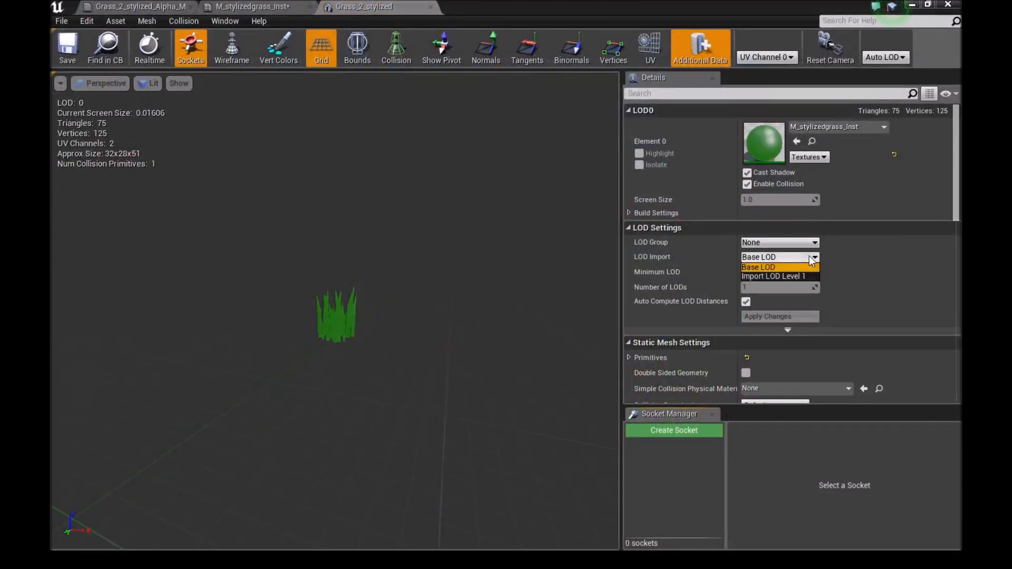
pyautogui.click(774, 276)
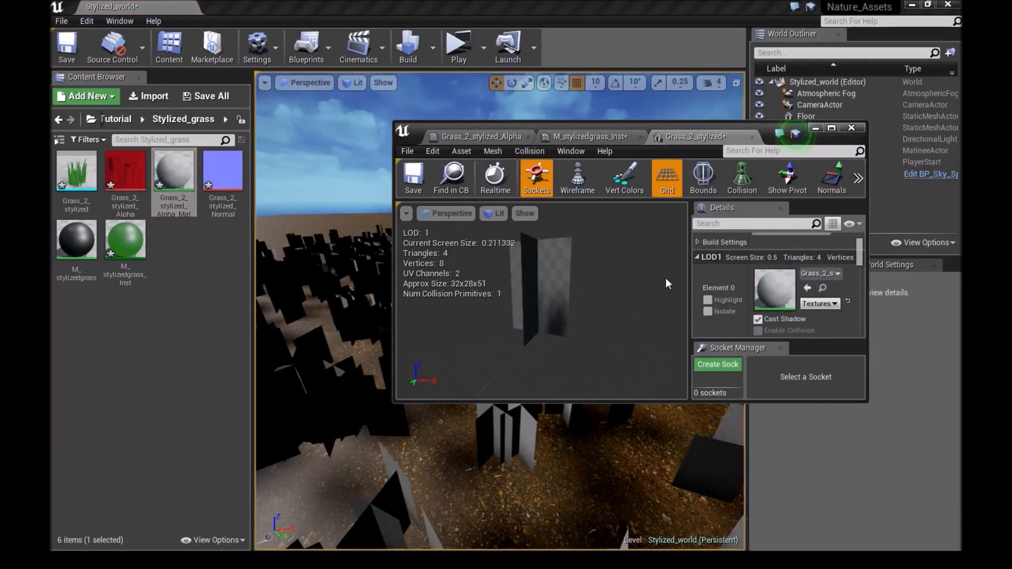
pyautogui.click(832, 127)
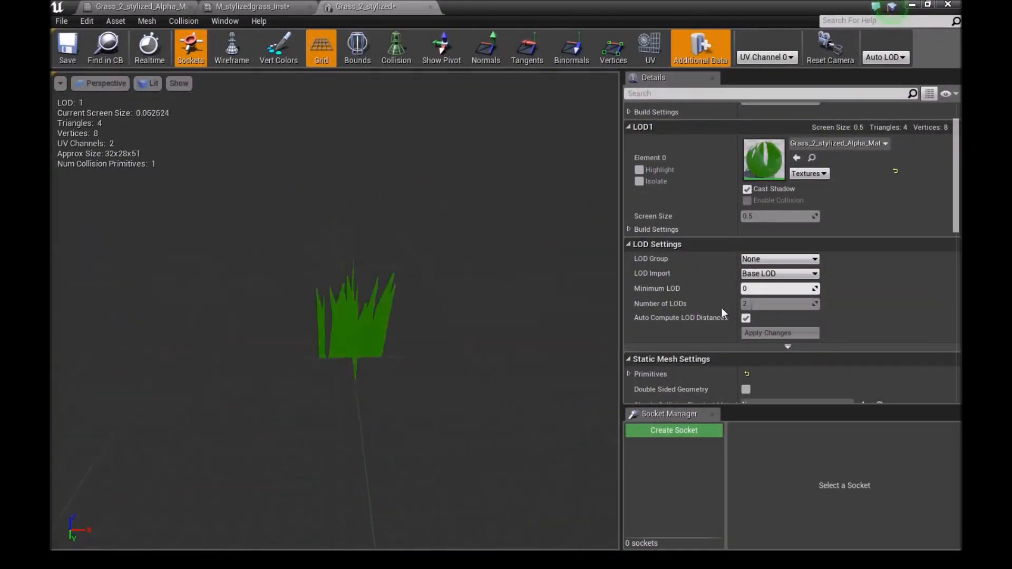
pyautogui.click(745, 318)
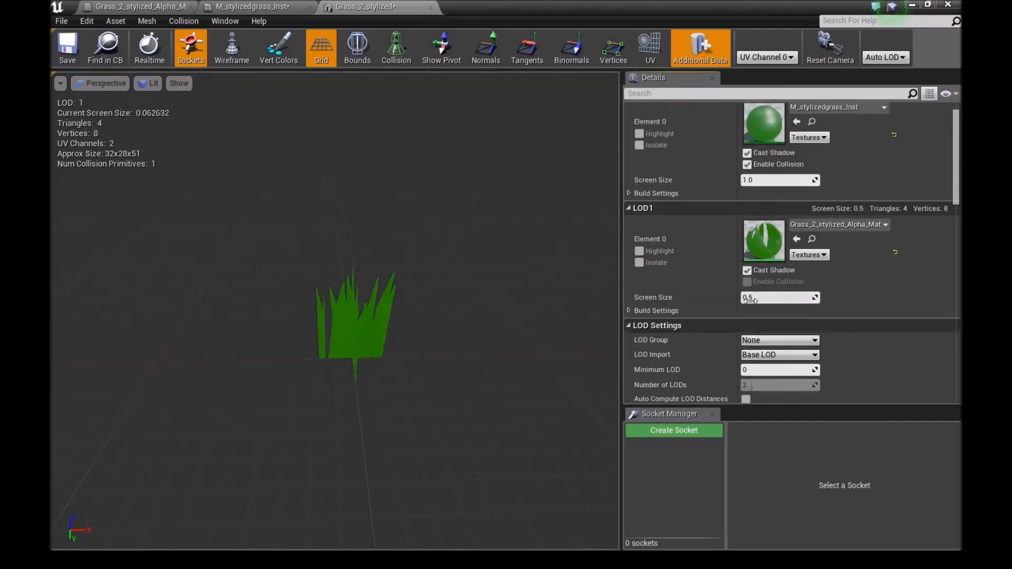
pyautogui.scroll(-3)
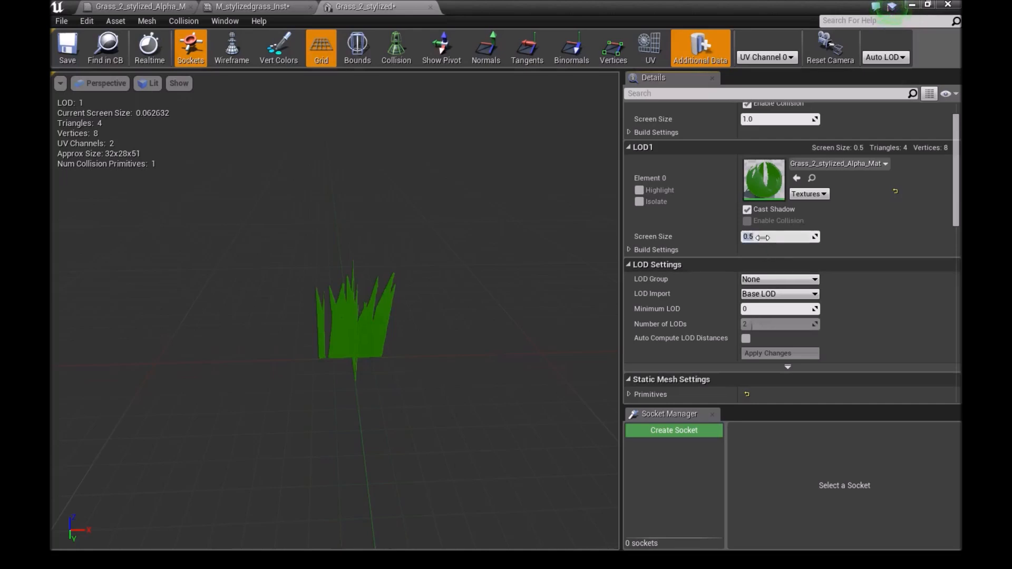
pyautogui.write('0.01')
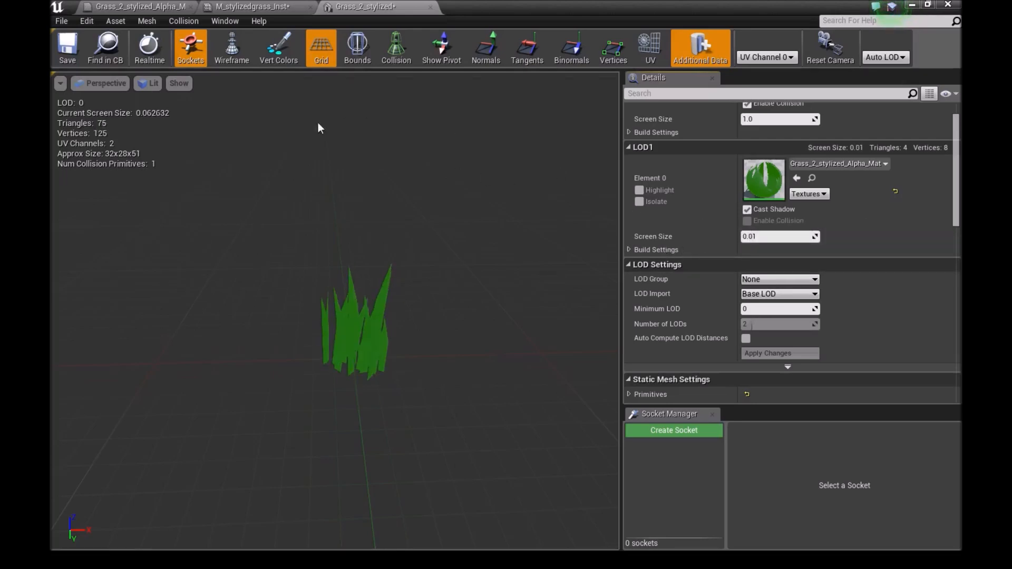
pyautogui.moveTo(111, 127)
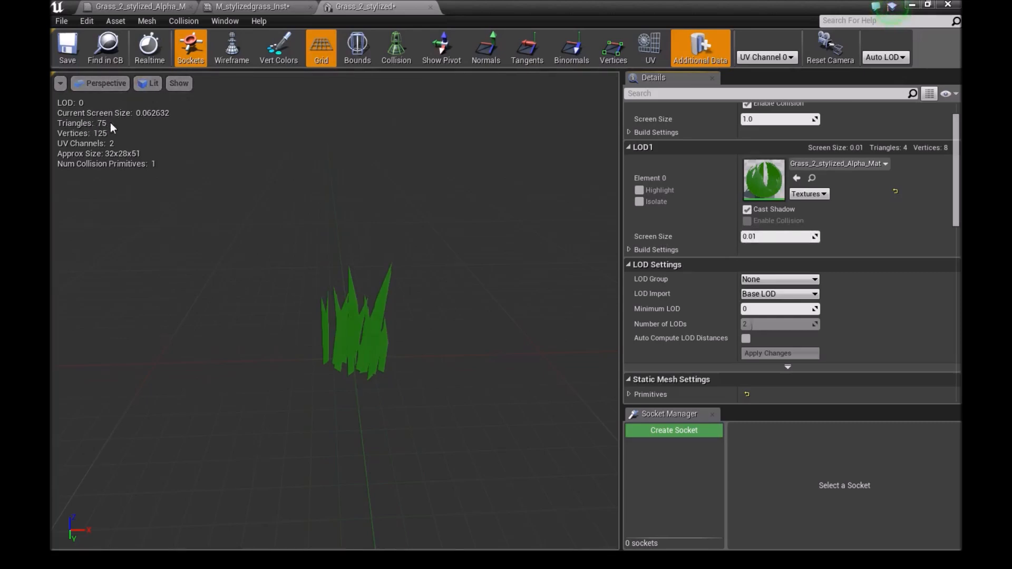